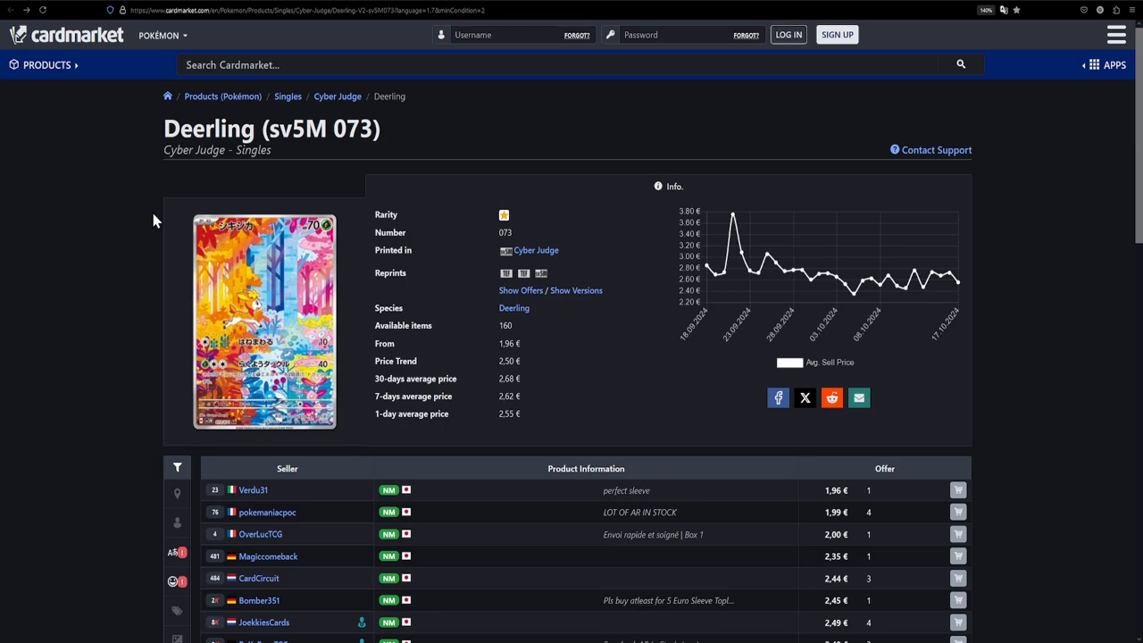
{"action": "mouse_move", "coordinate": [183, 138]}
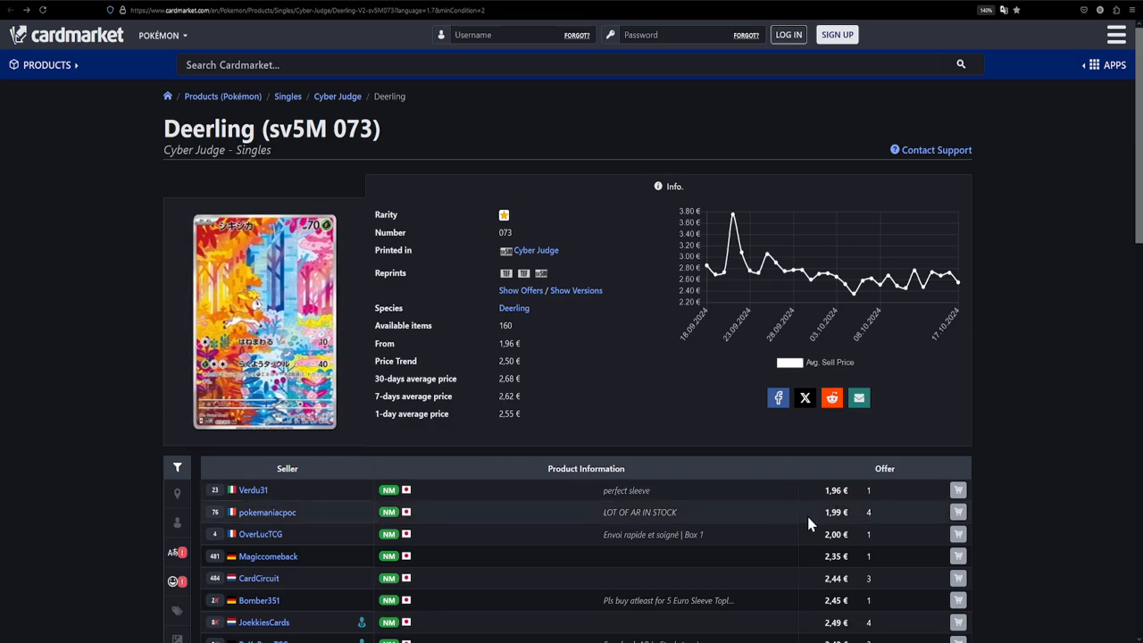
{"action": "mouse_move", "coordinate": [830, 526]}
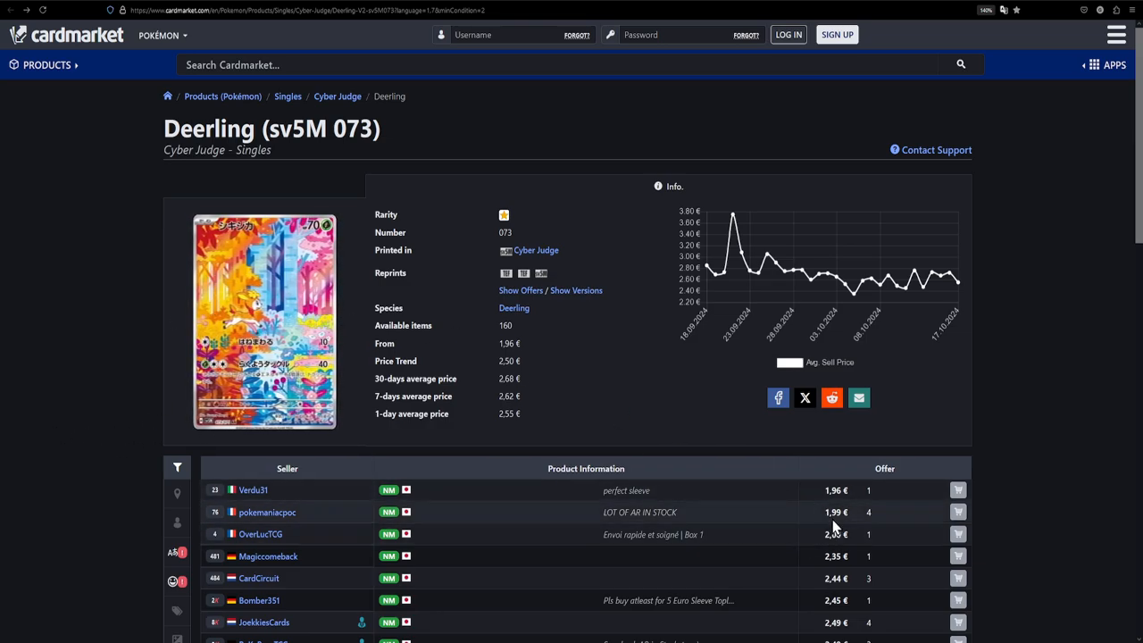
{"action": "mouse_move", "coordinate": [781, 491]}
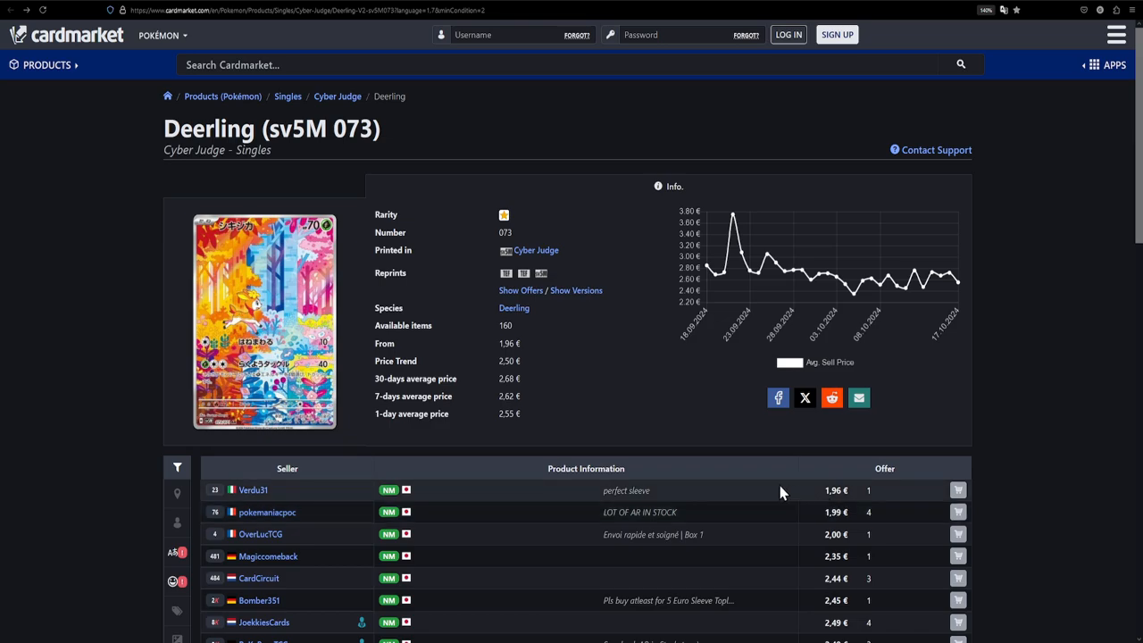
{"action": "mouse_move", "coordinate": [505, 273]}
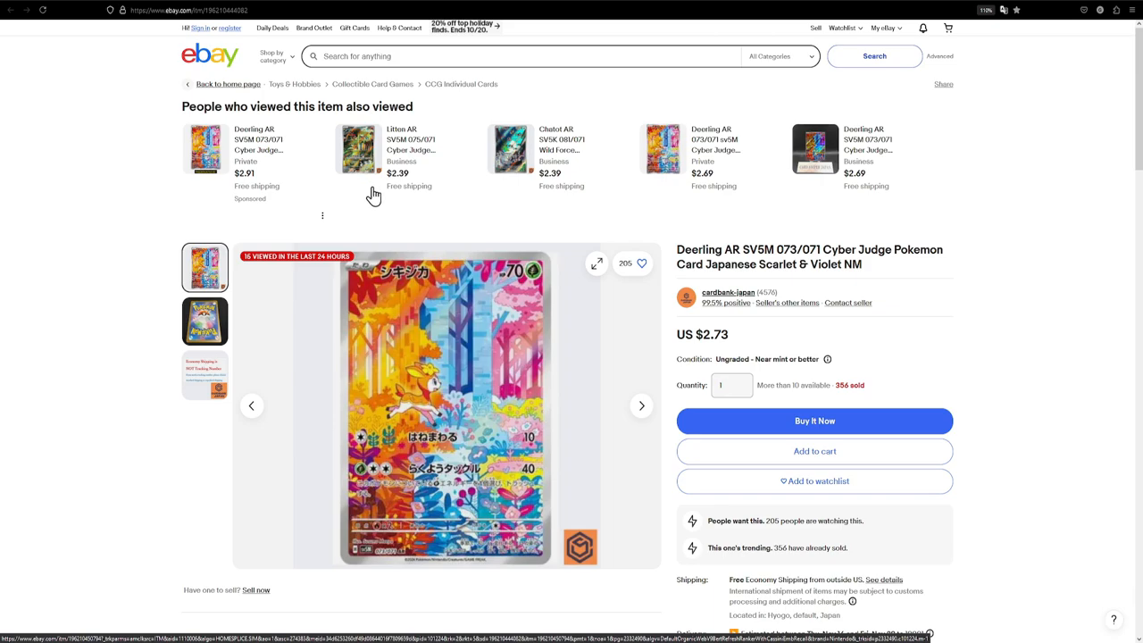
{"action": "mouse_move", "coordinate": [737, 344]}
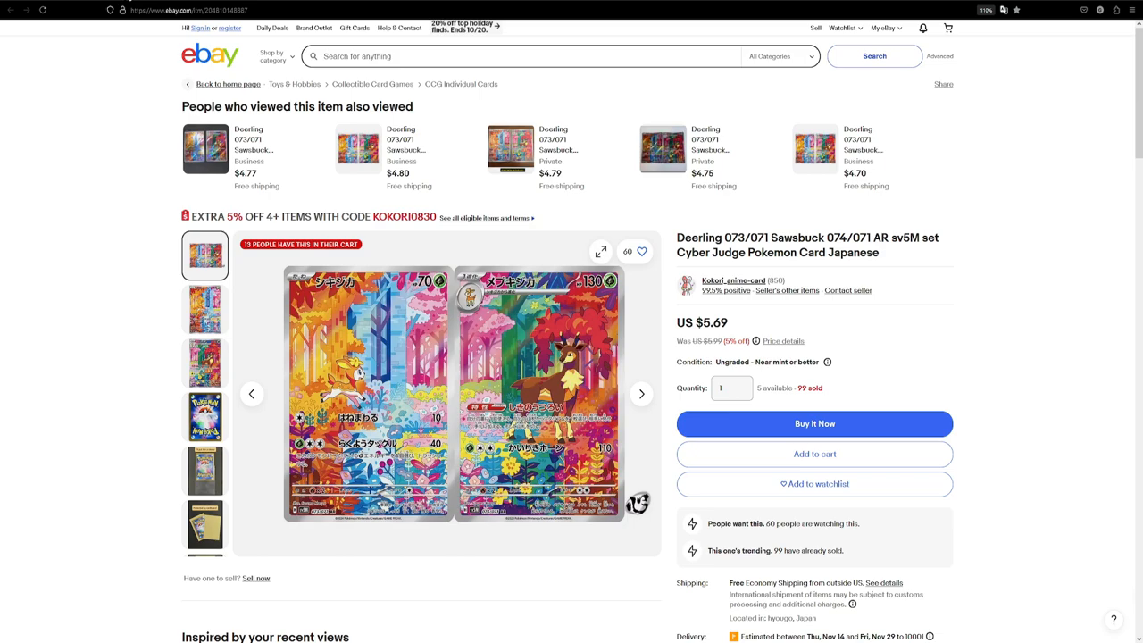
{"action": "mouse_move", "coordinate": [720, 326]}
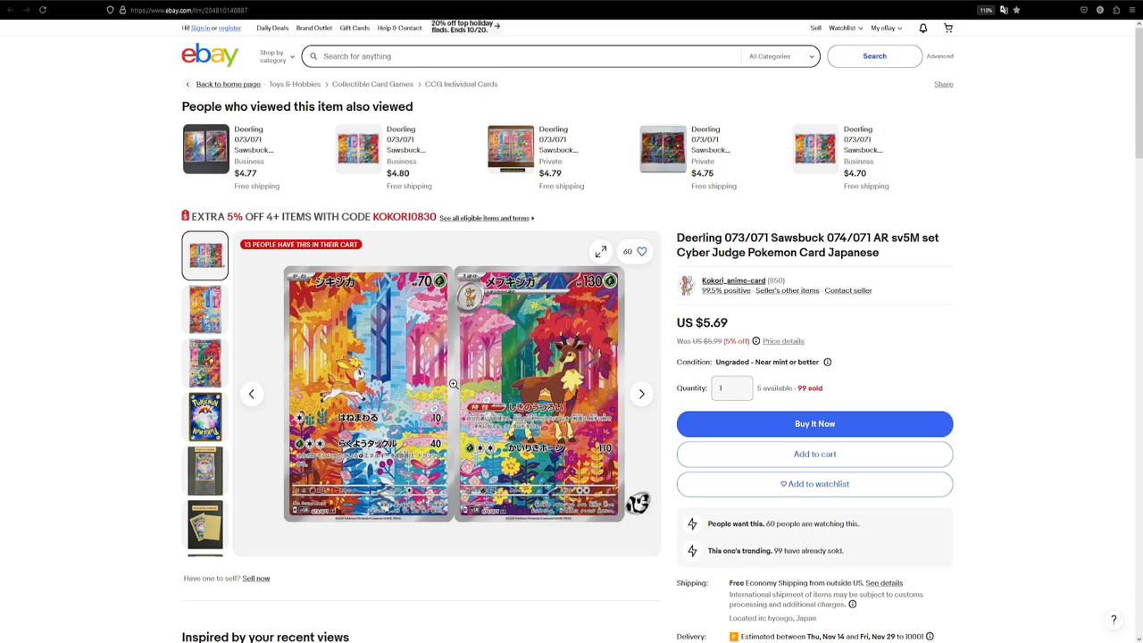
{"action": "mouse_move", "coordinate": [746, 326]}
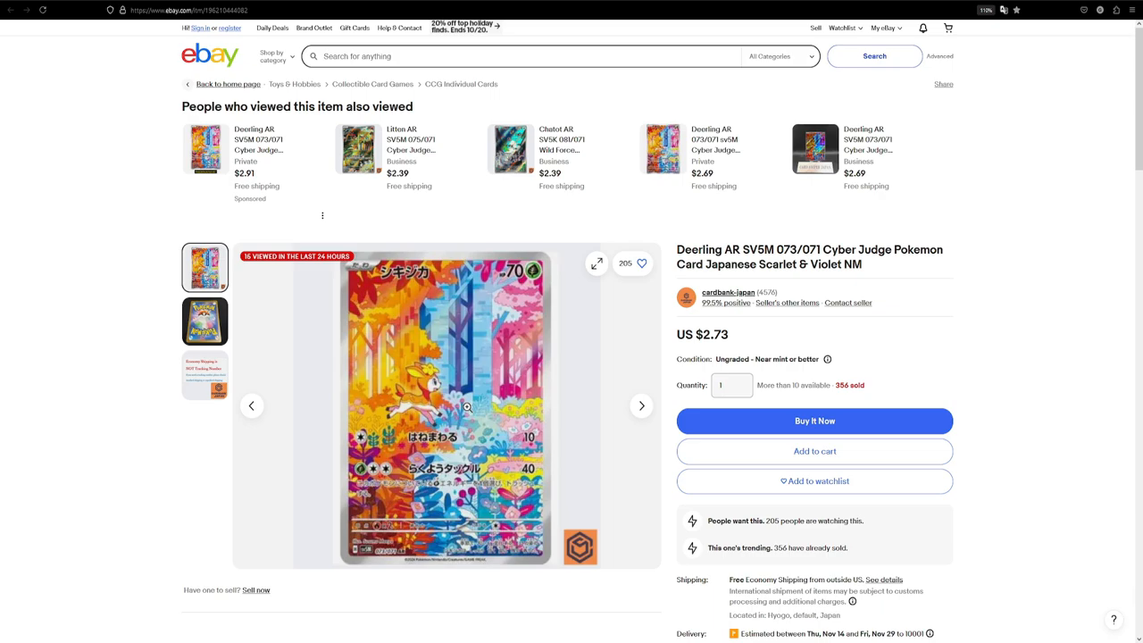
{"action": "mouse_move", "coordinate": [572, 332]}
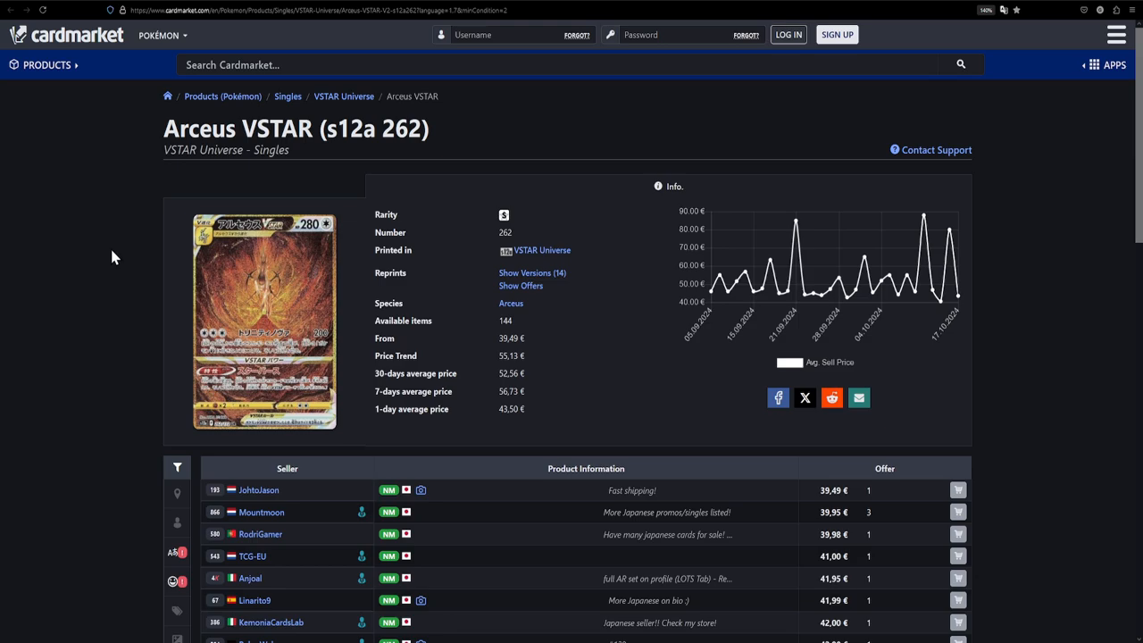
{"action": "mouse_move", "coordinate": [821, 459]}
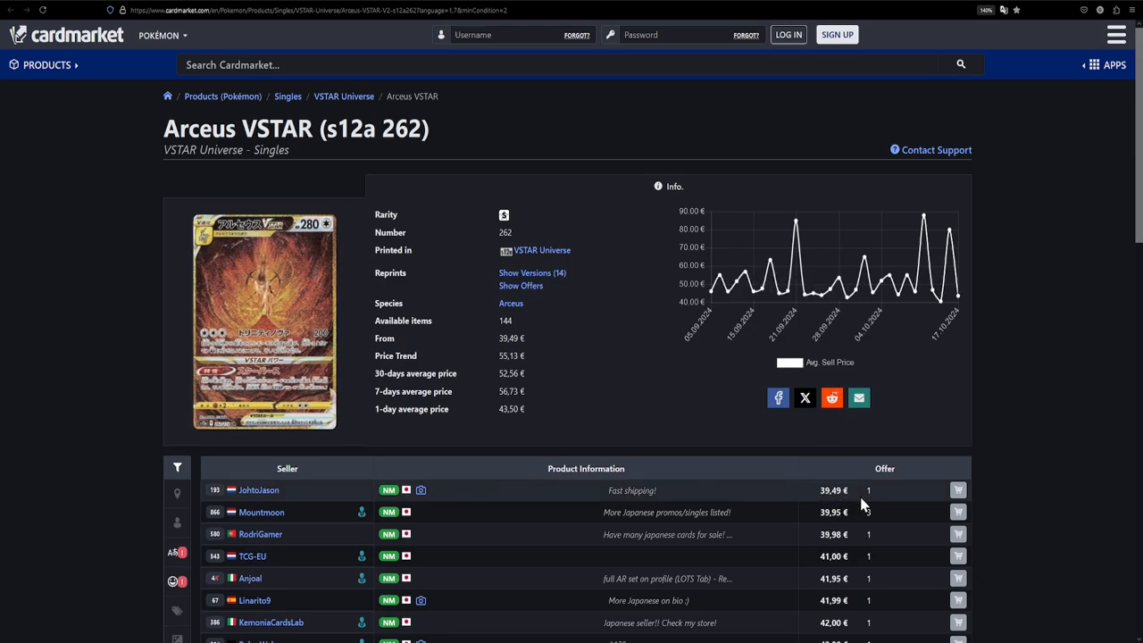
{"action": "mouse_move", "coordinate": [607, 319]}
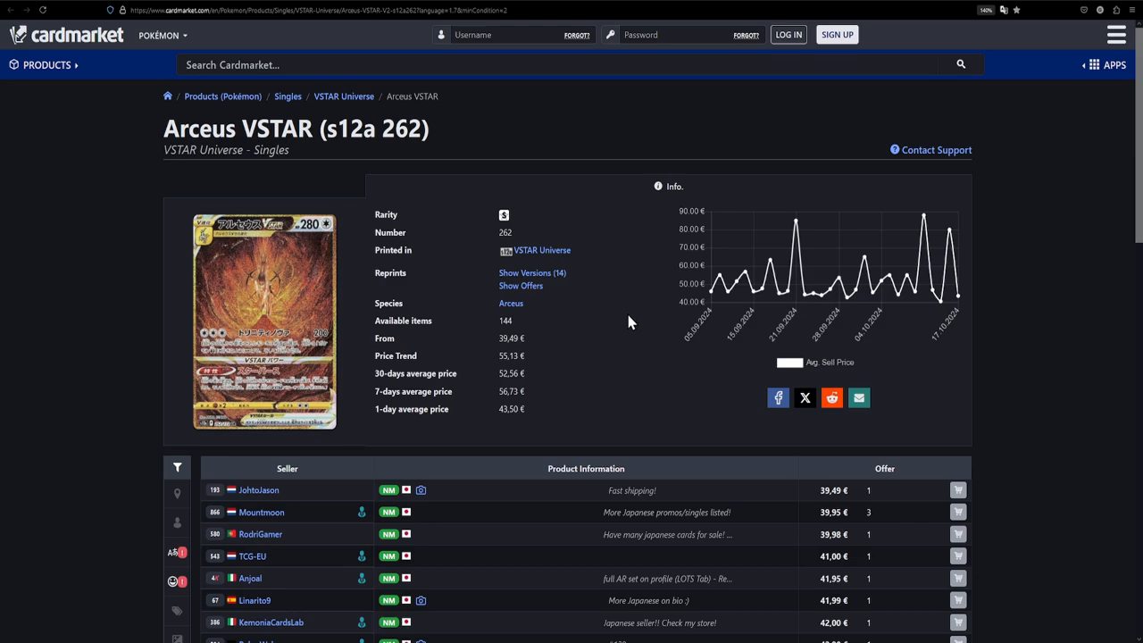
{"action": "mouse_move", "coordinate": [277, 111]}
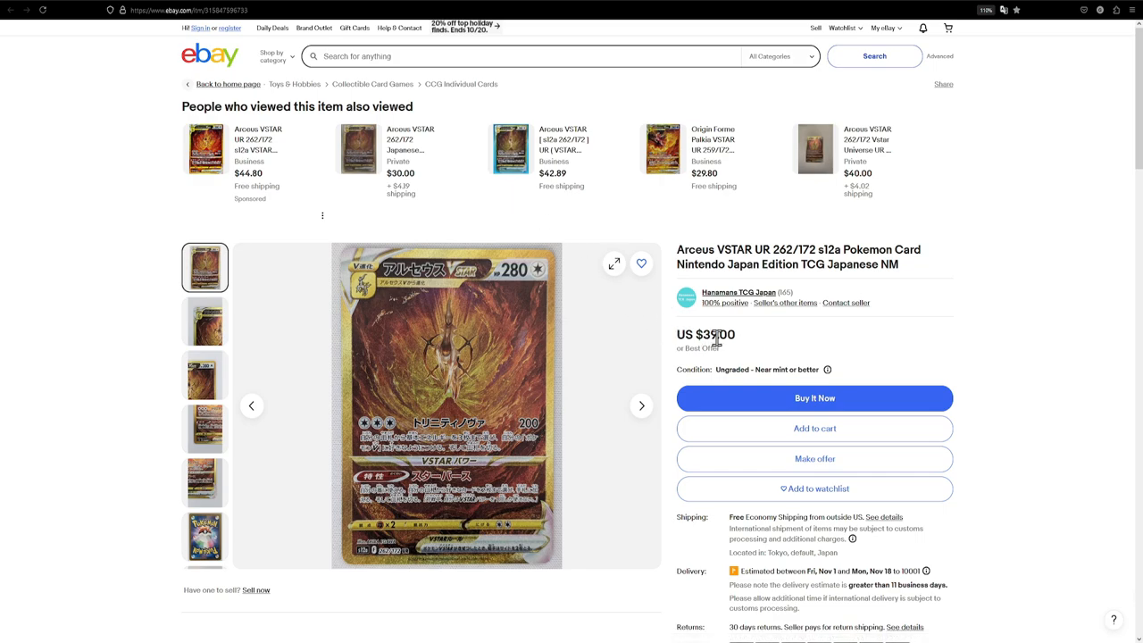
{"action": "mouse_move", "coordinate": [763, 334]}
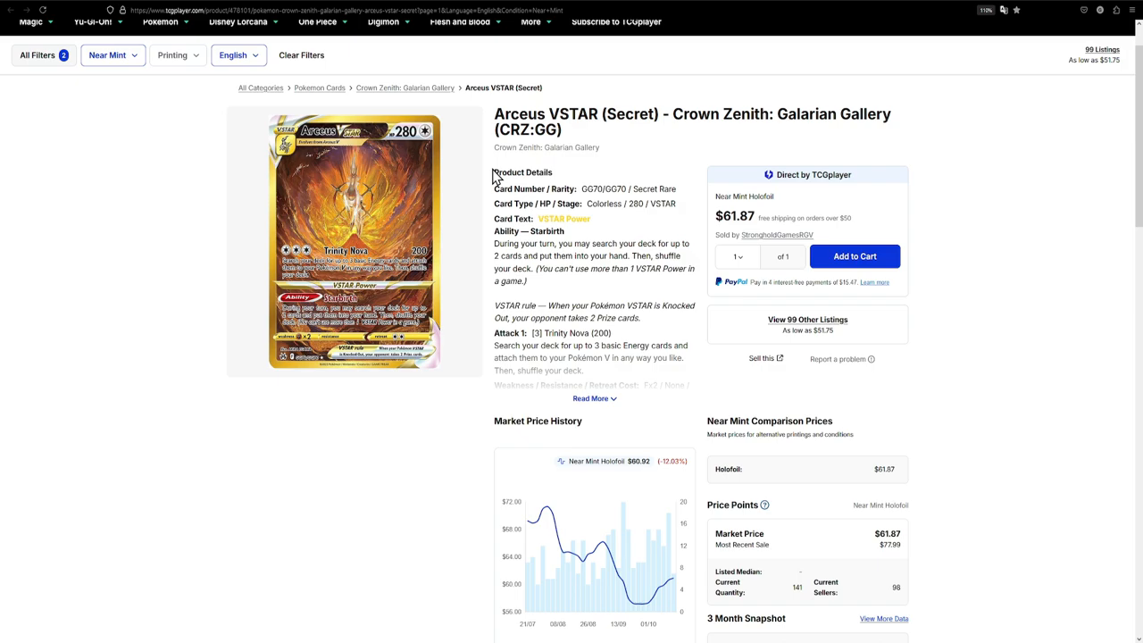
Review Arceus VSTAR listings from $51.75, then set Market Price History to 1Y.
{"action": "scroll", "scroll_direction": "down", "scroll_amount": 3}
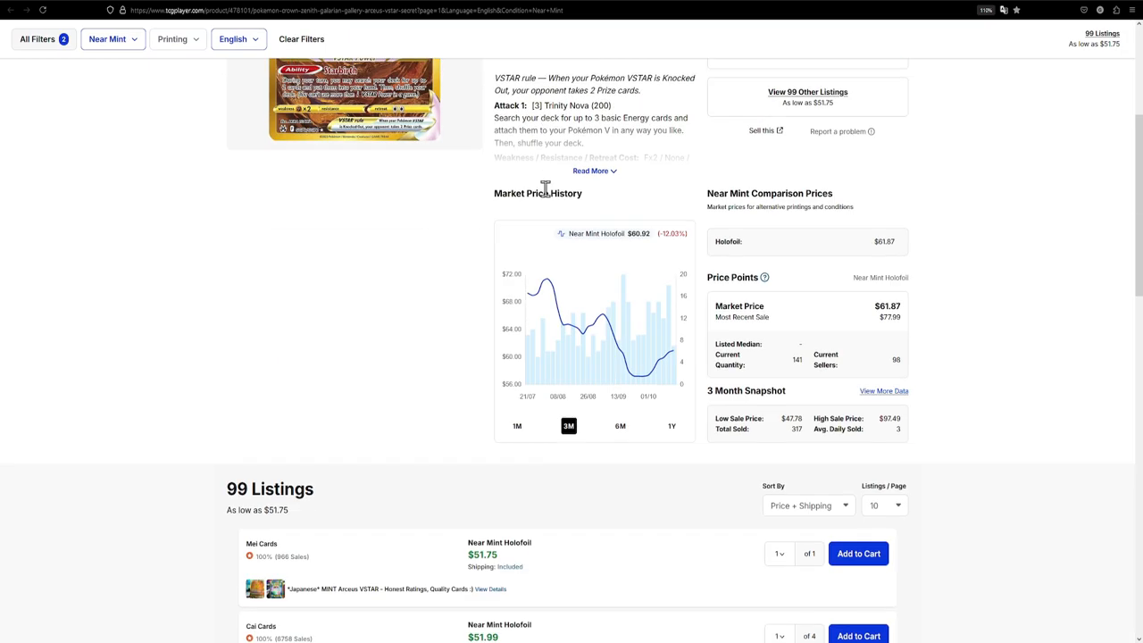
{"action": "scroll", "scroll_direction": "down", "scroll_amount": 3}
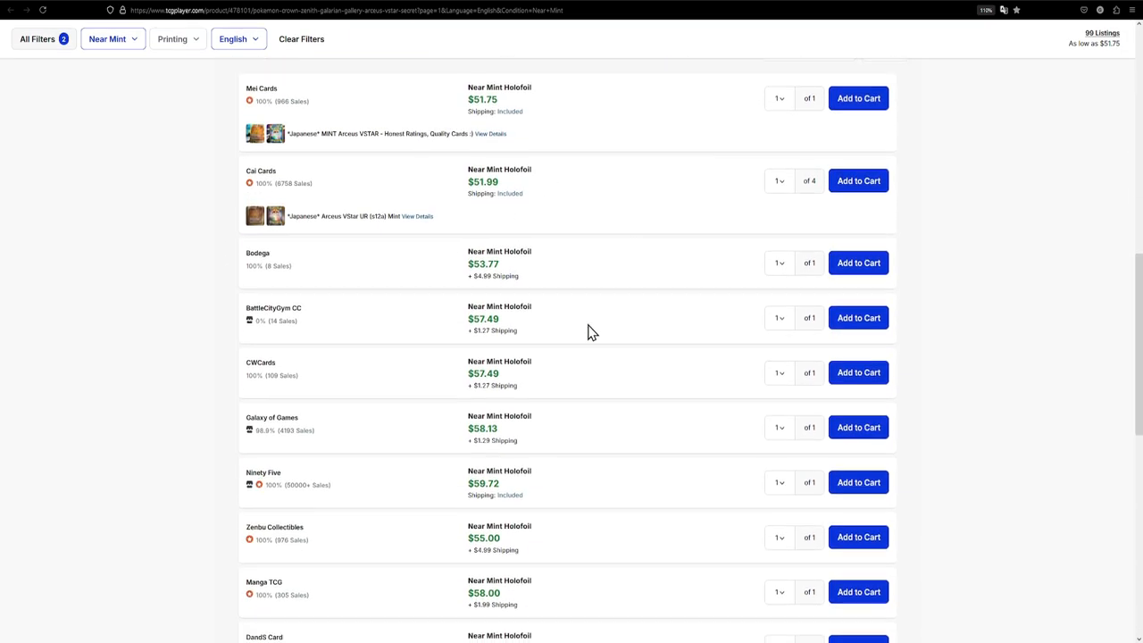
{"action": "mouse_move", "coordinate": [485, 261]}
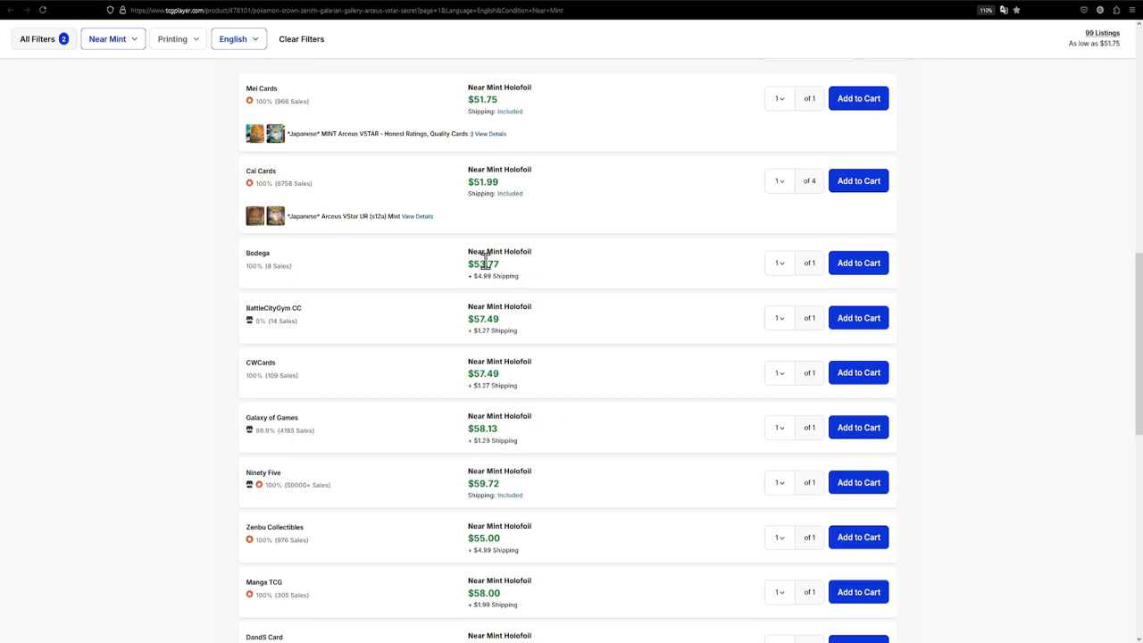
{"action": "mouse_move", "coordinate": [515, 272]}
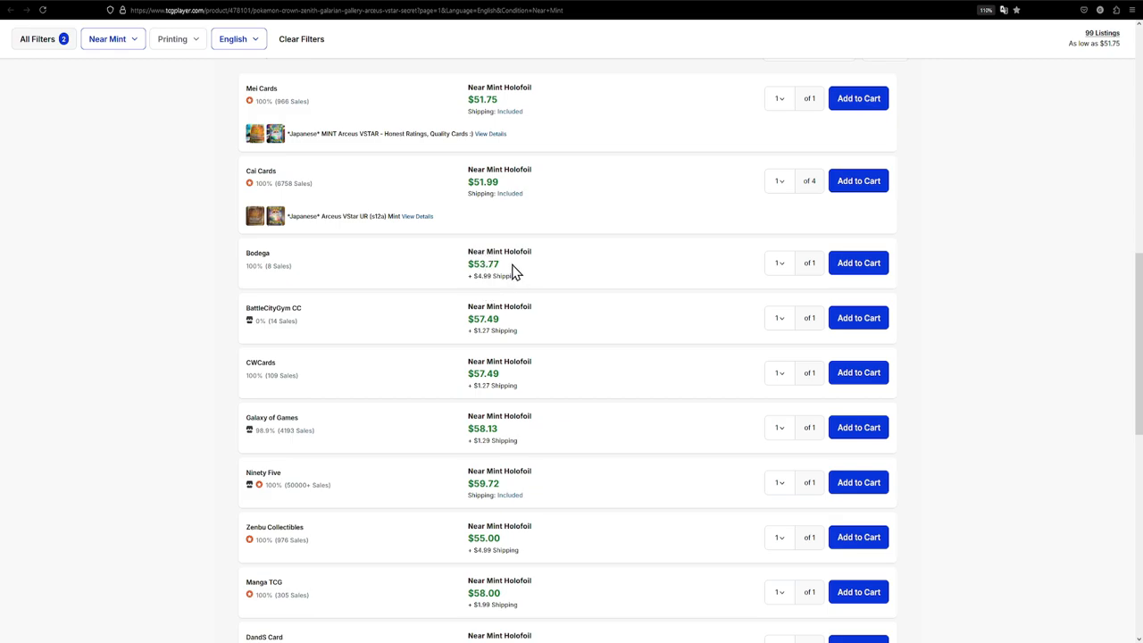
{"action": "scroll", "scroll_direction": "up", "scroll_amount": 3}
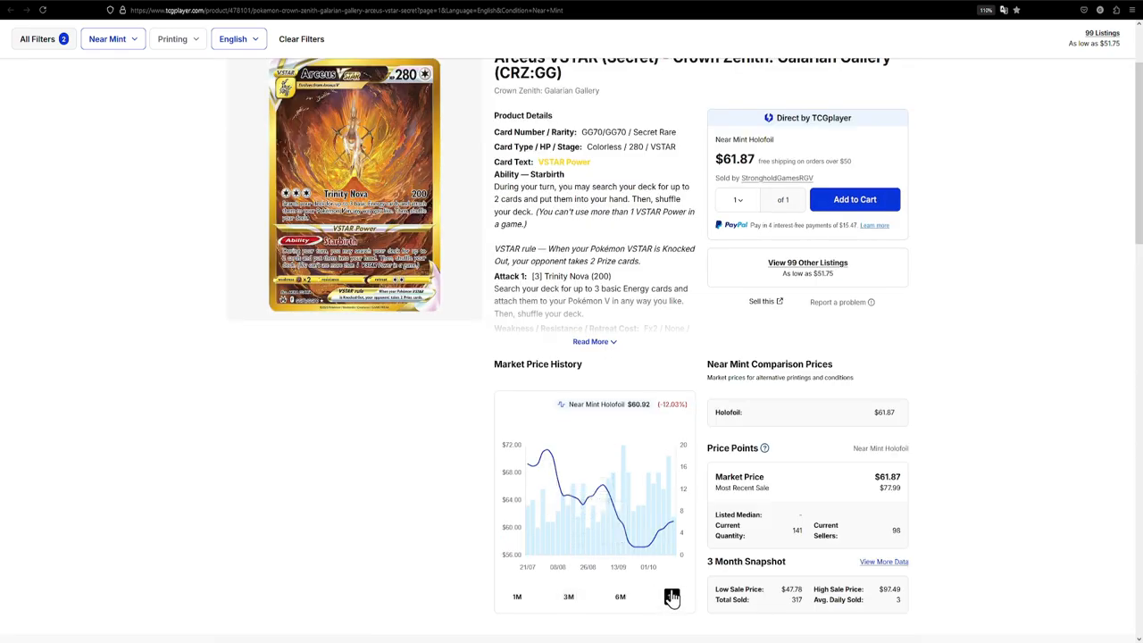
{"action": "left_click", "coordinate": [671, 596]}
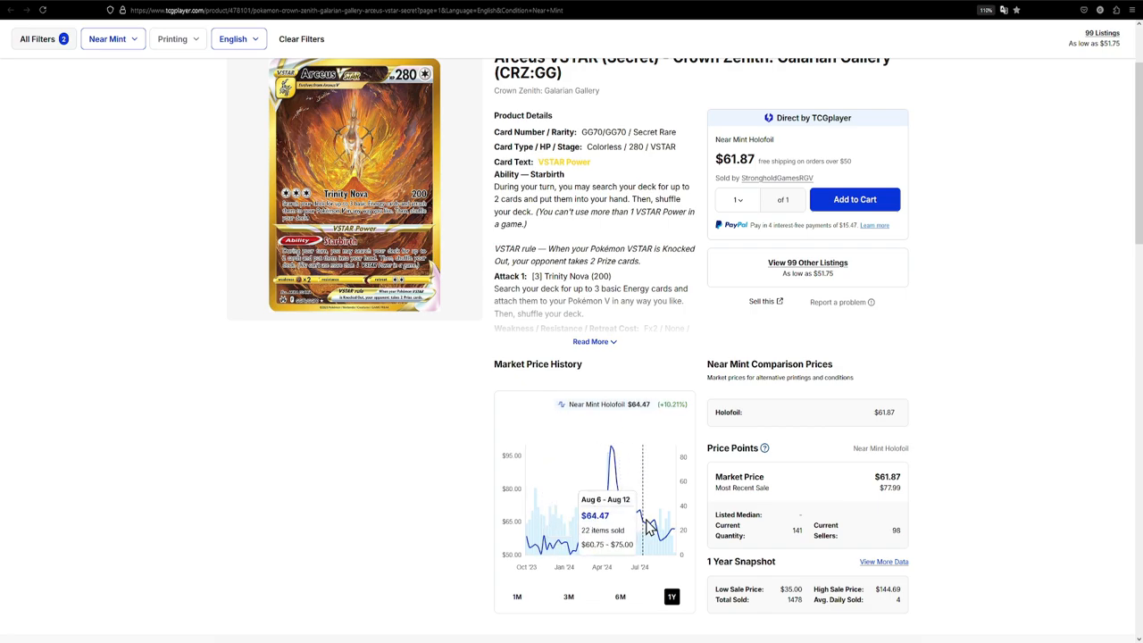
{"action": "mouse_move", "coordinate": [580, 553]}
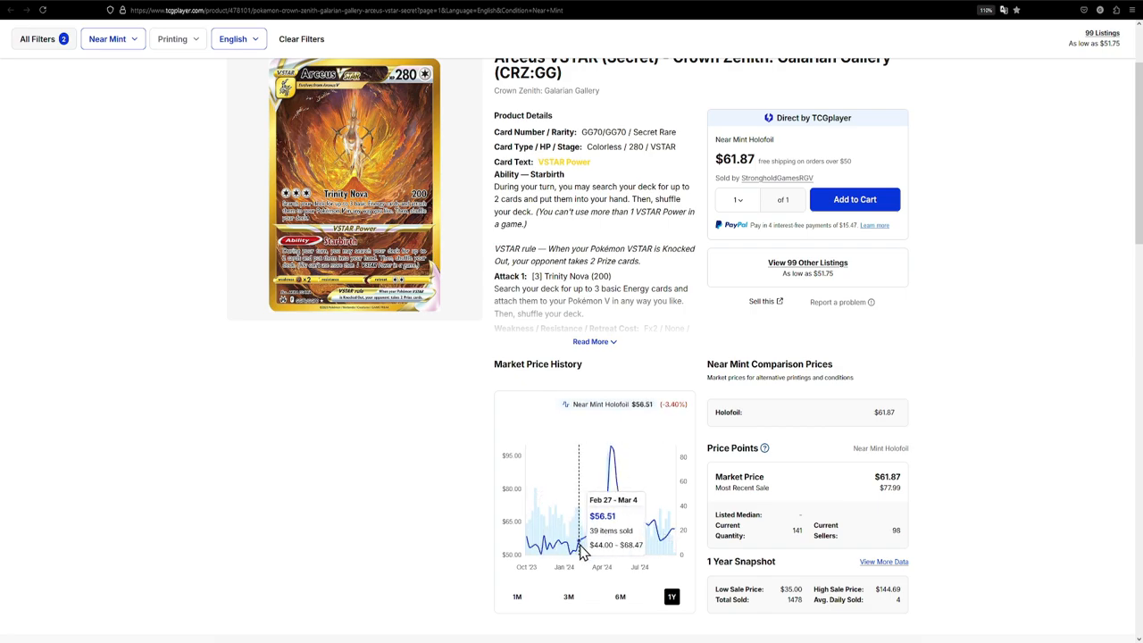
{"action": "mouse_move", "coordinate": [549, 558]}
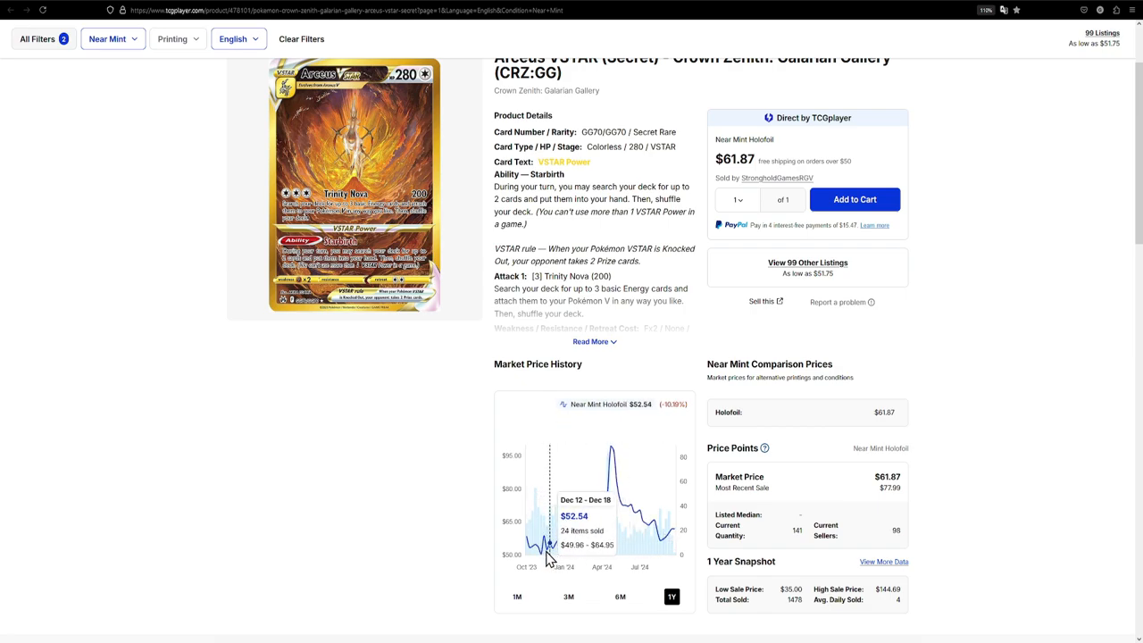
{"action": "mouse_move", "coordinate": [539, 353]}
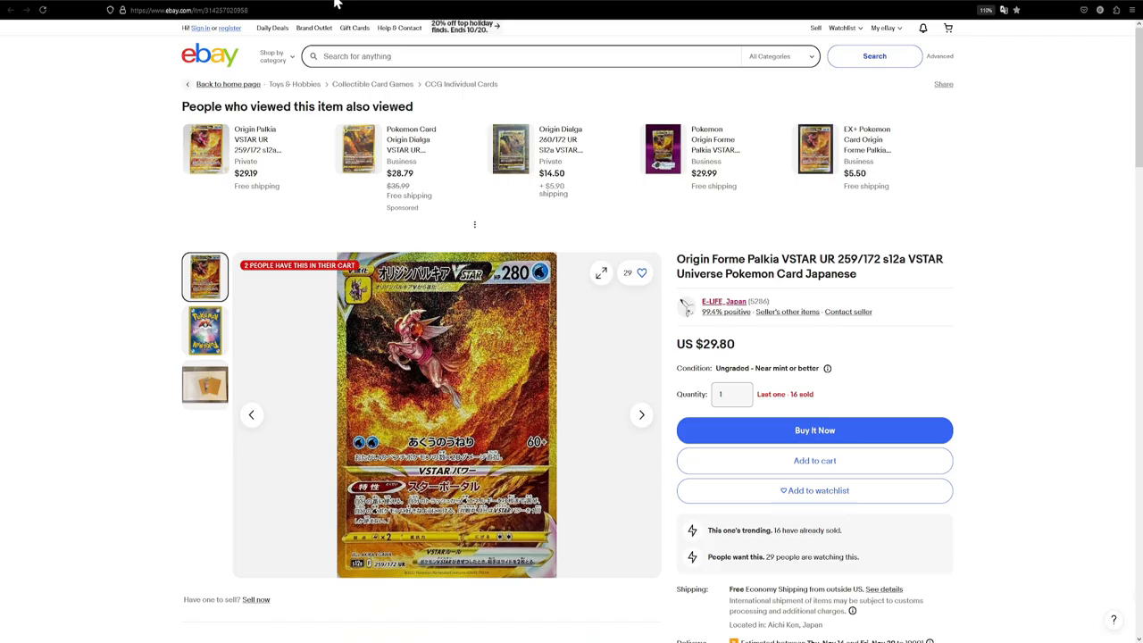
{"action": "mouse_move", "coordinate": [741, 353]}
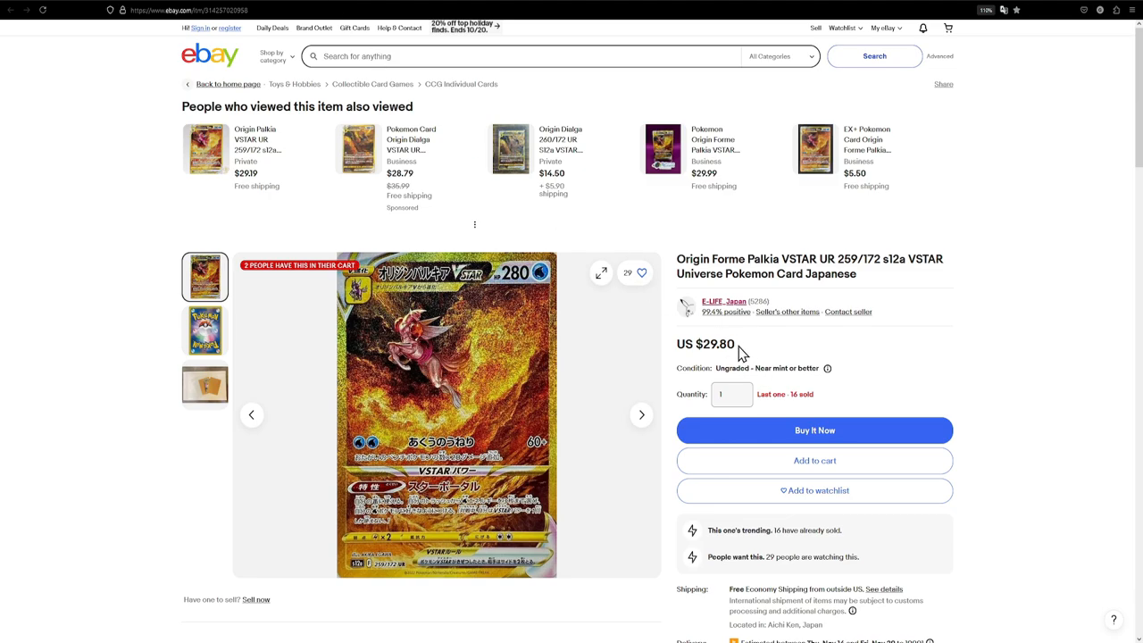
{"action": "mouse_move", "coordinate": [734, 344]}
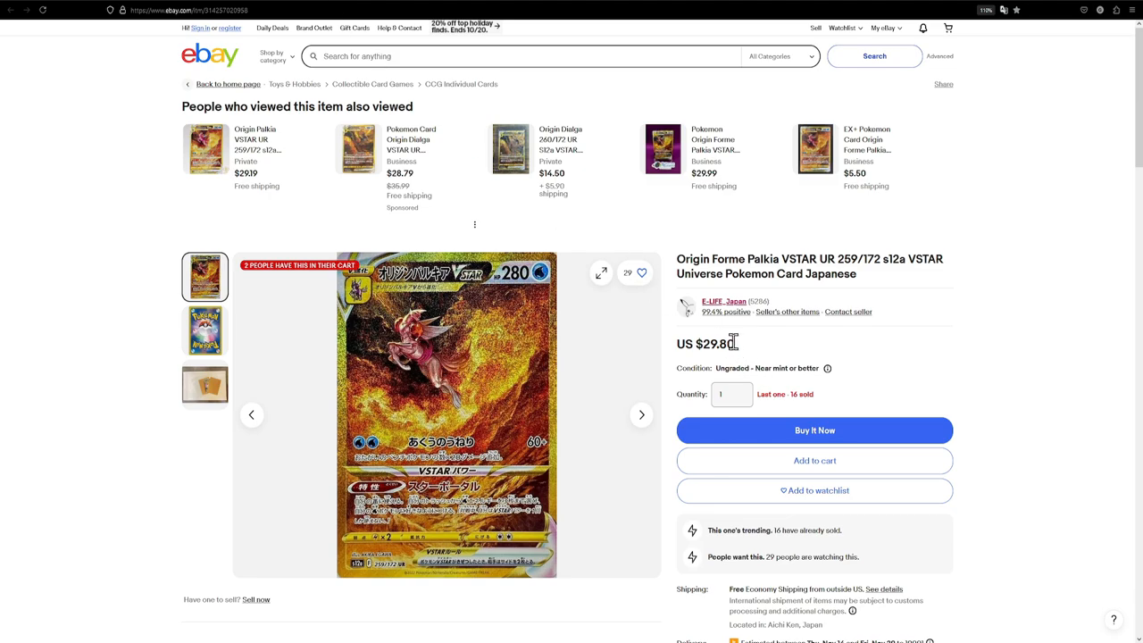
{"action": "mouse_move", "coordinate": [567, 174]}
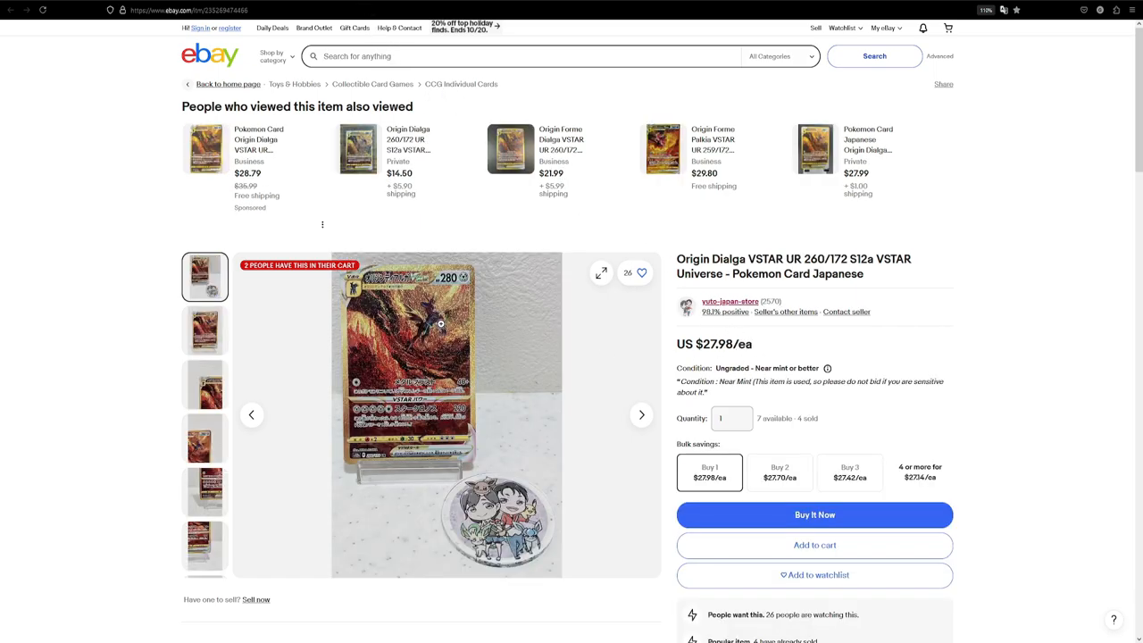
{"action": "mouse_move", "coordinate": [732, 352]}
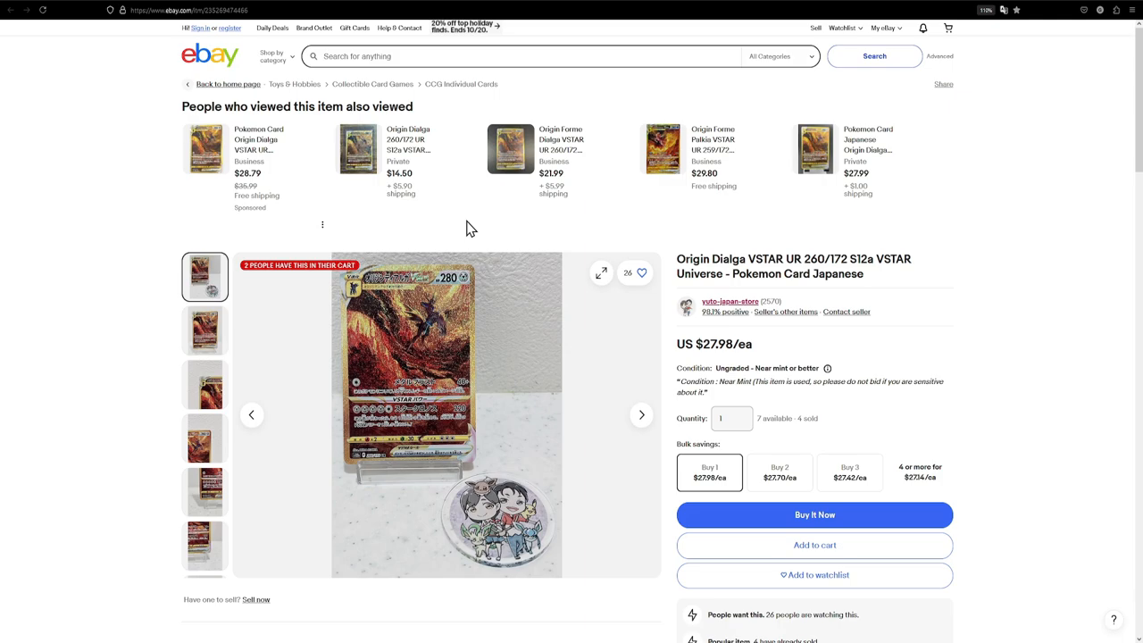
{"action": "mouse_move", "coordinate": [648, 343]}
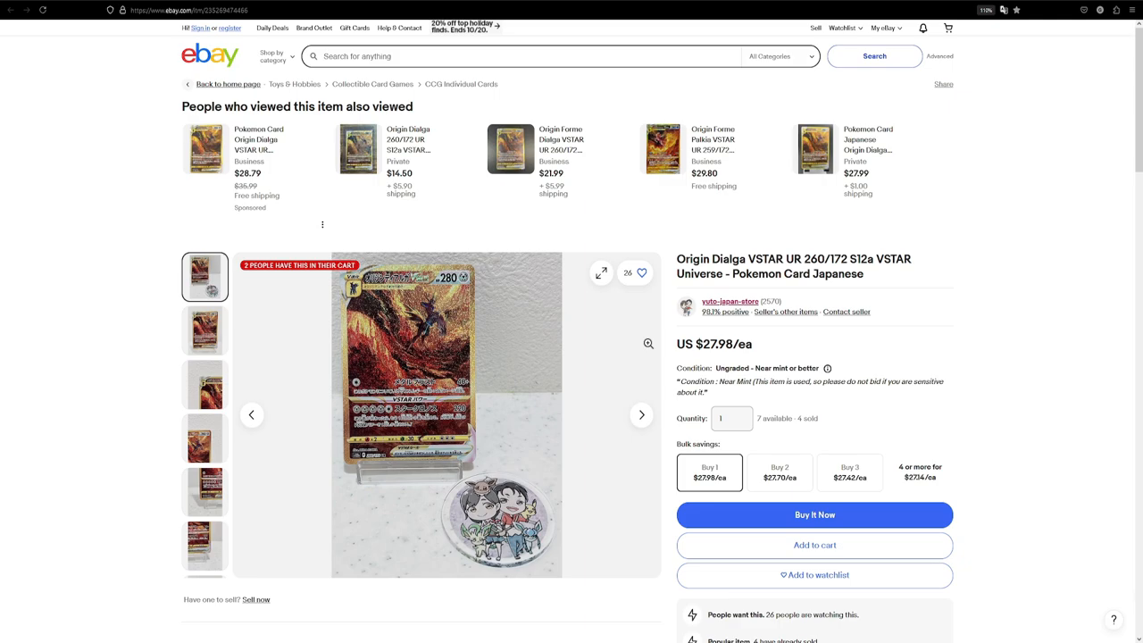
Open the eBay Origin Dialga VSTAR UR 260/172 listing at US $27.98.
{"action": "left_click", "coordinate": [602, 272]}
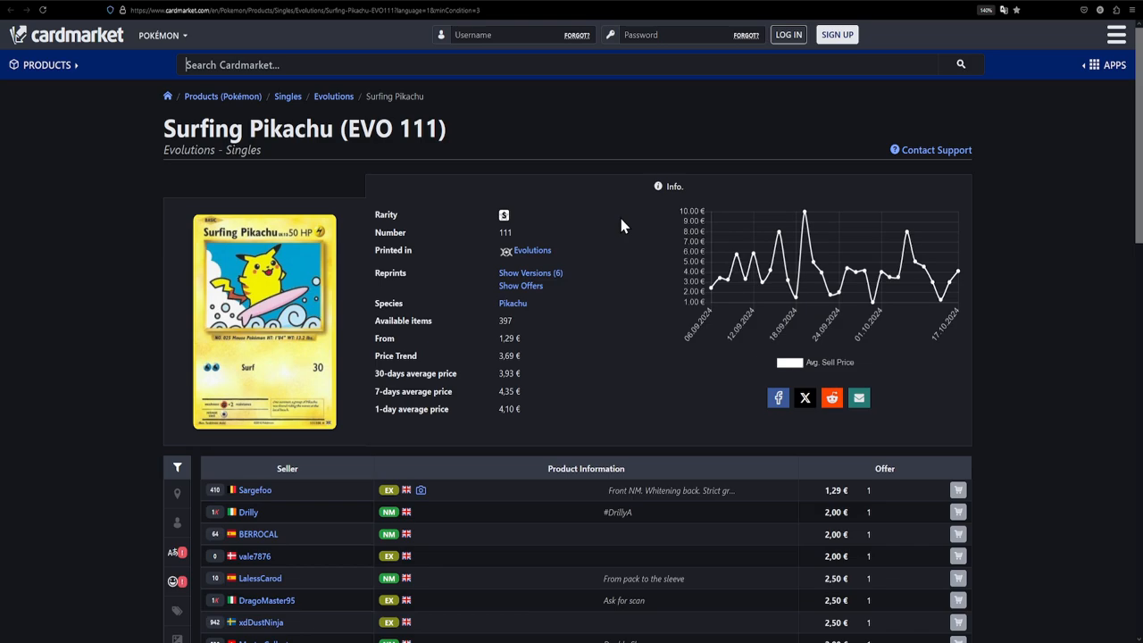
{"action": "mouse_move", "coordinate": [830, 532]}
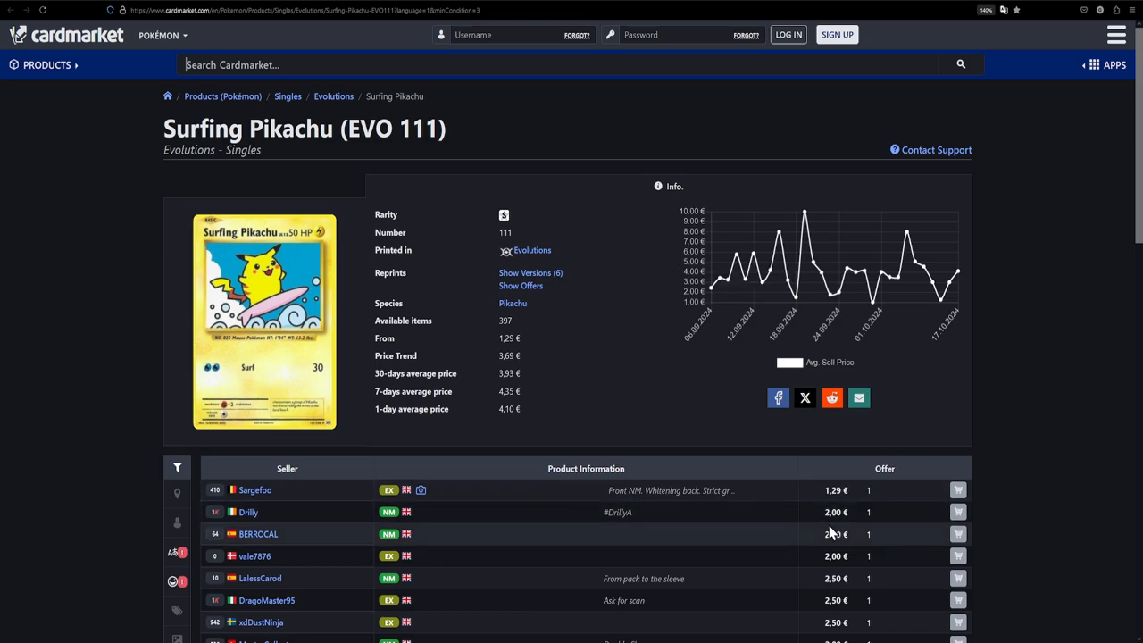
{"action": "mouse_move", "coordinate": [831, 512]}
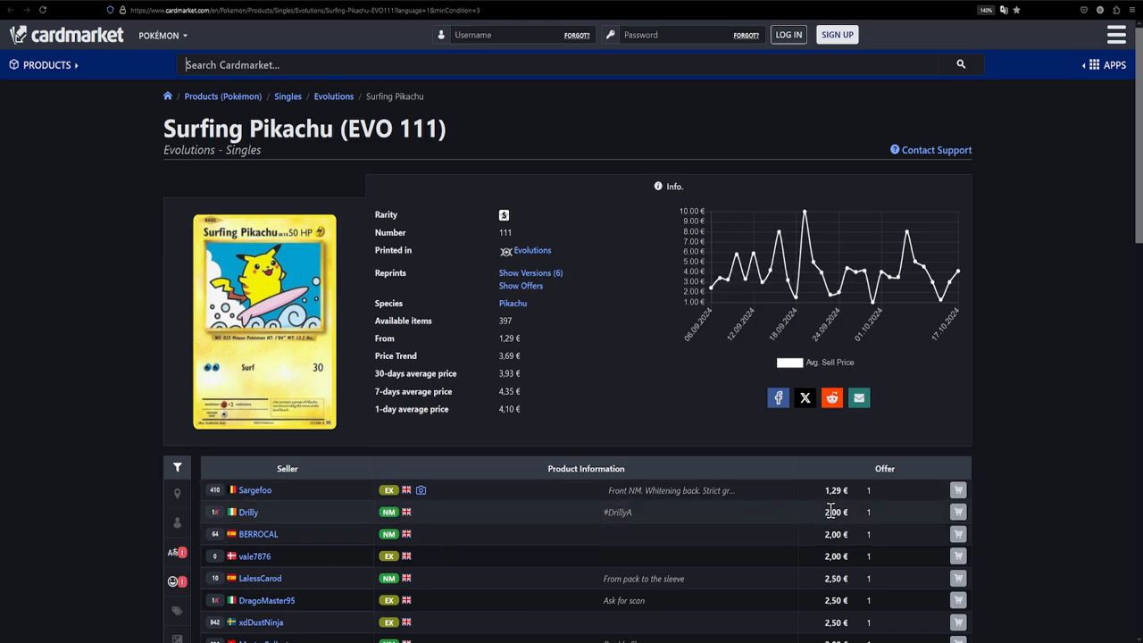
{"action": "mouse_move", "coordinate": [601, 362]}
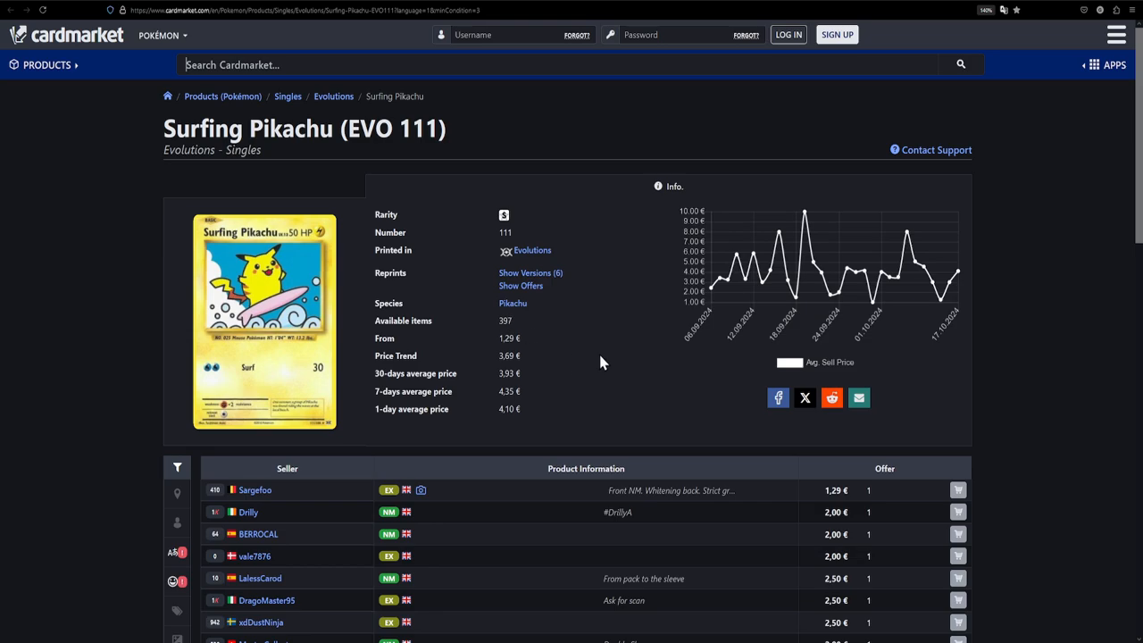
{"action": "mouse_move", "coordinate": [602, 346]}
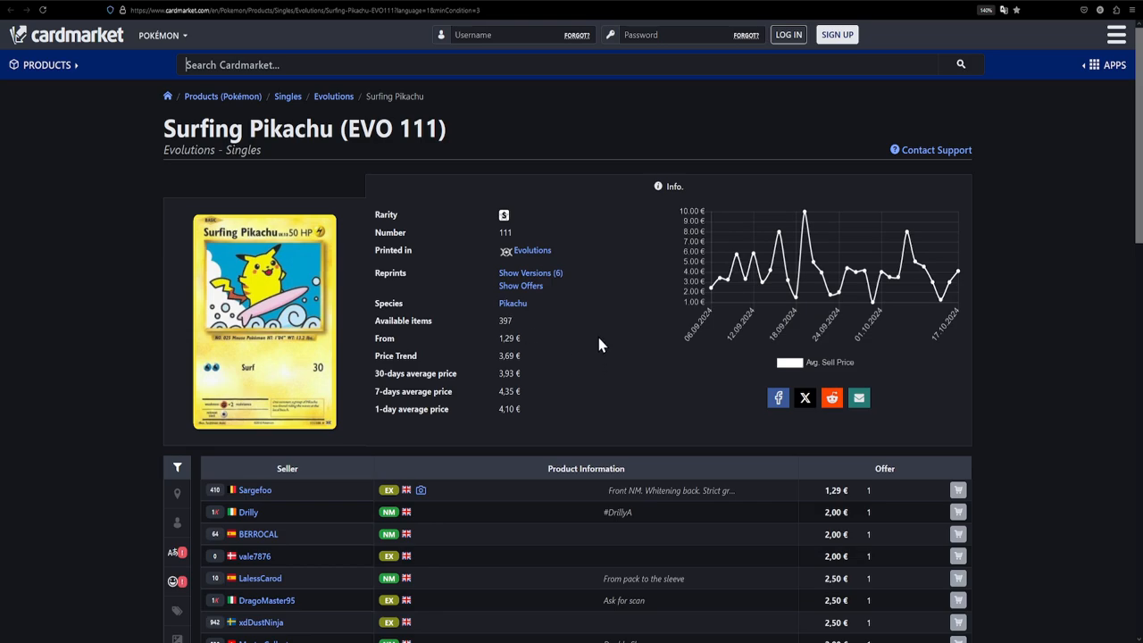
{"action": "mouse_move", "coordinate": [486, 116]}
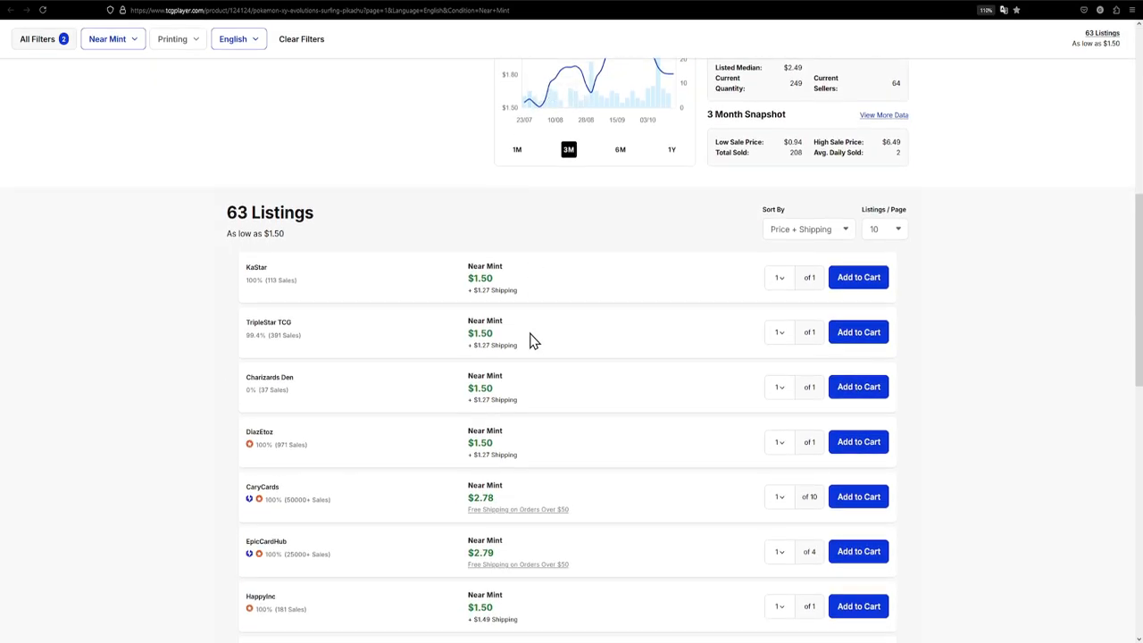
{"action": "mouse_move", "coordinate": [491, 287]}
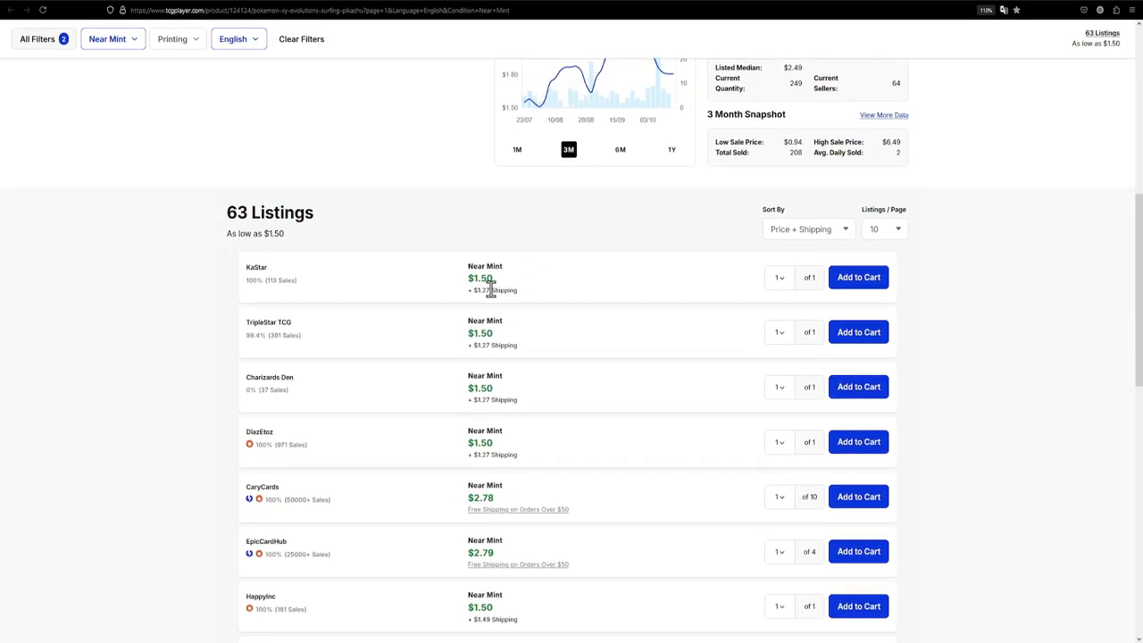
{"action": "mouse_move", "coordinate": [556, 312]}
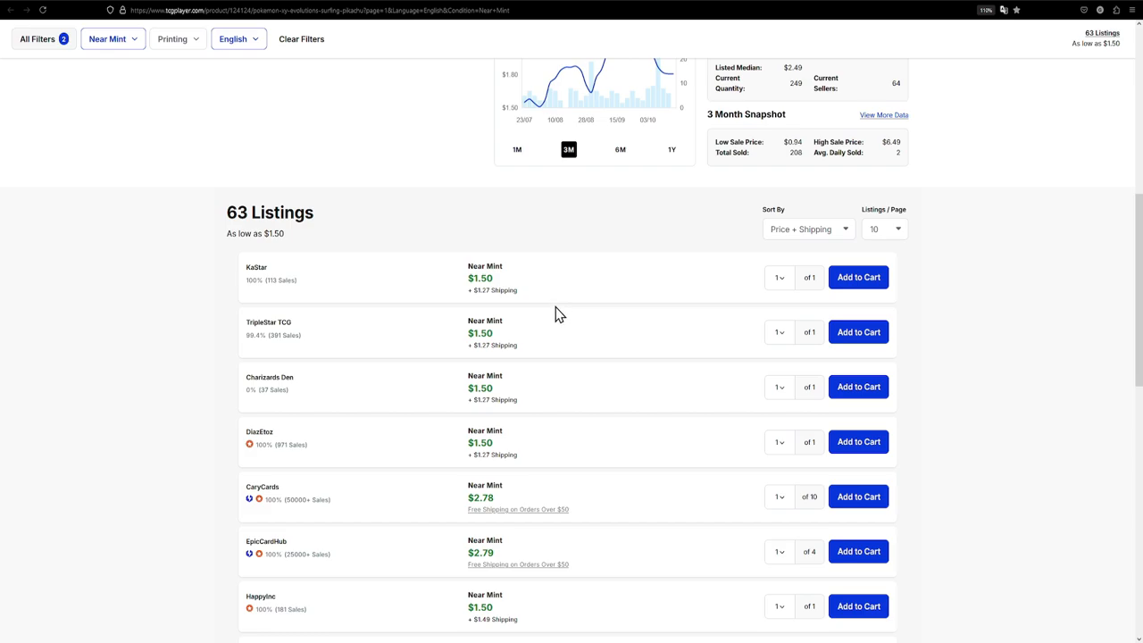
Review the Surfing Pikachu Near Mint English listings starting at $1.50.
{"action": "scroll", "scroll_direction": "up", "scroll_amount": 3}
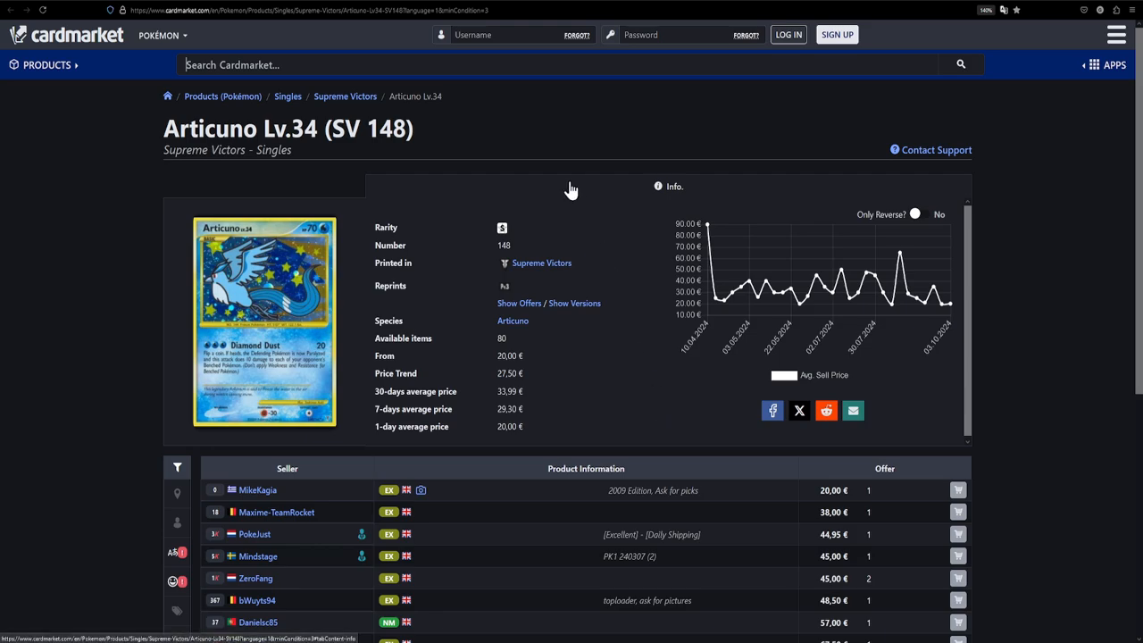
{"action": "mouse_move", "coordinate": [801, 482]}
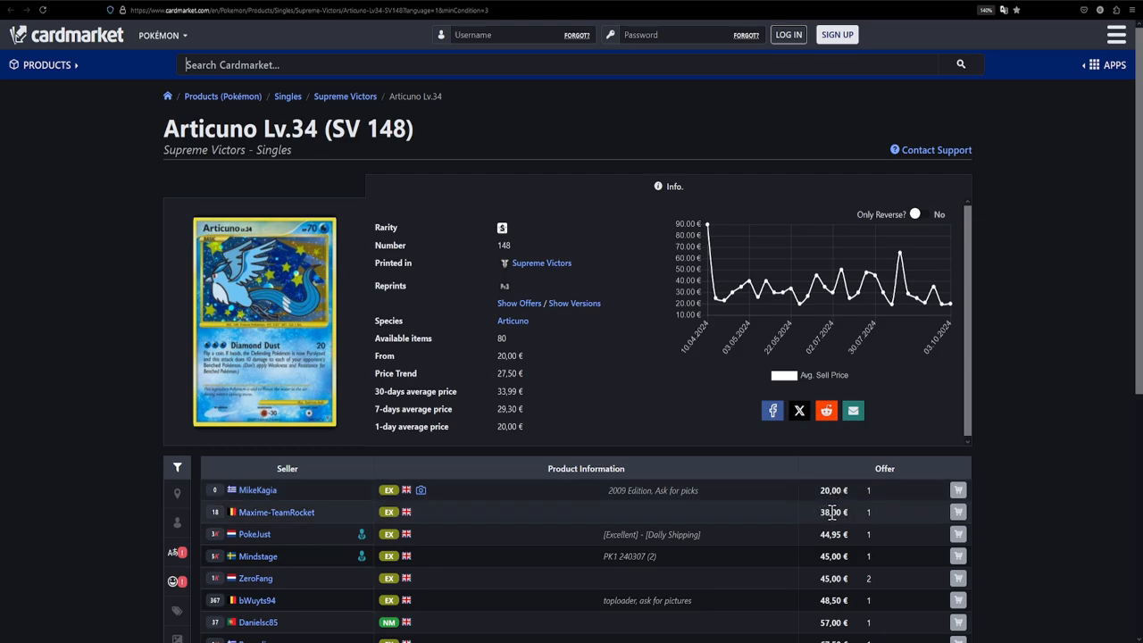
{"action": "mouse_move", "coordinate": [796, 512]}
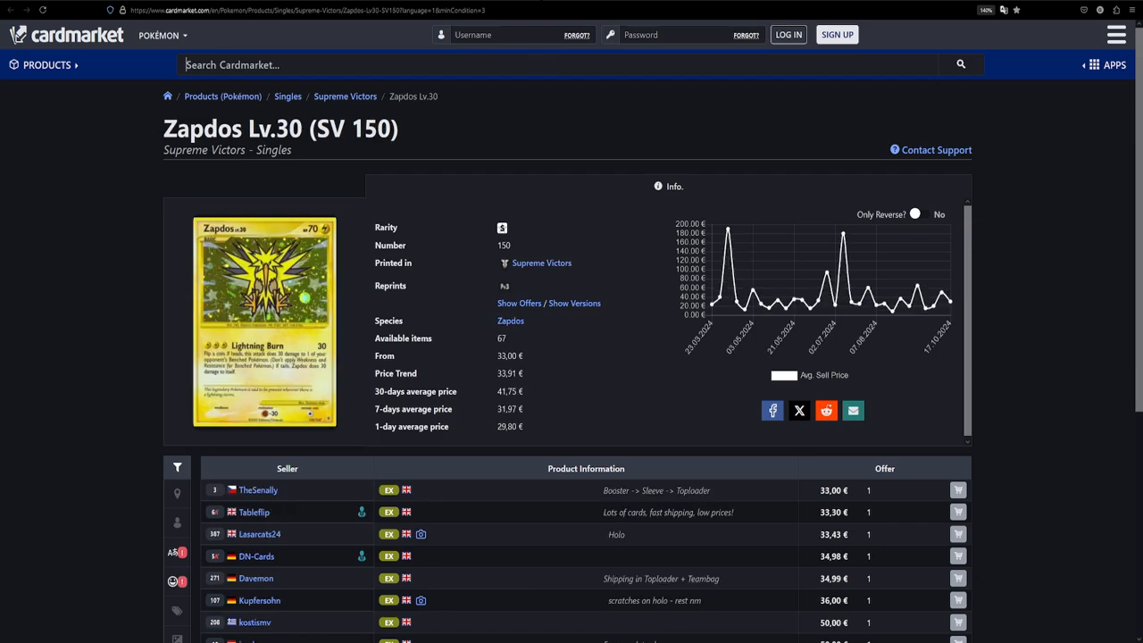
{"action": "mouse_move", "coordinate": [829, 446]}
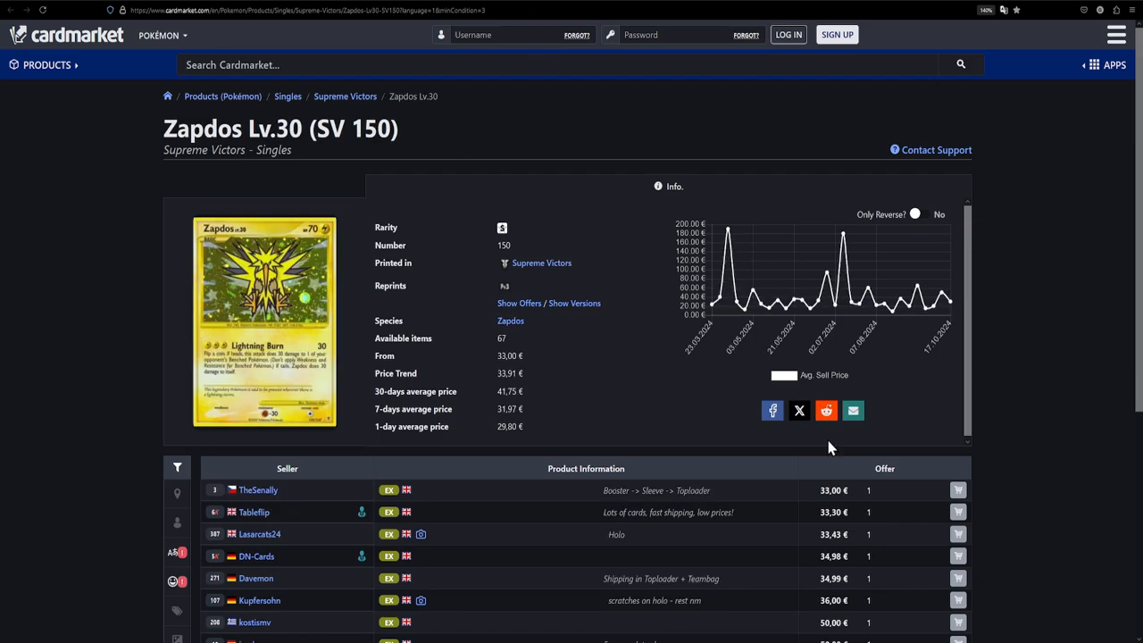
{"action": "mouse_move", "coordinate": [609, 373]}
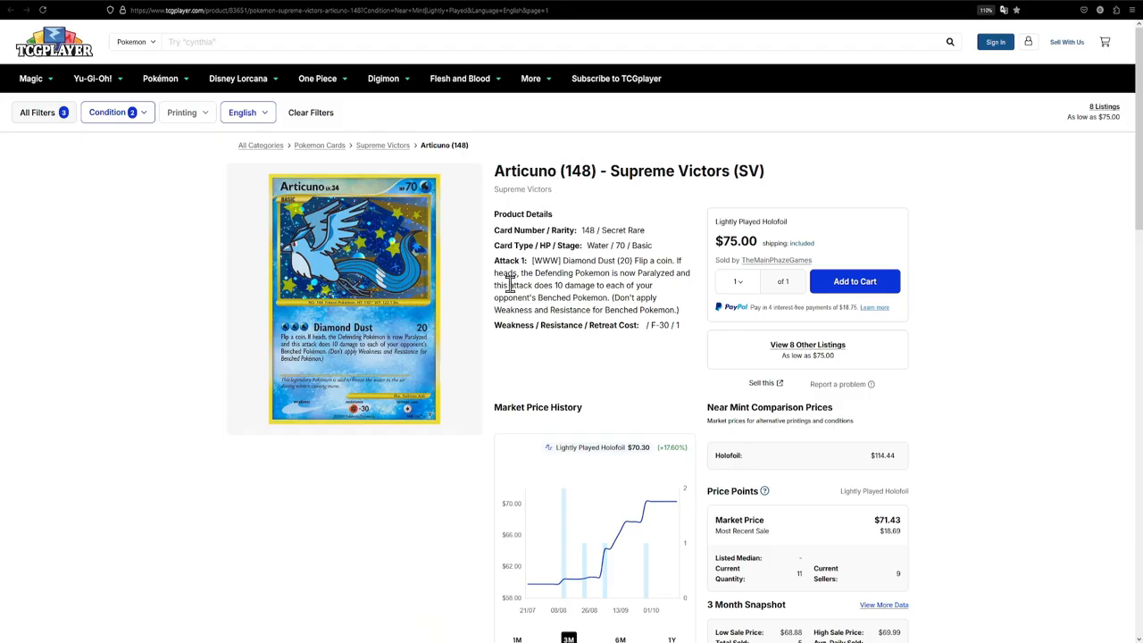
Scroll through the Articuno (148) Supreme Victors listings from $75.00.
{"action": "scroll", "scroll_direction": "down", "scroll_amount": 3}
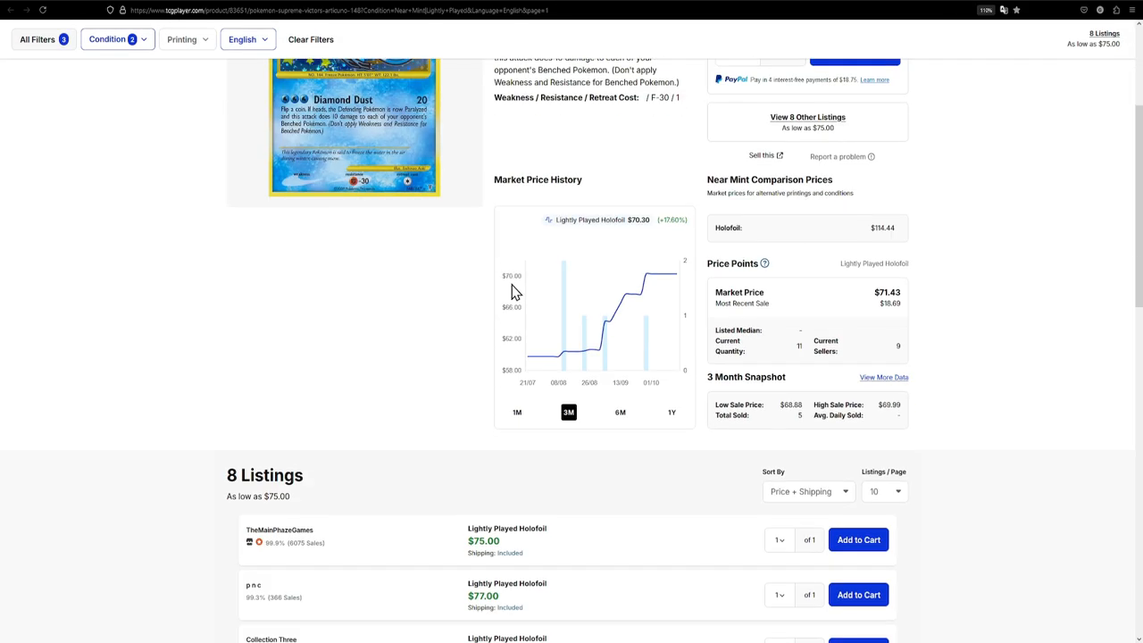
{"action": "scroll", "scroll_direction": "down", "scroll_amount": 3}
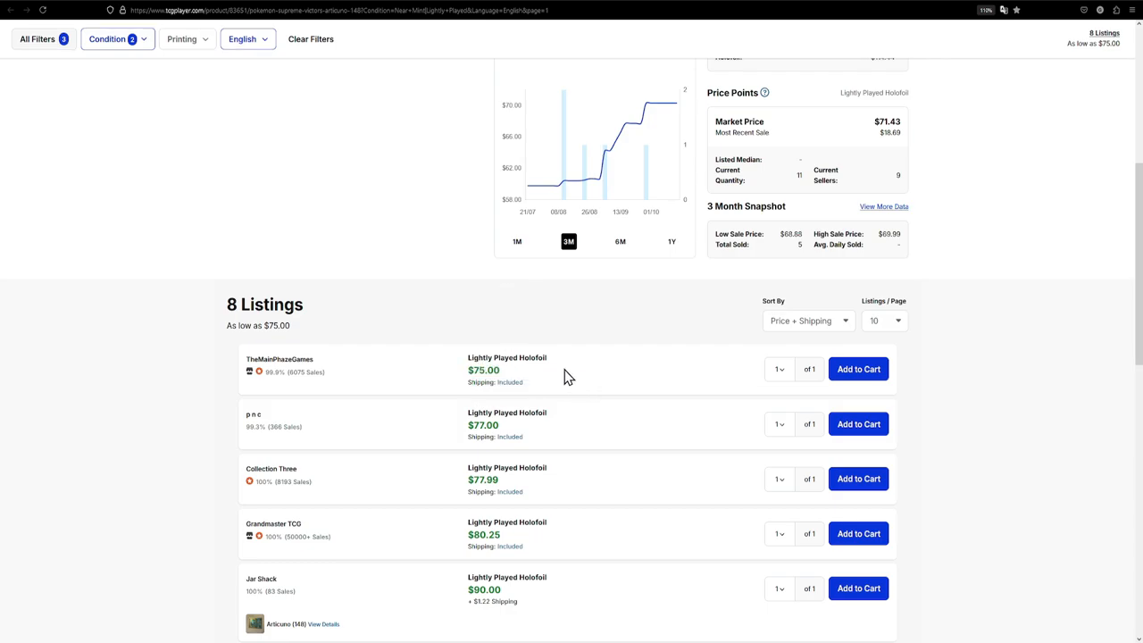
{"action": "mouse_move", "coordinate": [558, 350]}
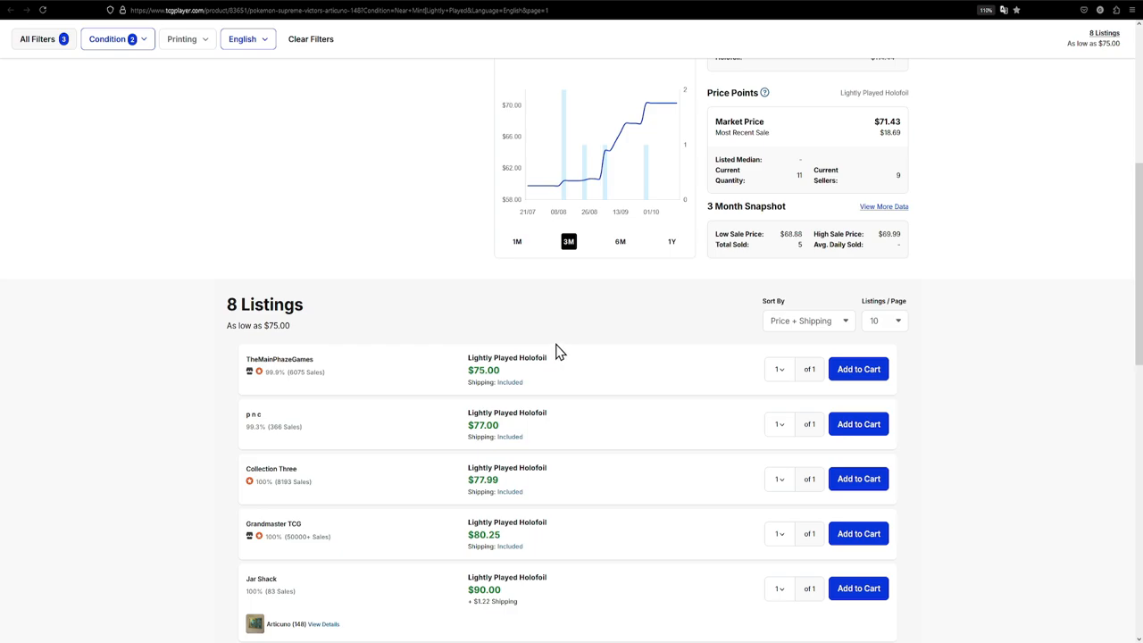
{"action": "scroll", "scroll_direction": "up", "scroll_amount": 3}
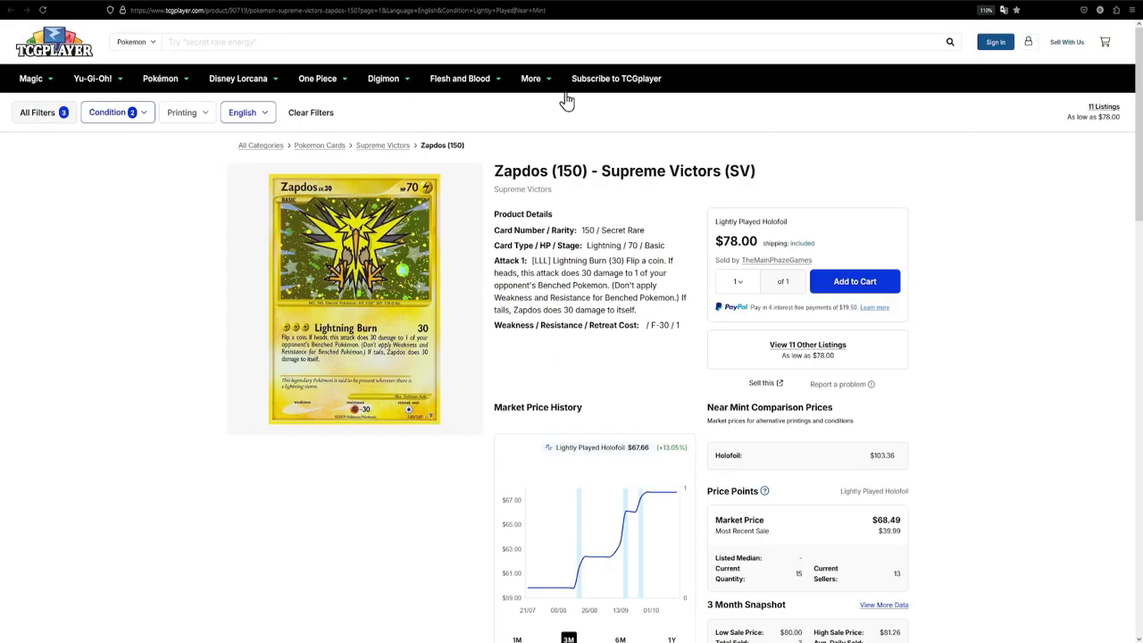
Scroll through the Zapdos (150) listings at $78.00 and Moltres (149) at $155.95.
{"action": "scroll", "scroll_direction": "down", "scroll_amount": 3}
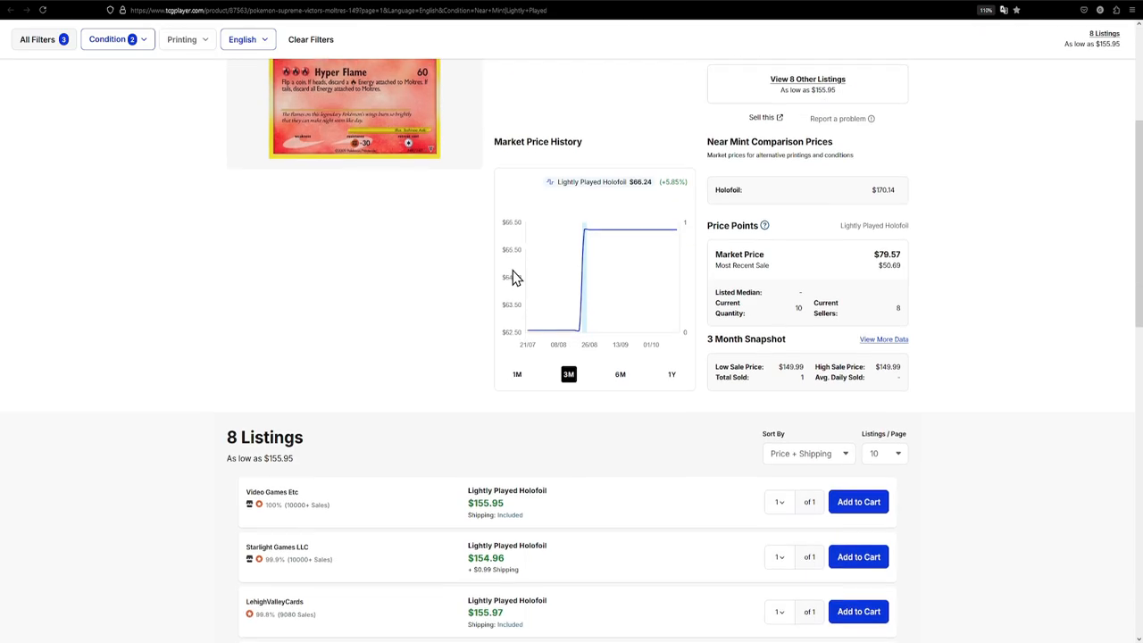
{"action": "scroll", "scroll_direction": "down", "scroll_amount": 3}
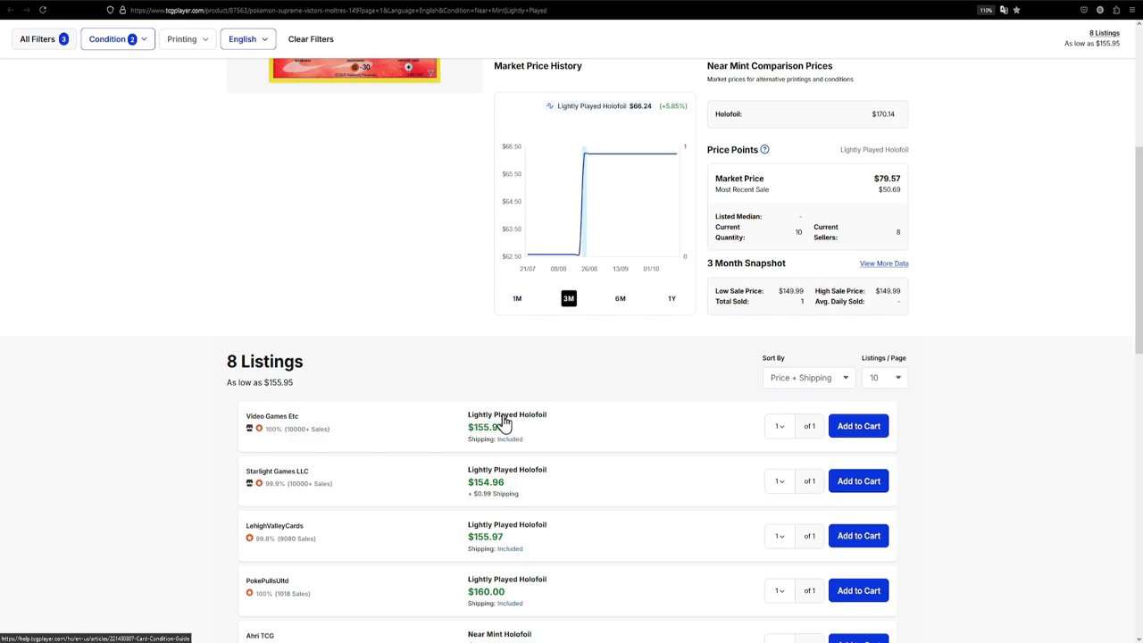
{"action": "scroll", "scroll_direction": "up", "scroll_amount": 3}
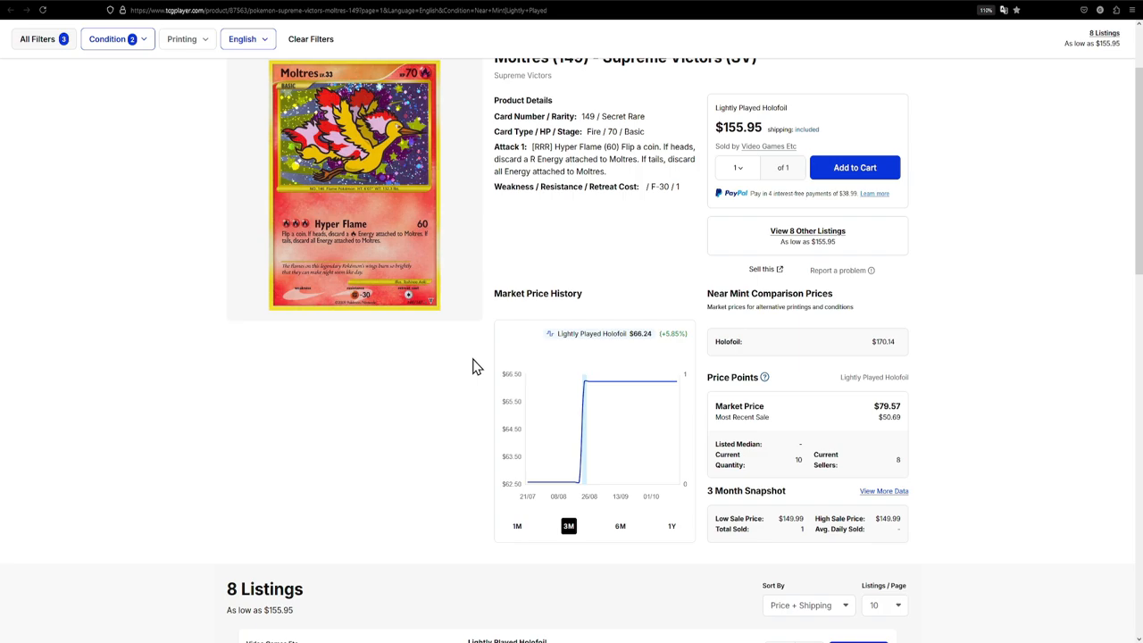
{"action": "mouse_move", "coordinate": [549, 418]}
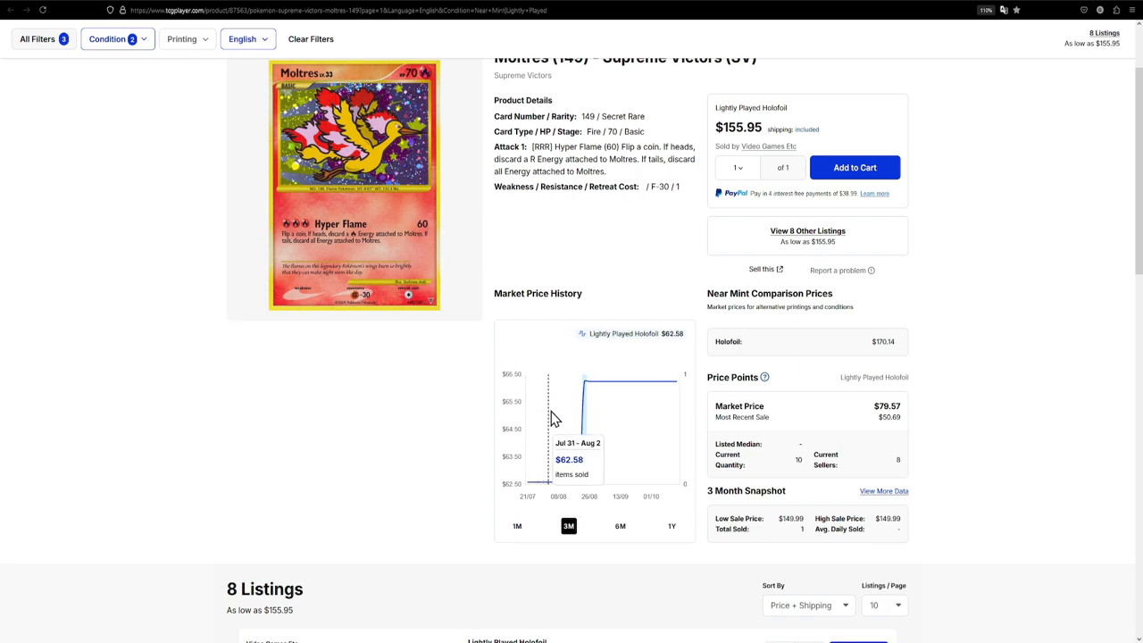
{"action": "scroll", "scroll_direction": "up", "scroll_amount": 3}
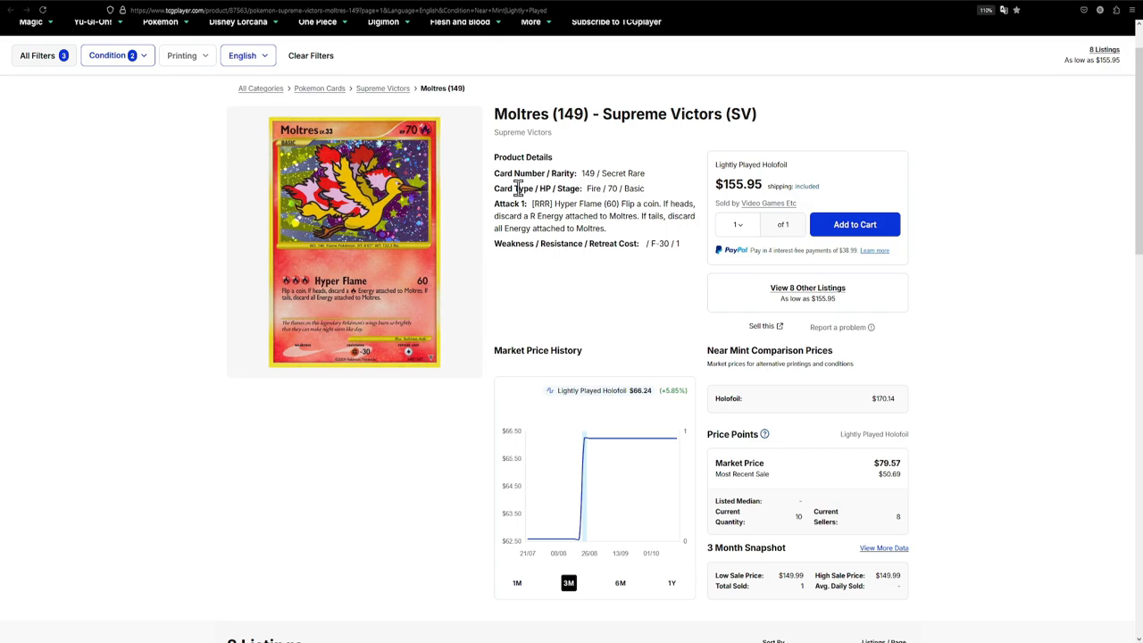
{"action": "mouse_move", "coordinate": [638, 78]}
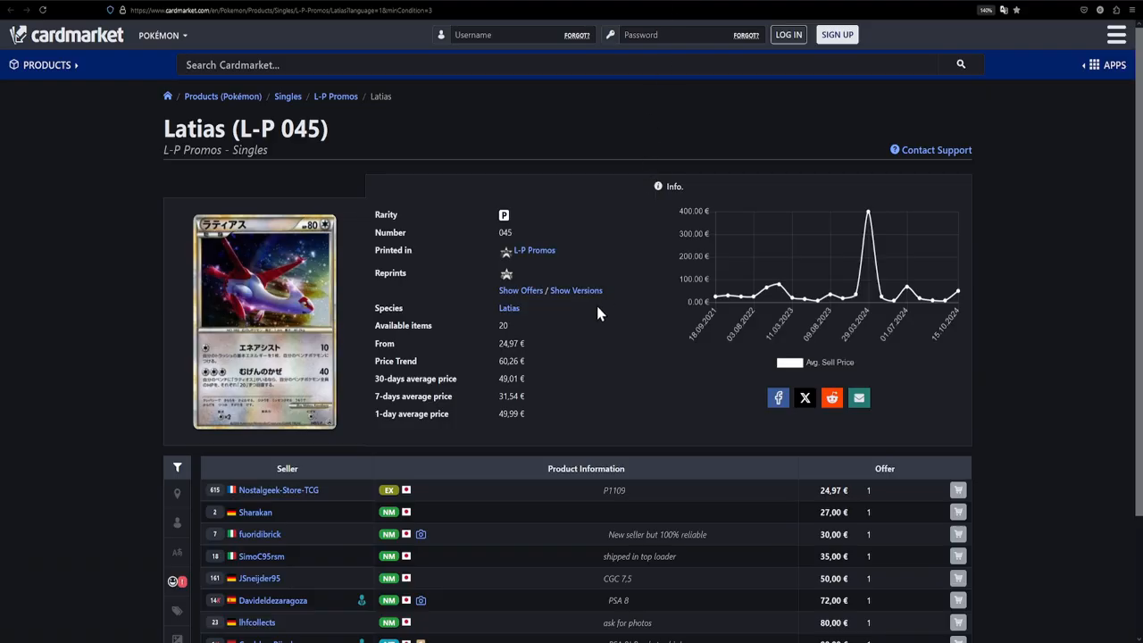
{"action": "mouse_move", "coordinate": [583, 391]}
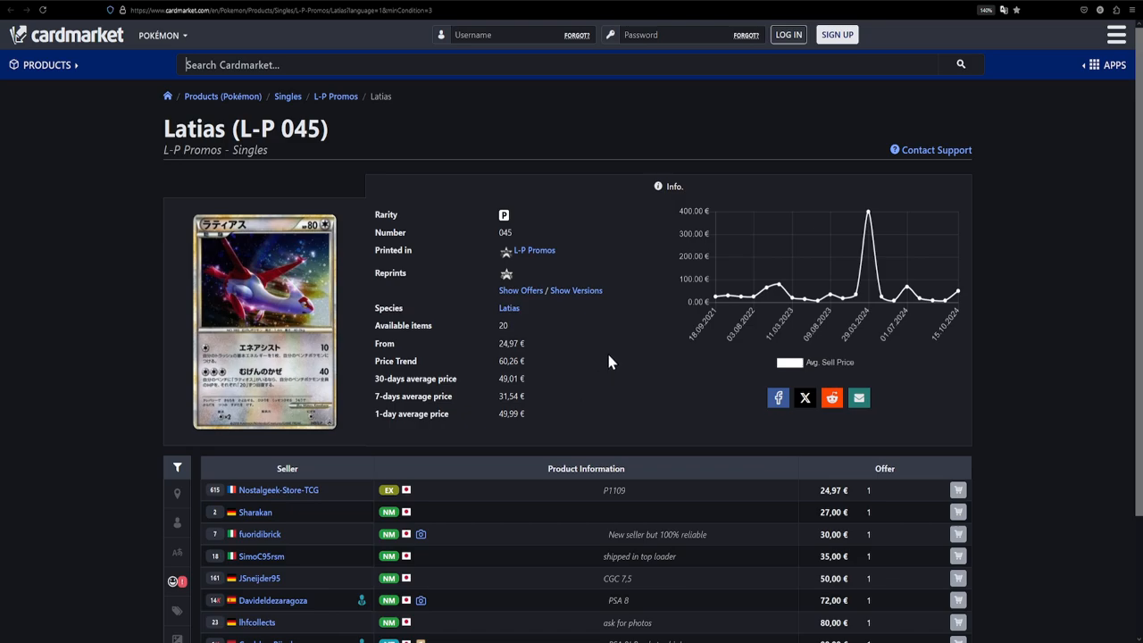
{"action": "mouse_move", "coordinate": [581, 370]}
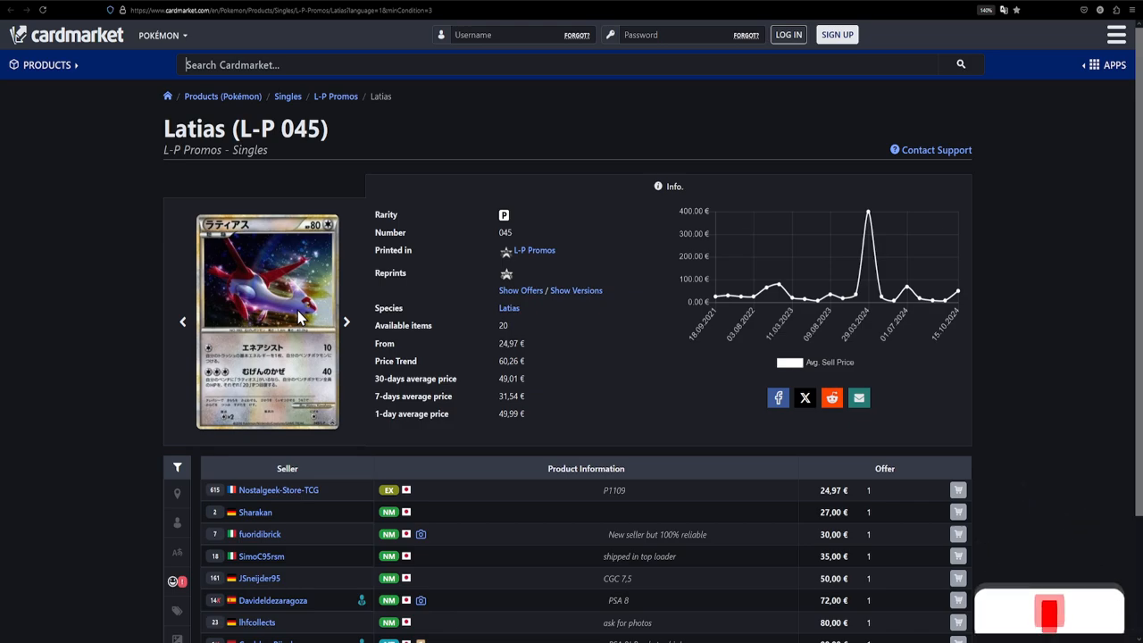
Open the Latios (L-P 046) product page with offers from 14,99 €.
{"action": "left_click", "coordinate": [347, 322]}
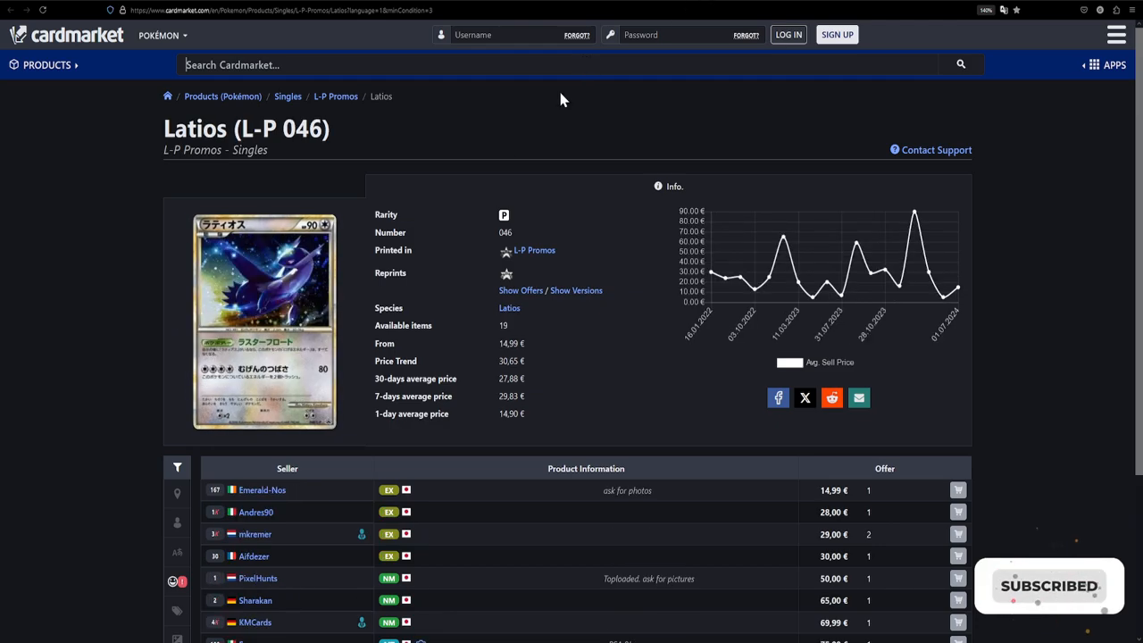
{"action": "mouse_move", "coordinate": [462, 355]}
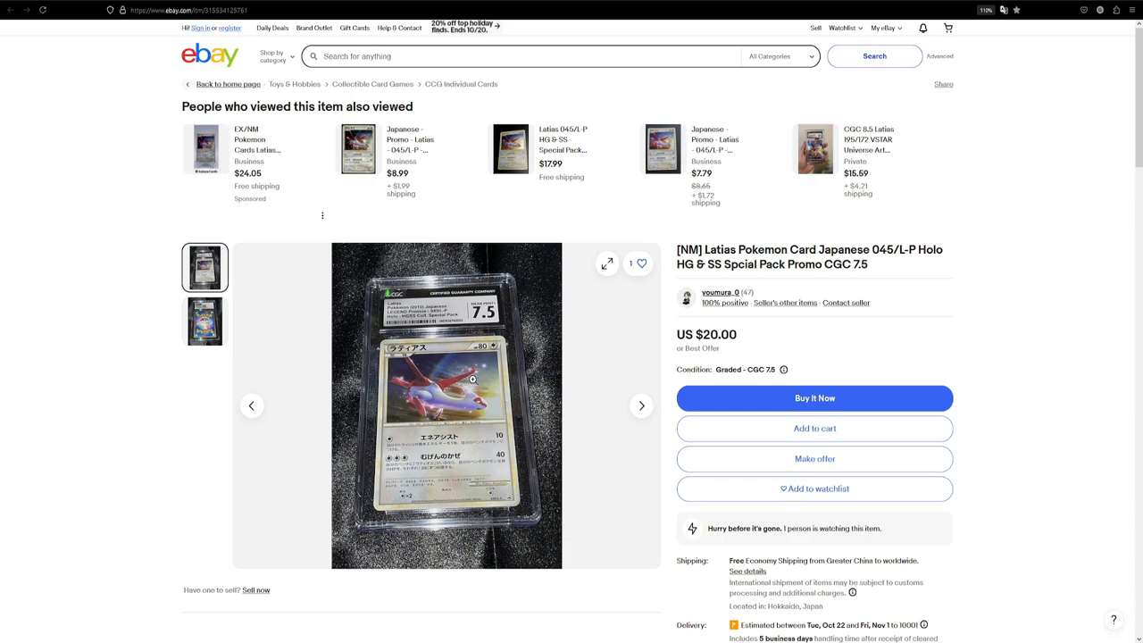
{"action": "mouse_move", "coordinate": [471, 384]}
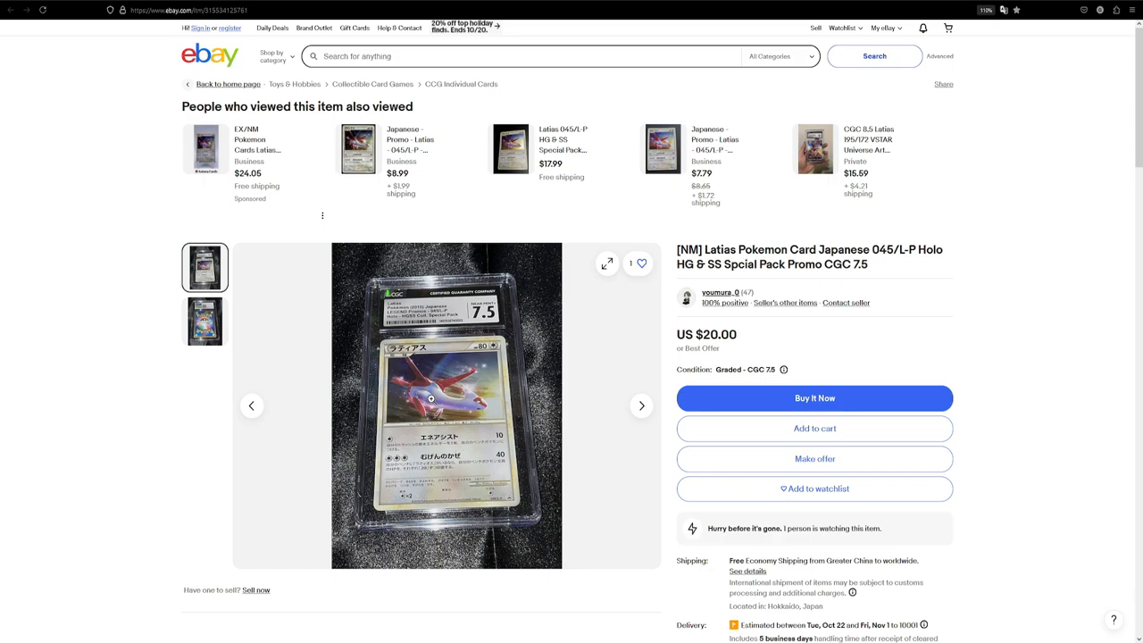
View the back and front photos of the CGC 7.5 graded Latias listing.
{"action": "left_click", "coordinate": [205, 320]}
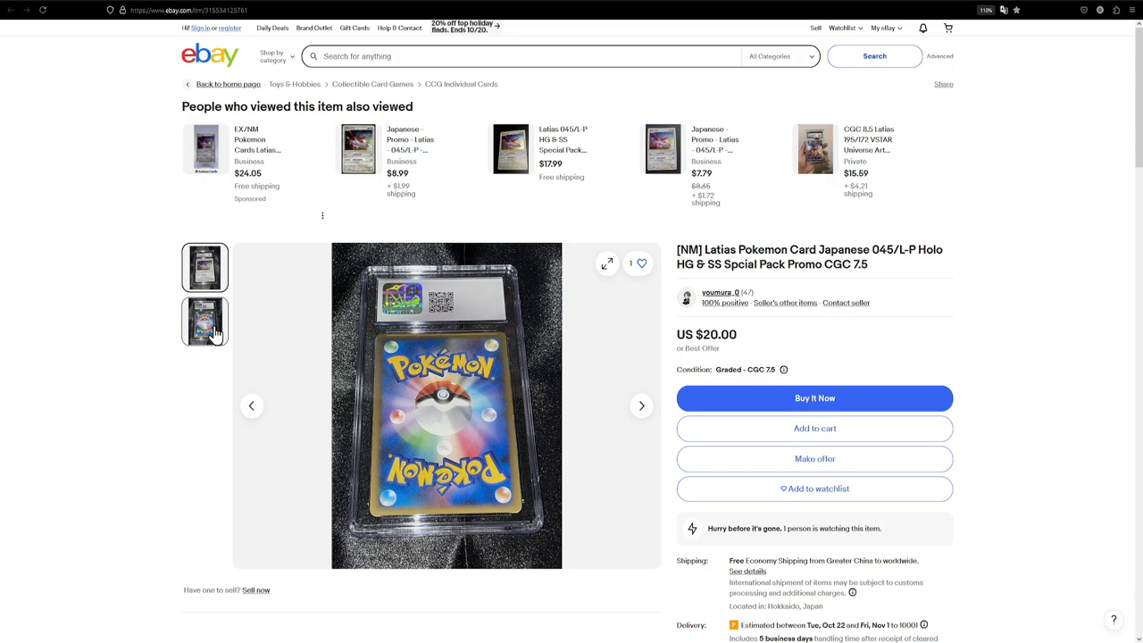
{"action": "left_click", "coordinate": [205, 322]}
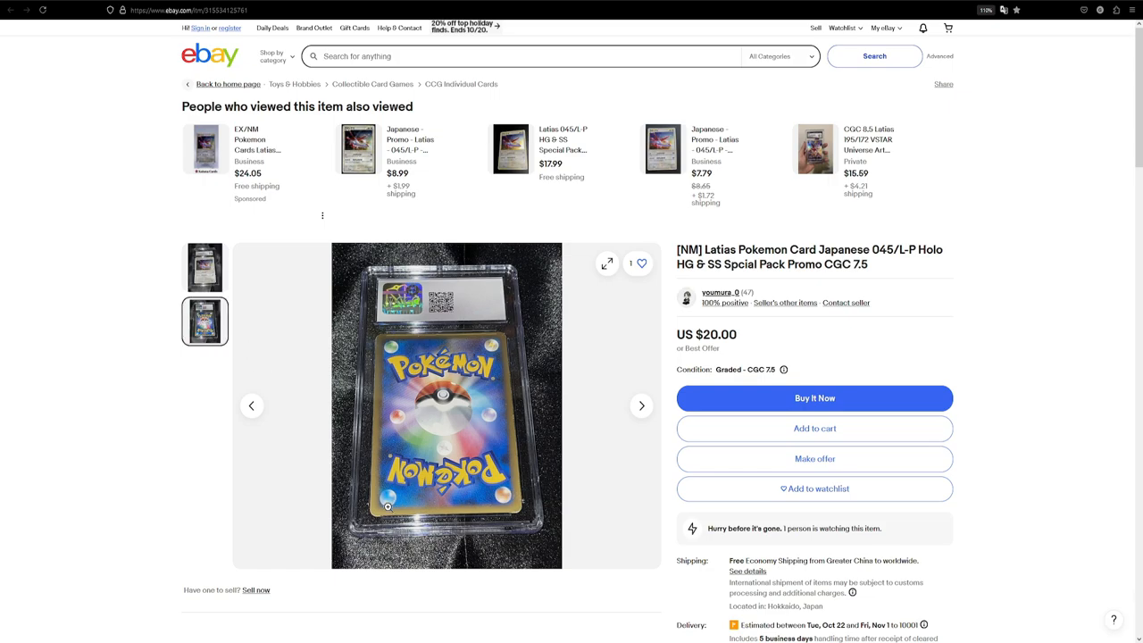
{"action": "left_click", "coordinate": [205, 267]}
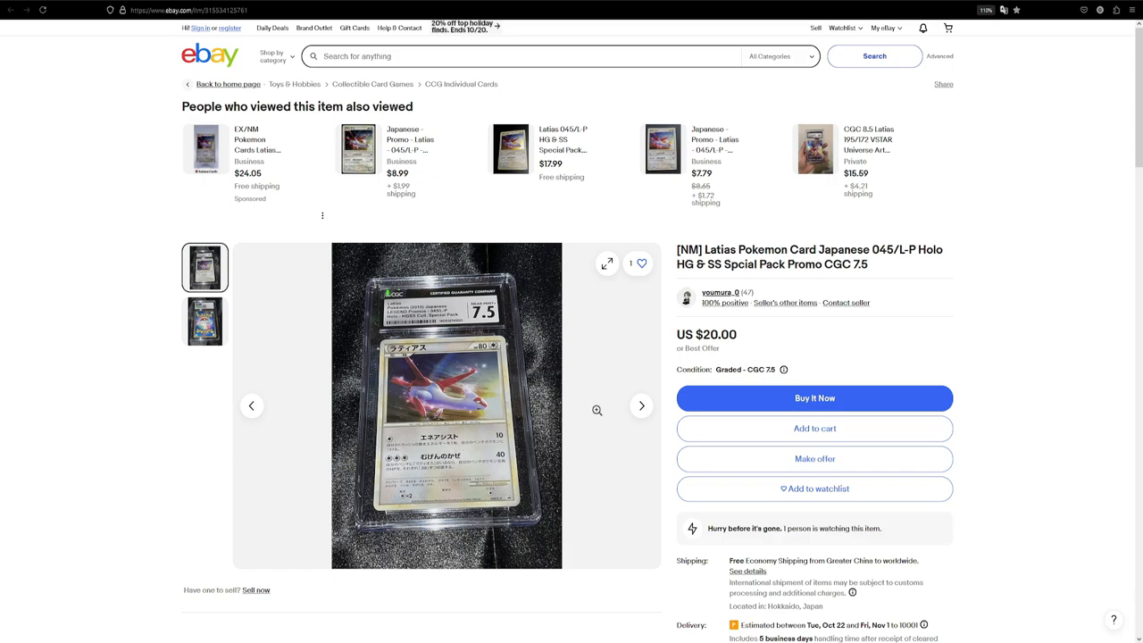
{"action": "mouse_move", "coordinate": [458, 409]}
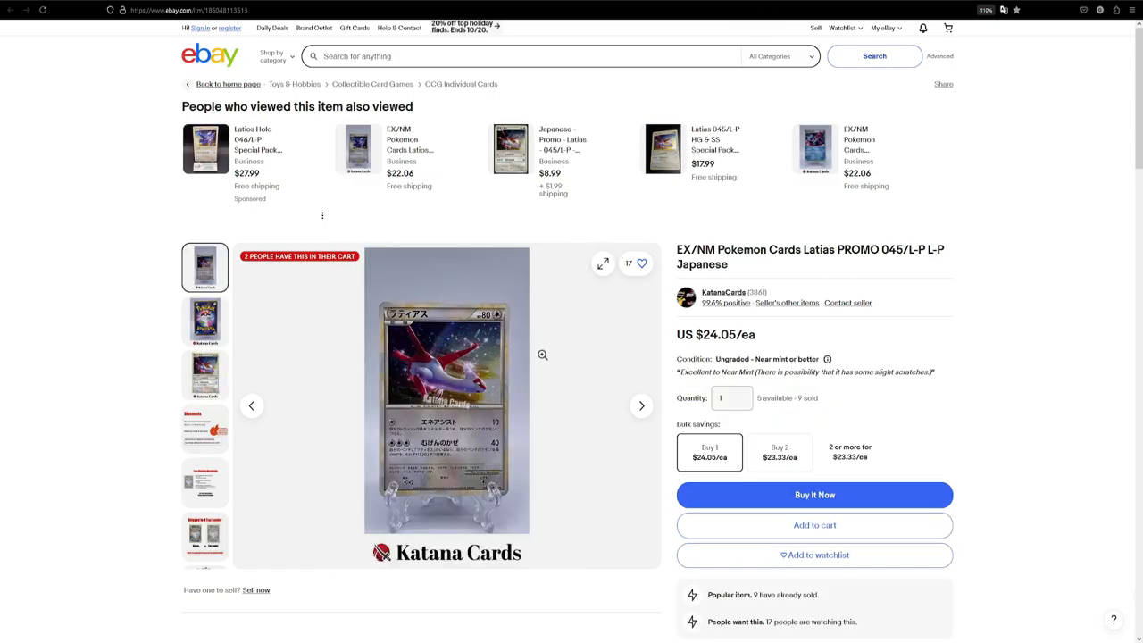
{"action": "mouse_move", "coordinate": [449, 370]}
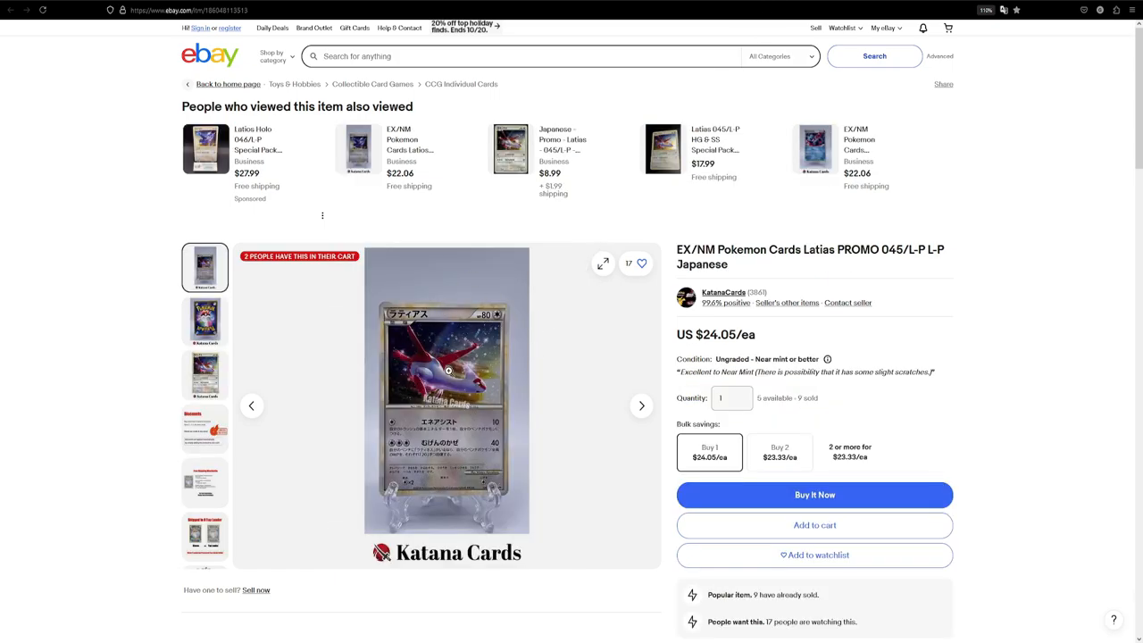
View the back and front photos of the ungraded Latias 045/L-P listing.
{"action": "left_click", "coordinate": [205, 322]}
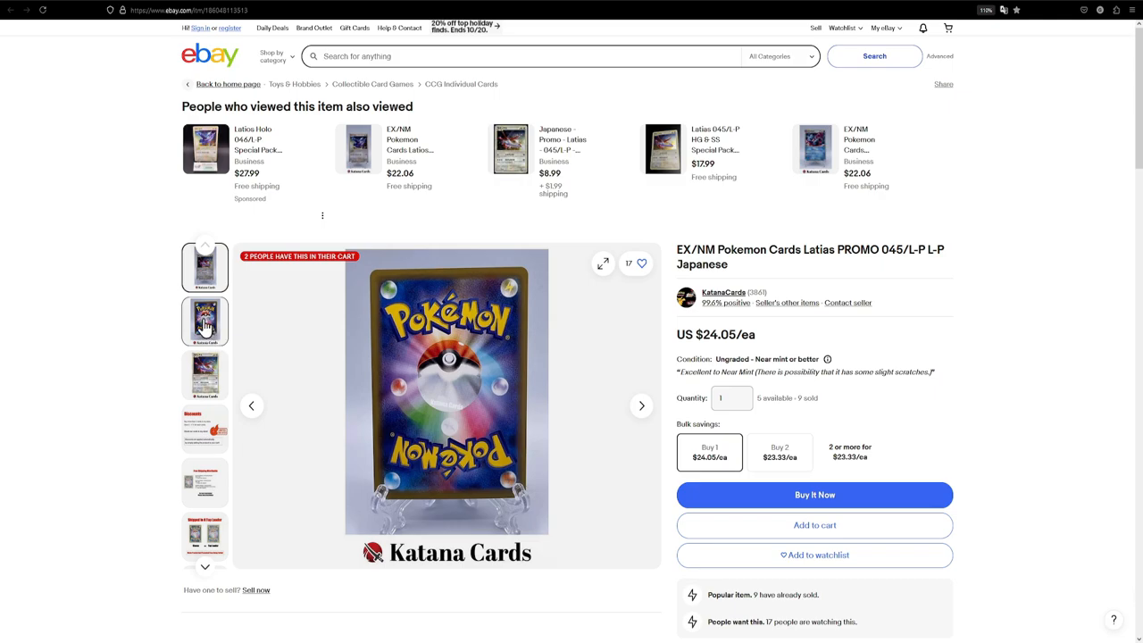
{"action": "left_click", "coordinate": [205, 267]}
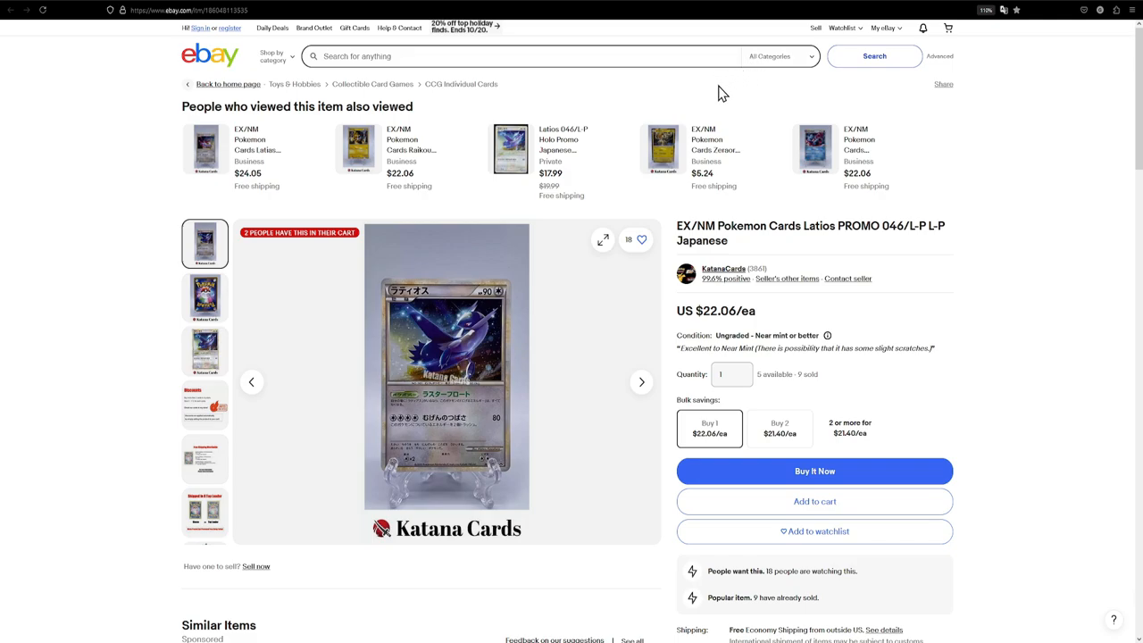
{"action": "mouse_move", "coordinate": [718, 311]}
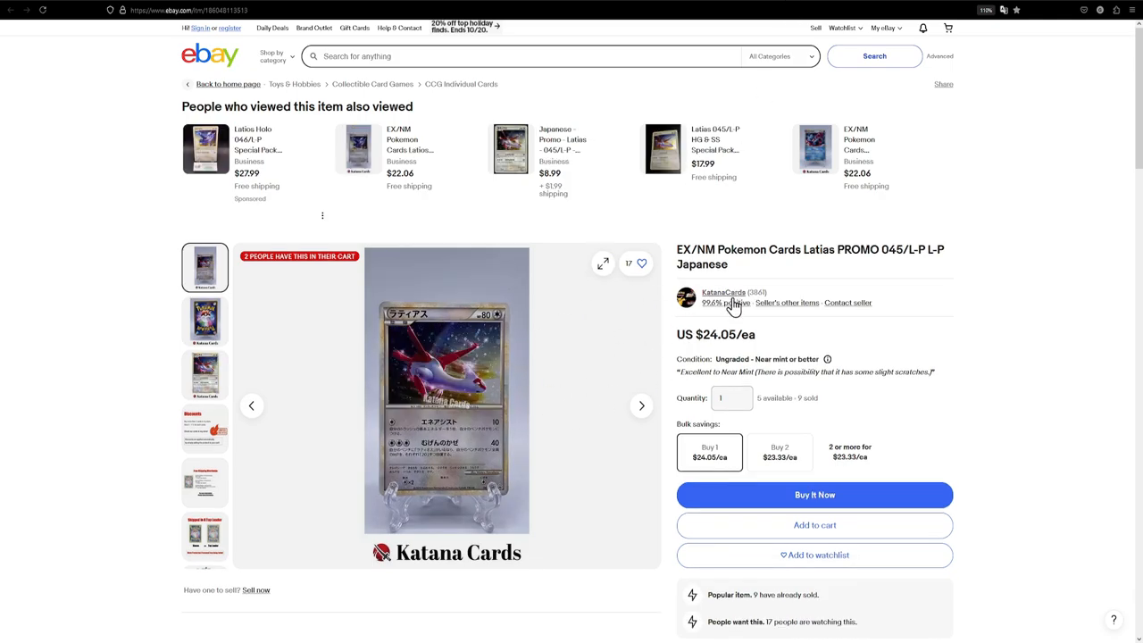
{"action": "mouse_move", "coordinate": [770, 114]}
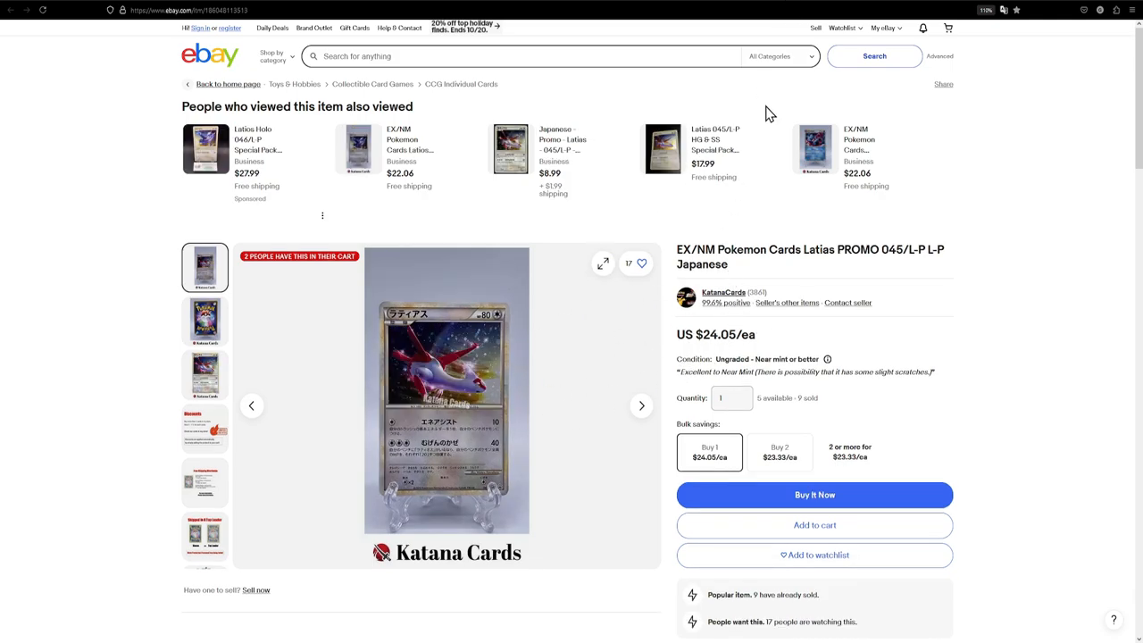
{"action": "mouse_move", "coordinate": [599, 280]}
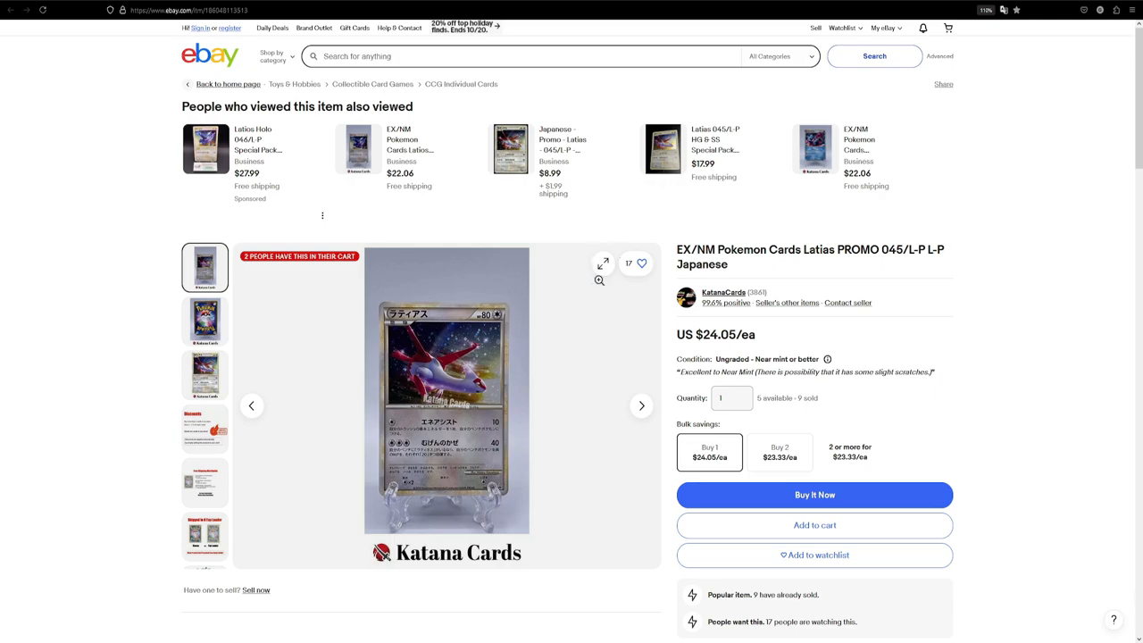
{"action": "mouse_move", "coordinate": [457, 385]}
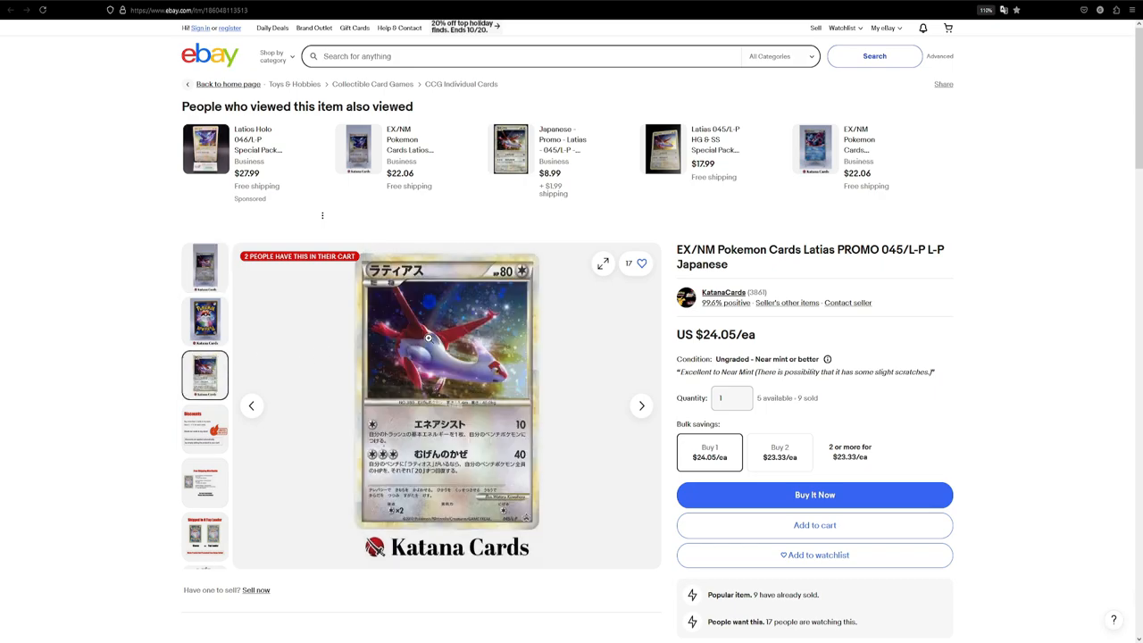
{"action": "mouse_move", "coordinate": [440, 312]}
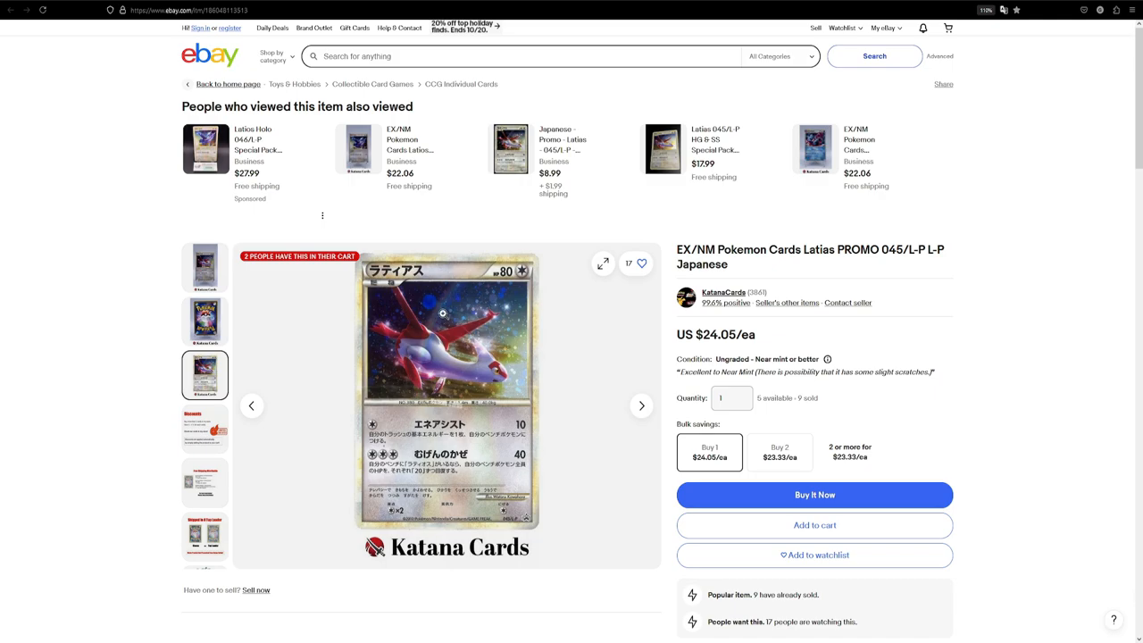
{"action": "mouse_move", "coordinate": [525, 392]}
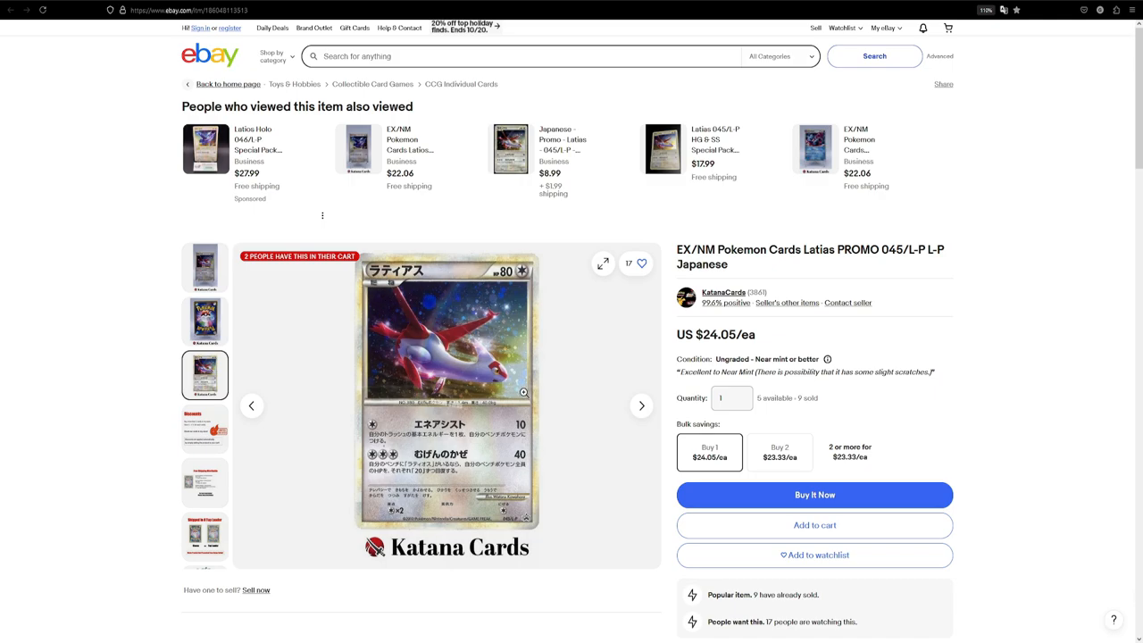
{"action": "mouse_move", "coordinate": [500, 372]}
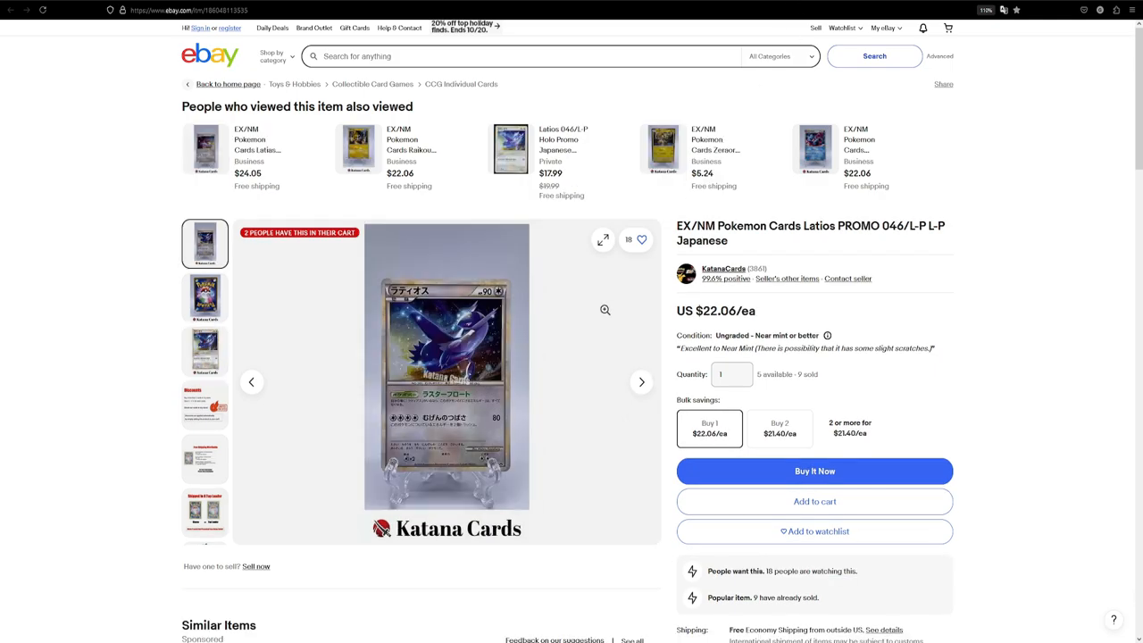
{"action": "mouse_move", "coordinate": [776, 154]}
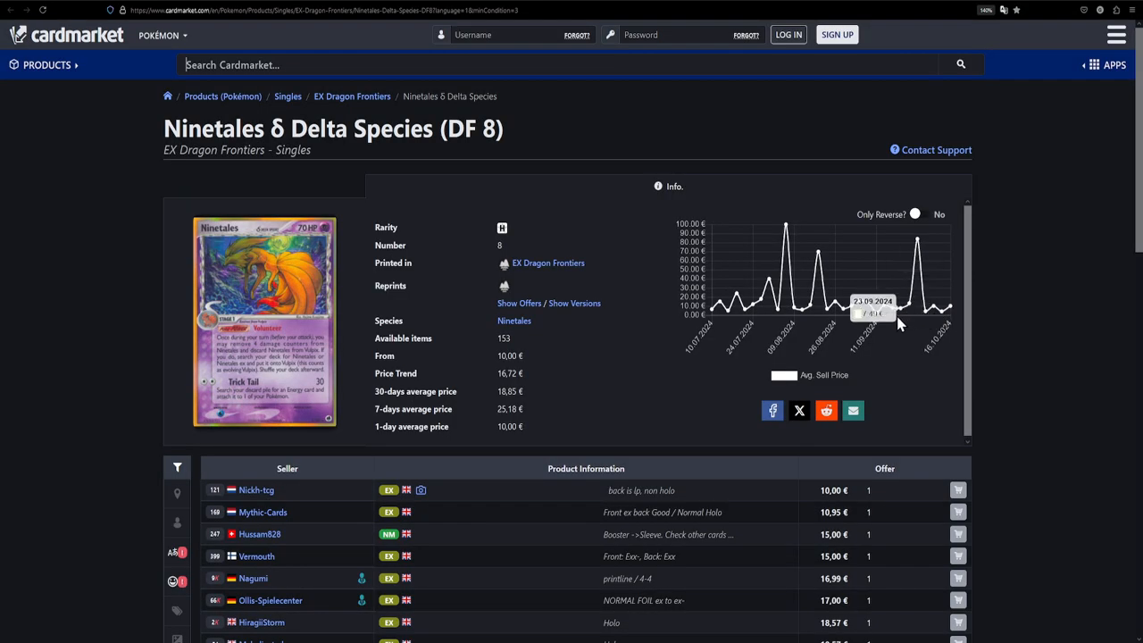
{"action": "mouse_move", "coordinate": [435, 236]}
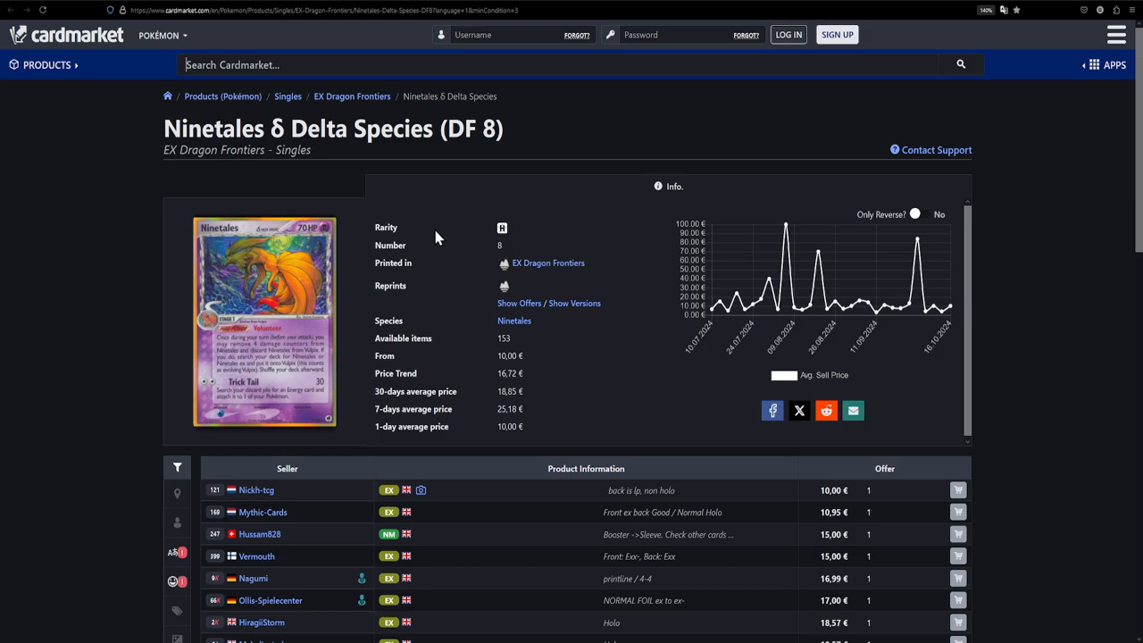
{"action": "mouse_move", "coordinate": [548, 262]}
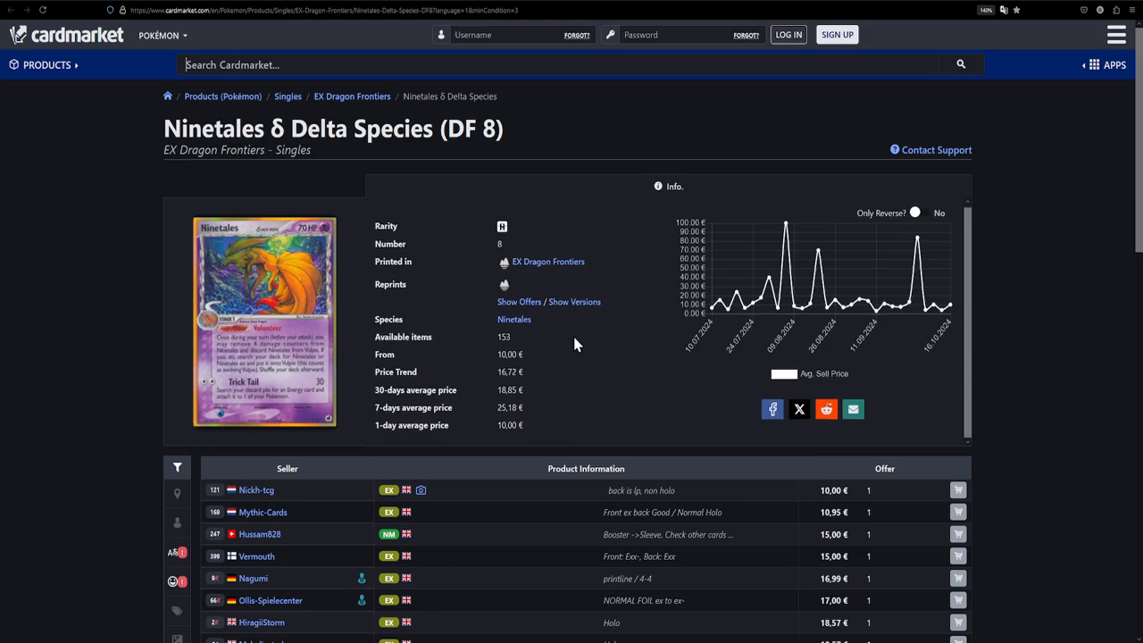
{"action": "scroll", "scroll_direction": "down", "scroll_amount": 3}
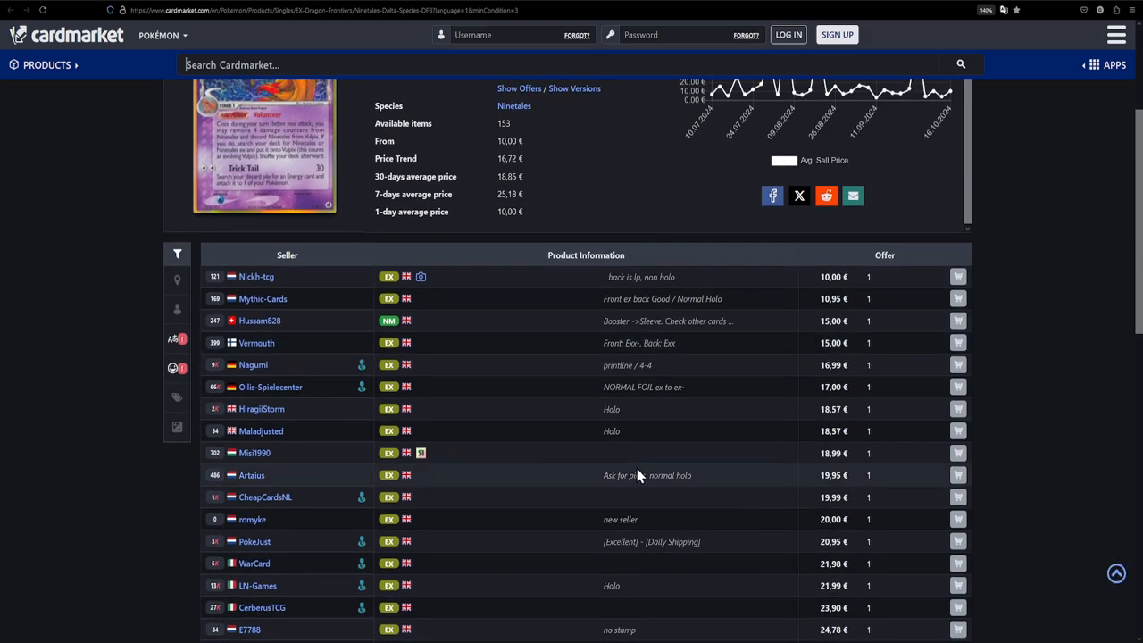
{"action": "scroll", "scroll_direction": "up", "scroll_amount": 3}
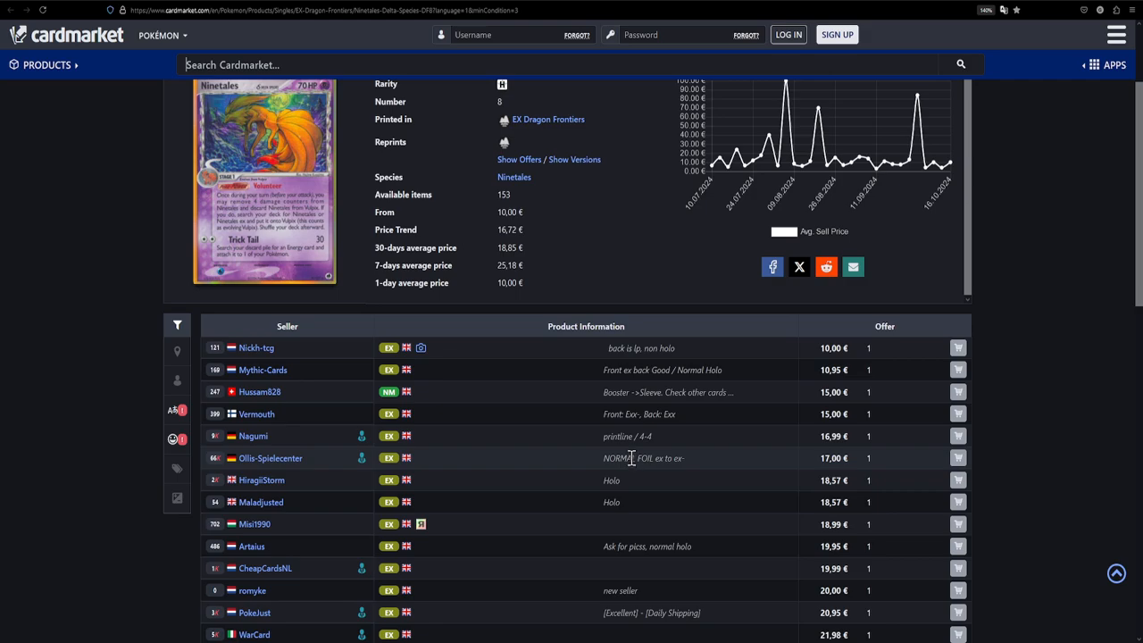
{"action": "mouse_move", "coordinate": [424, 348]}
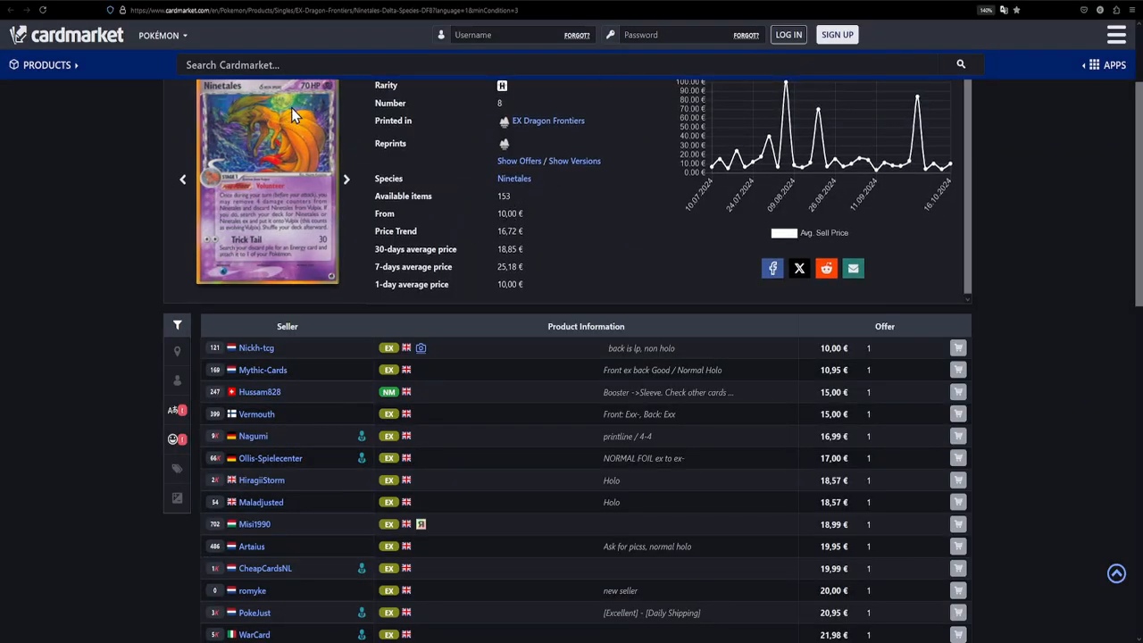
{"action": "mouse_move", "coordinate": [283, 149]}
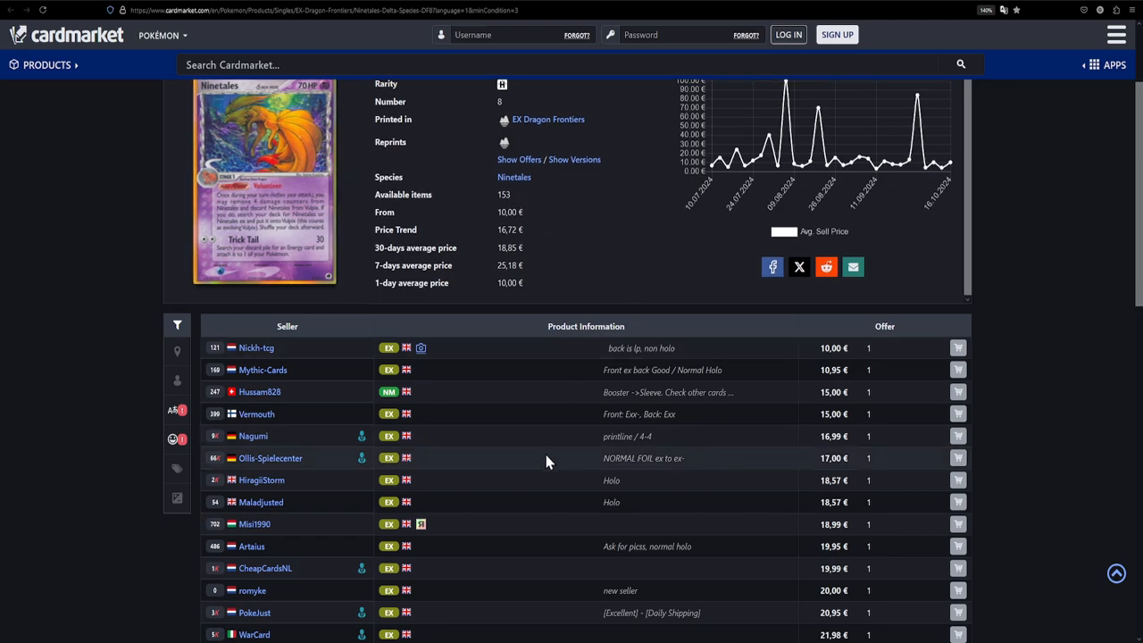
{"action": "scroll", "scroll_direction": "down", "scroll_amount": 3}
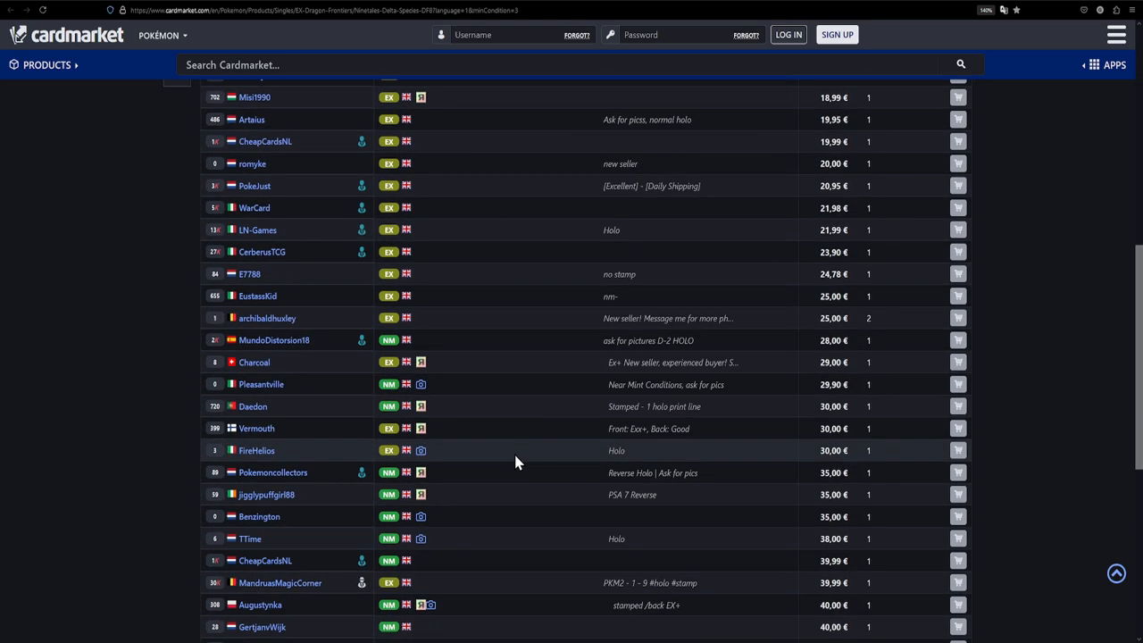
{"action": "mouse_move", "coordinate": [799, 384]}
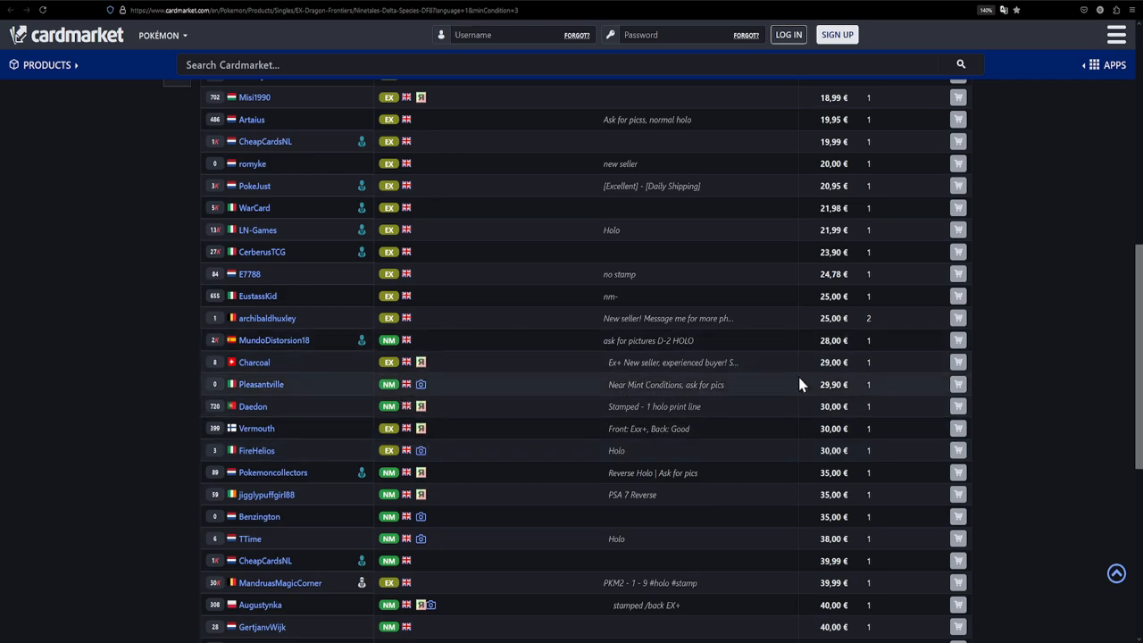
{"action": "mouse_move", "coordinate": [771, 401]}
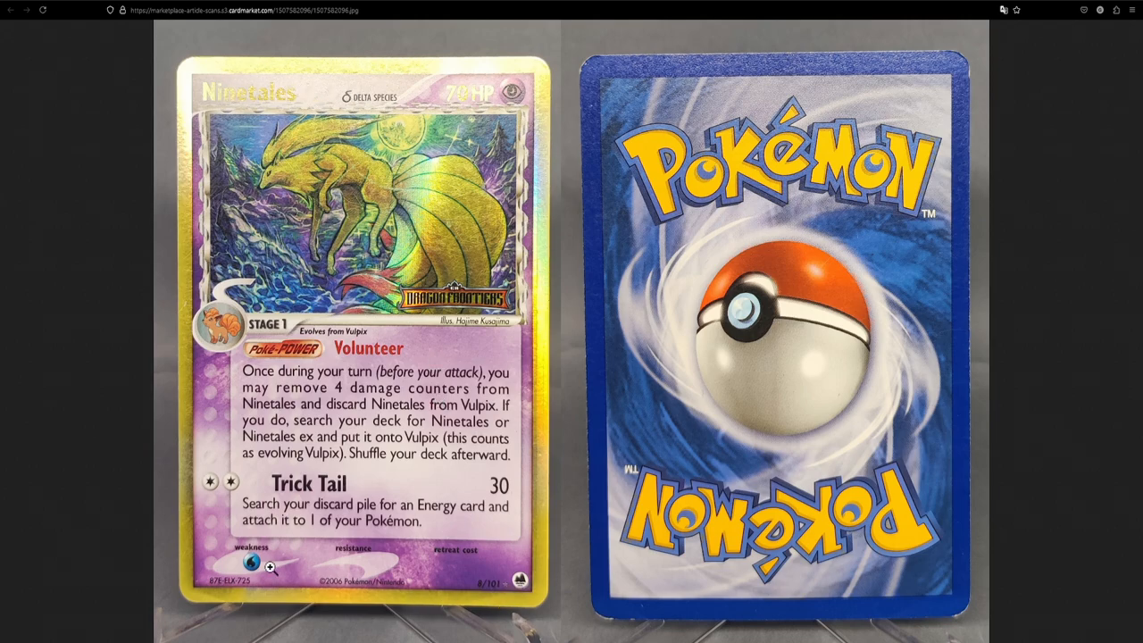
{"action": "mouse_move", "coordinate": [428, 297]}
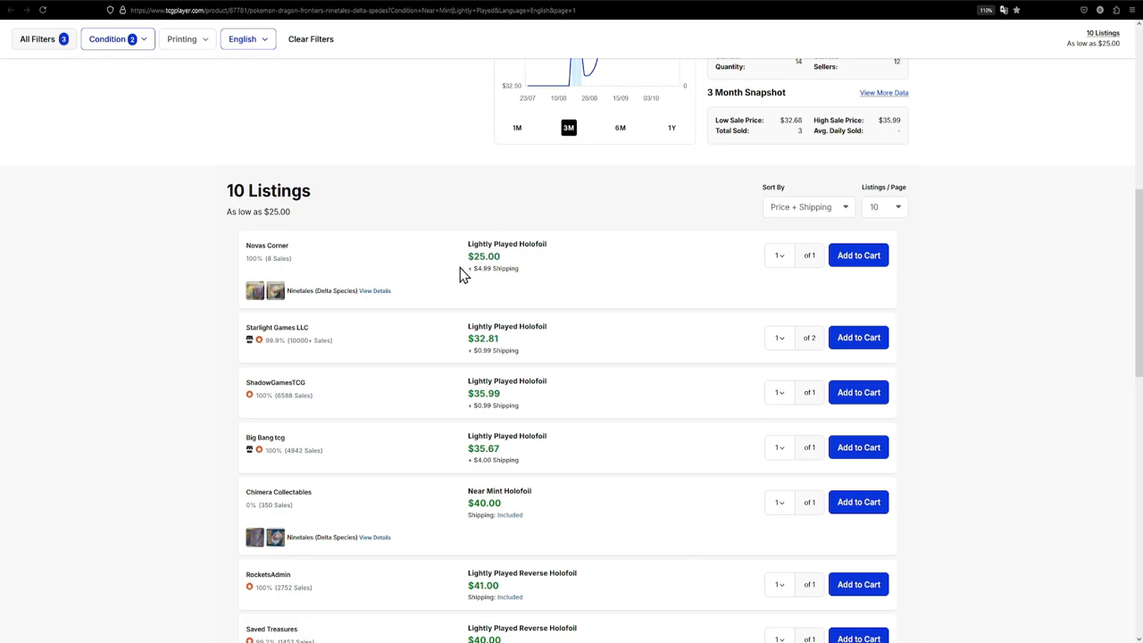
{"action": "mouse_move", "coordinate": [256, 291]}
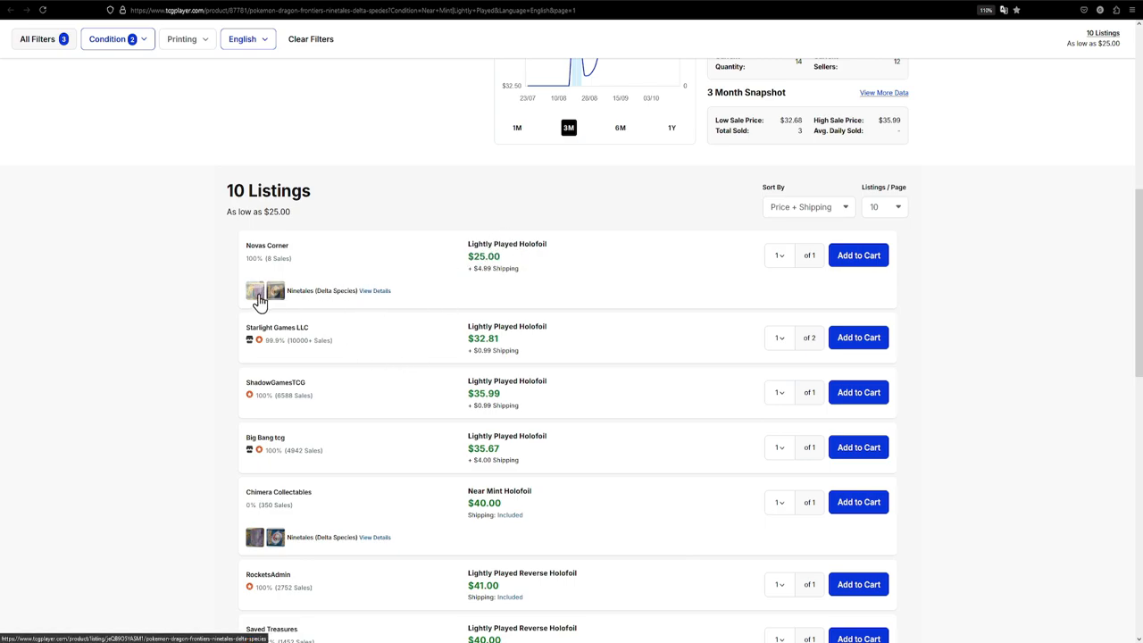
Check the card photos of the $25.00 Lightly Played Ninetales listing.
{"action": "left_click", "coordinate": [374, 290]}
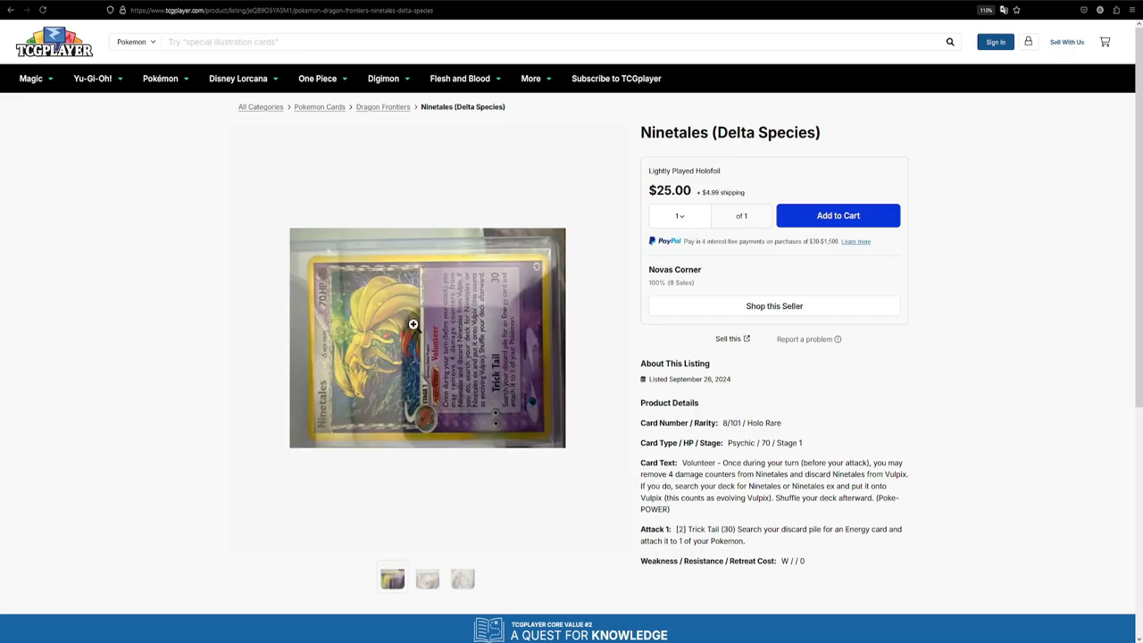
{"action": "mouse_move", "coordinate": [364, 295]}
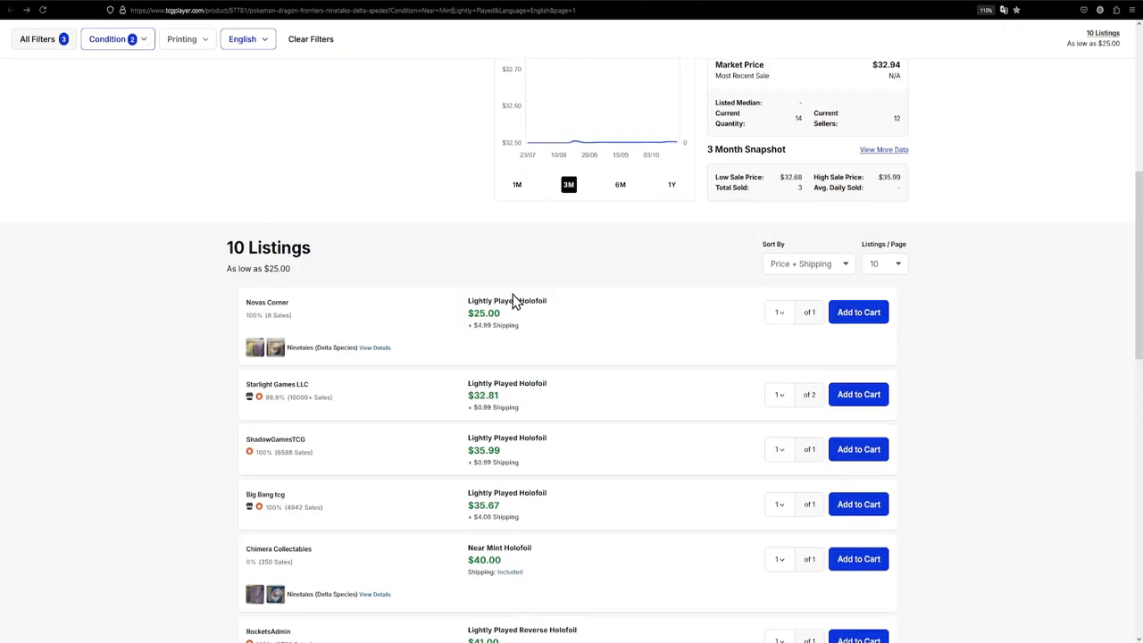
{"action": "scroll", "scroll_direction": "up", "scroll_amount": 3}
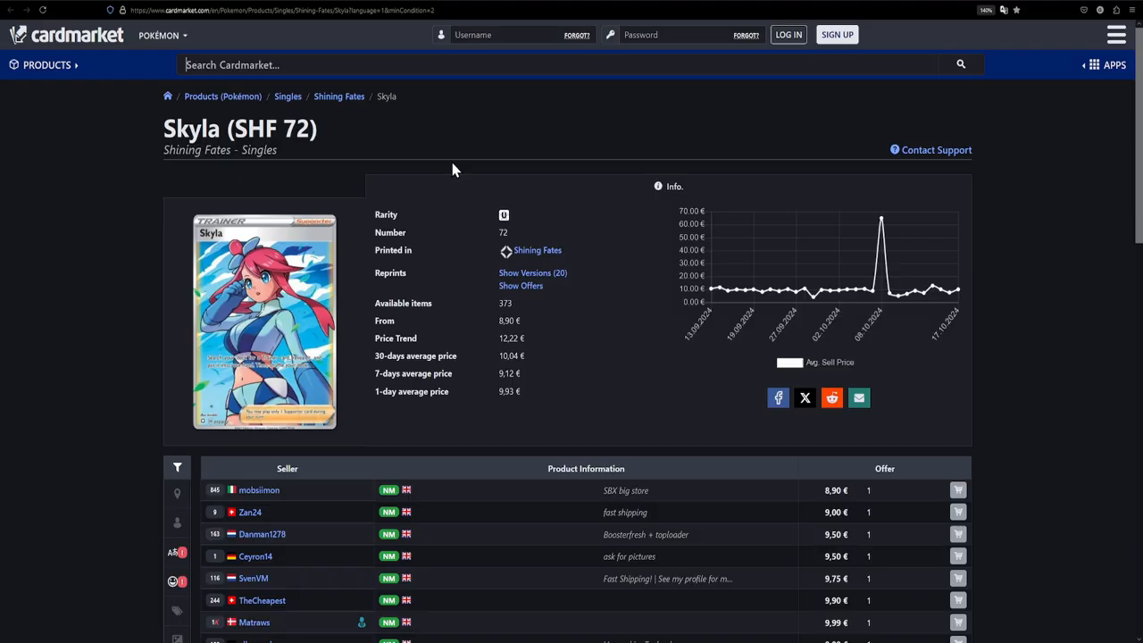
{"action": "mouse_move", "coordinate": [439, 219]}
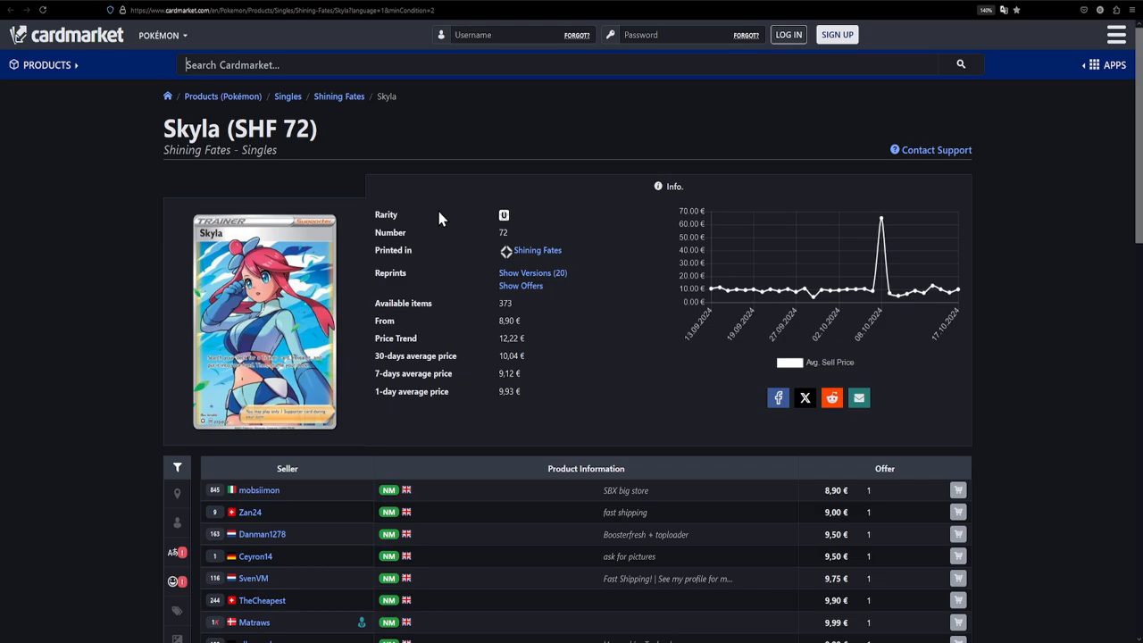
{"action": "mouse_move", "coordinate": [180, 136]}
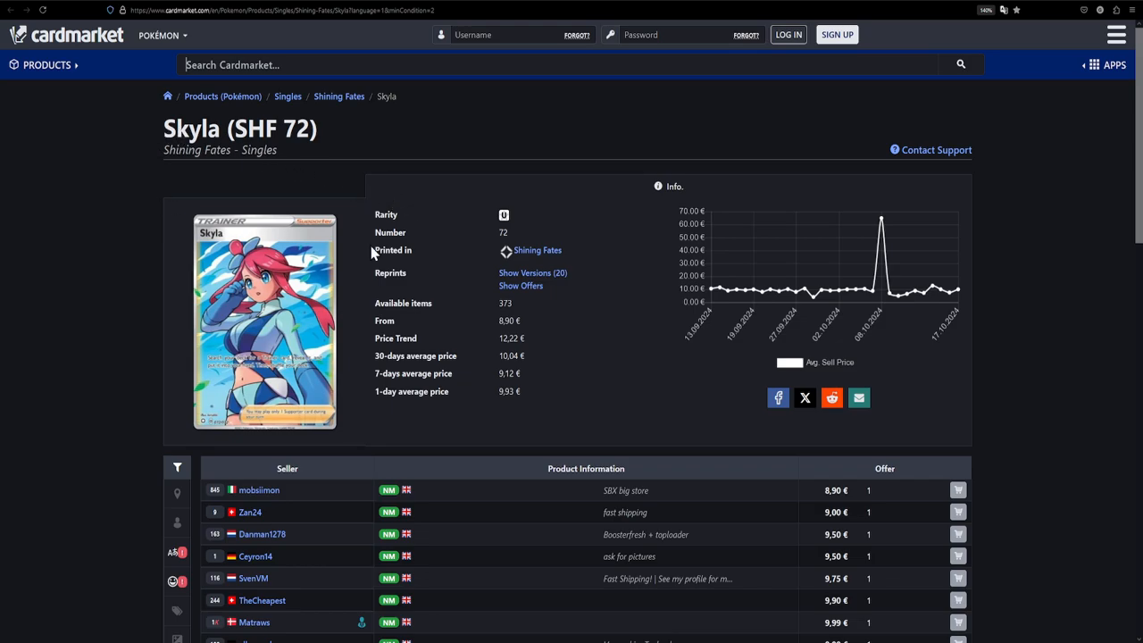
{"action": "mouse_move", "coordinate": [632, 414]}
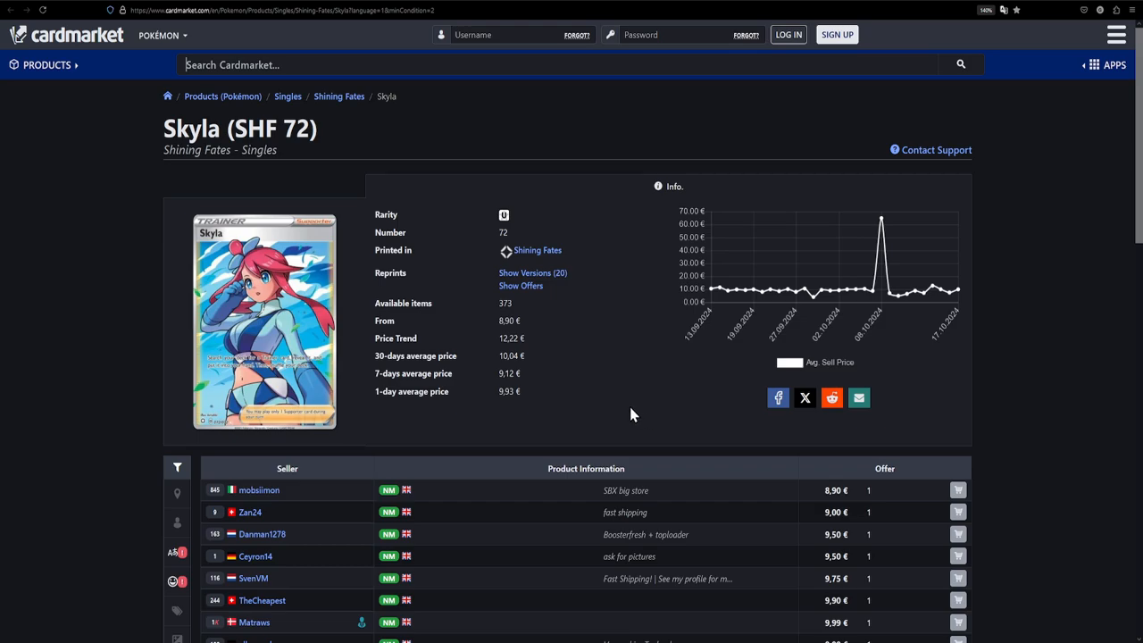
{"action": "mouse_move", "coordinate": [618, 404]}
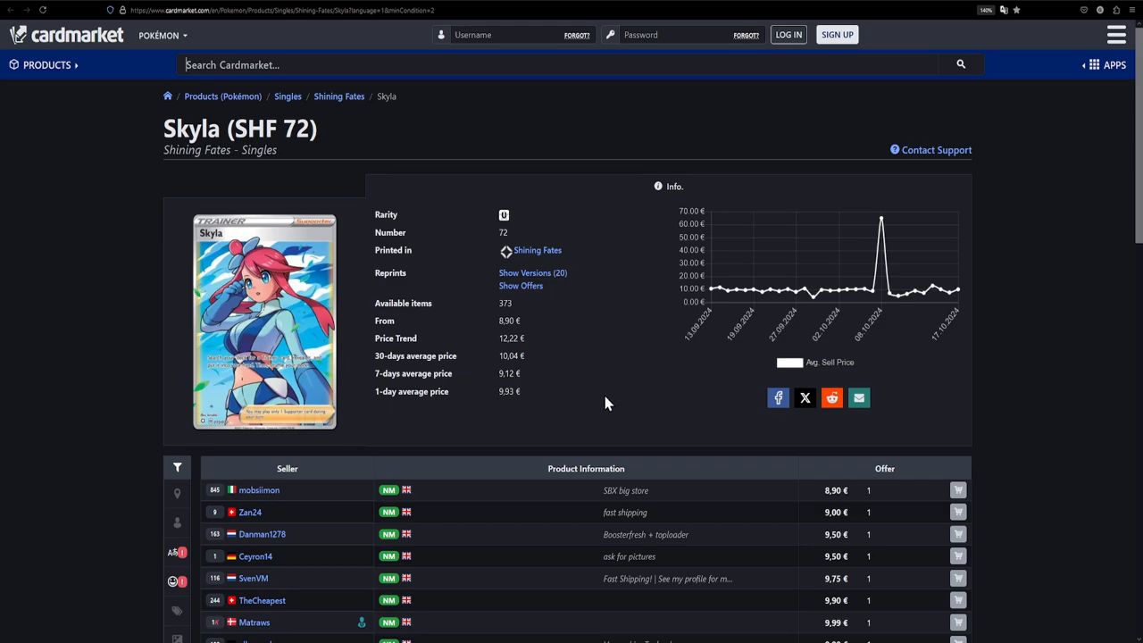
{"action": "mouse_move", "coordinate": [625, 328]}
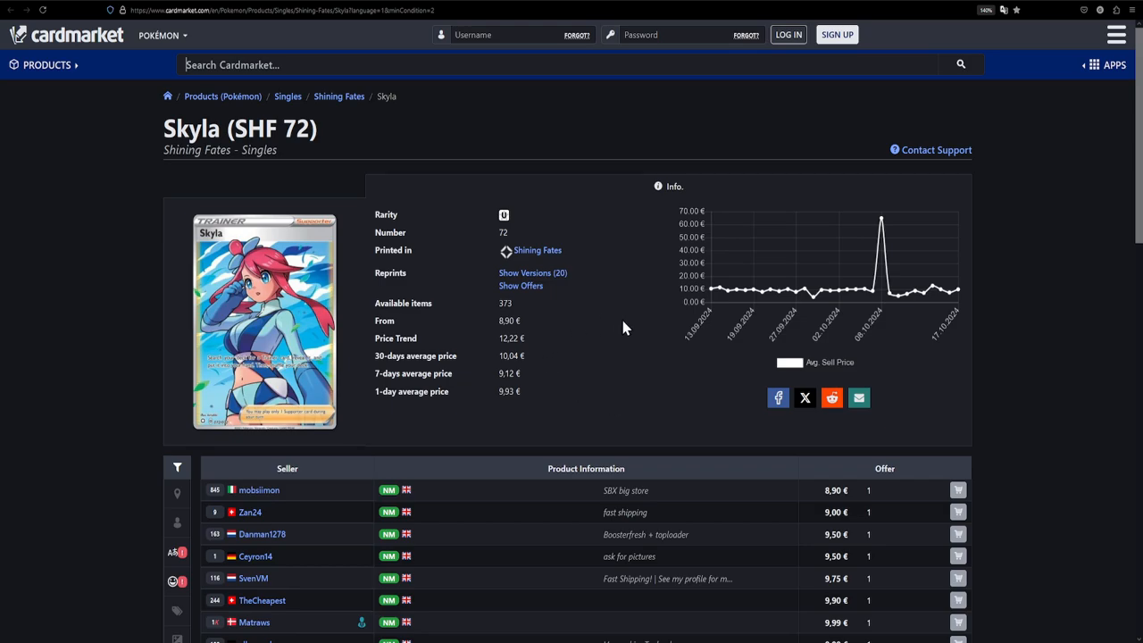
{"action": "mouse_move", "coordinate": [730, 99]}
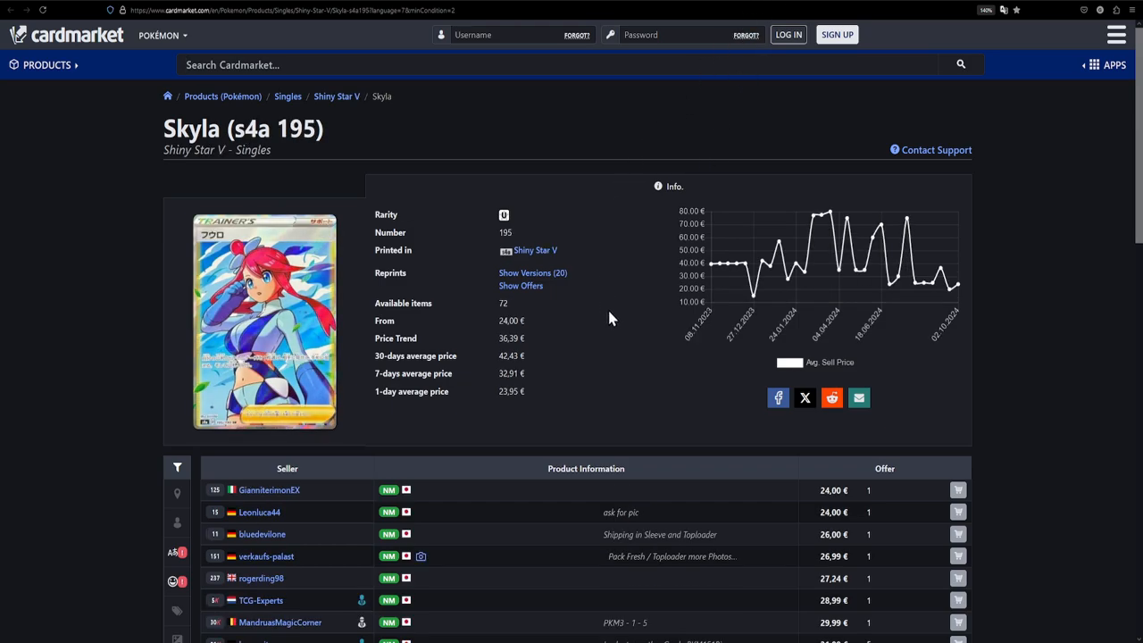
{"action": "mouse_move", "coordinate": [673, 354]}
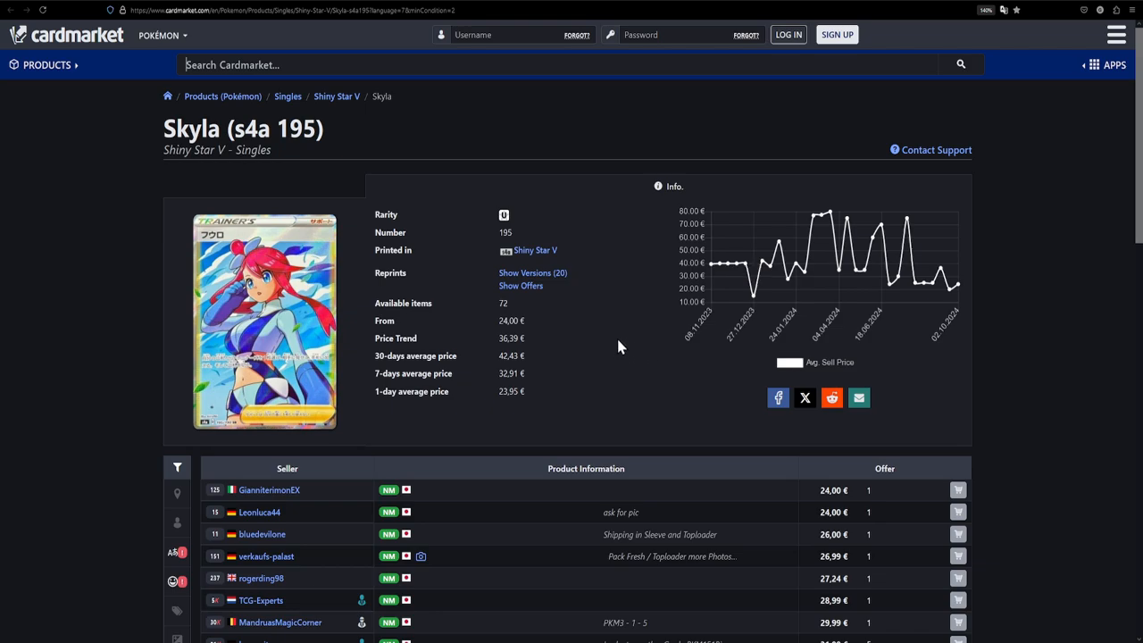
{"action": "mouse_move", "coordinate": [535, 250]}
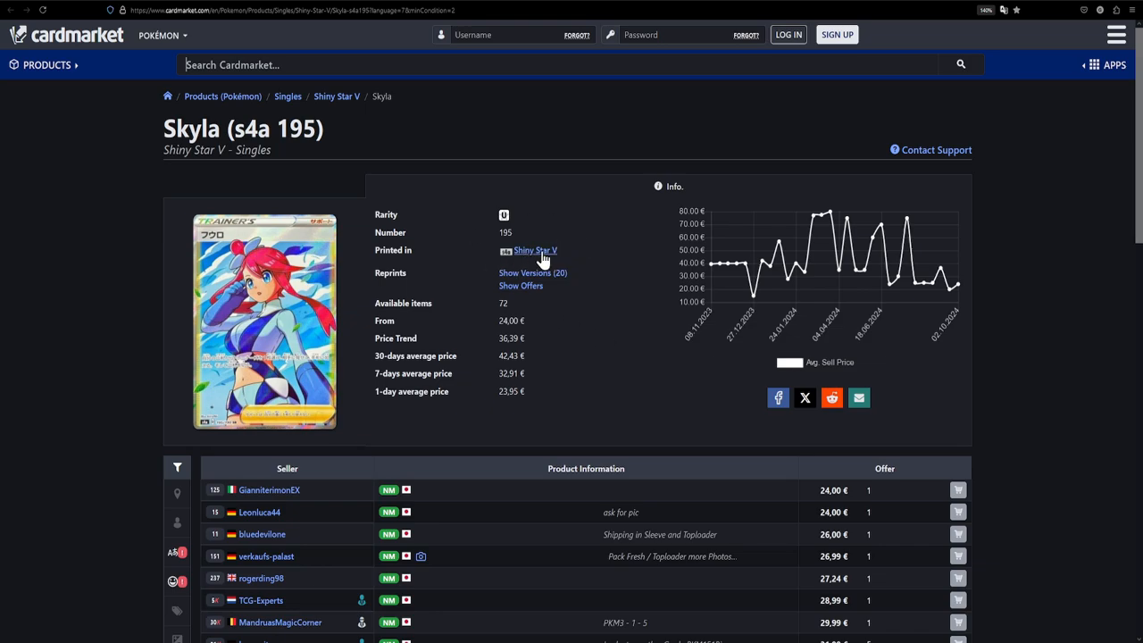
{"action": "mouse_move", "coordinate": [591, 326]}
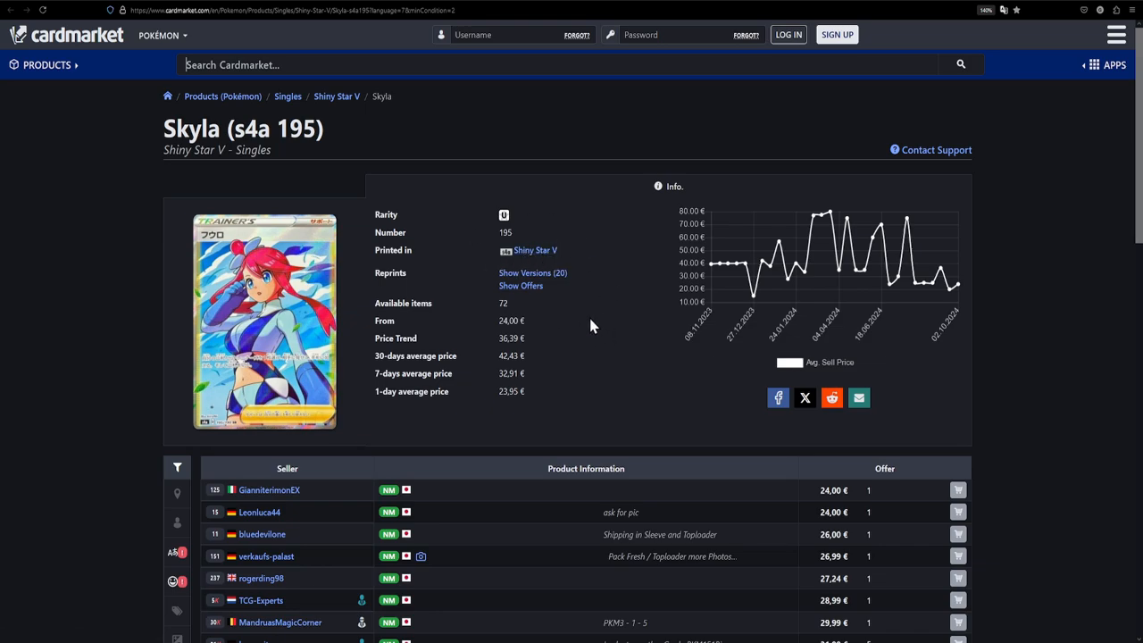
{"action": "mouse_move", "coordinate": [562, 318]}
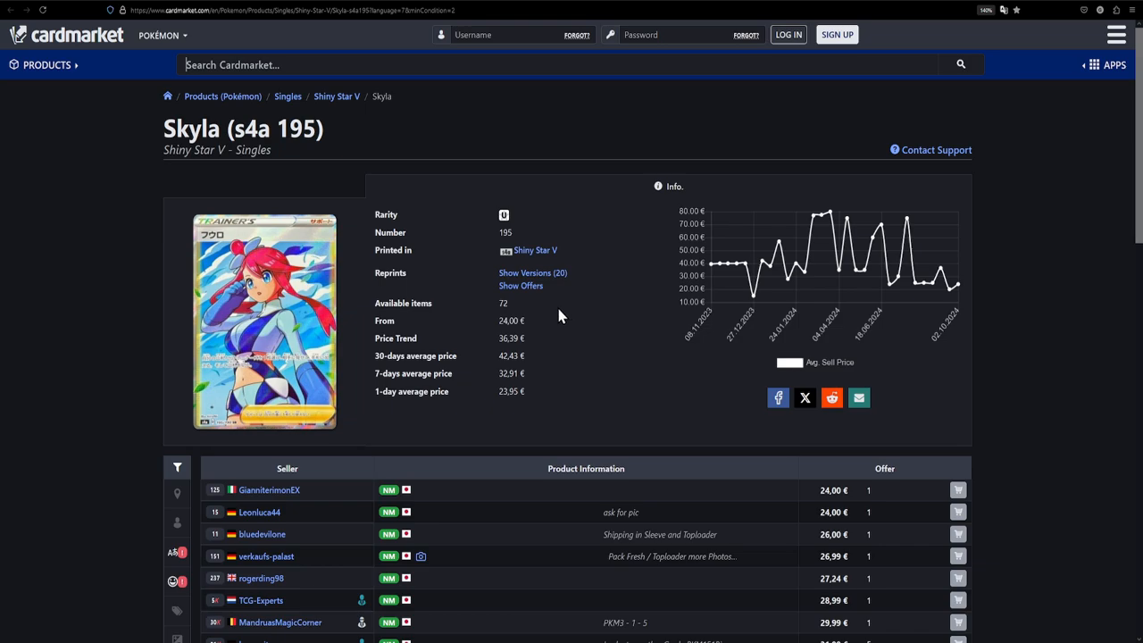
{"action": "mouse_move", "coordinate": [619, 289]}
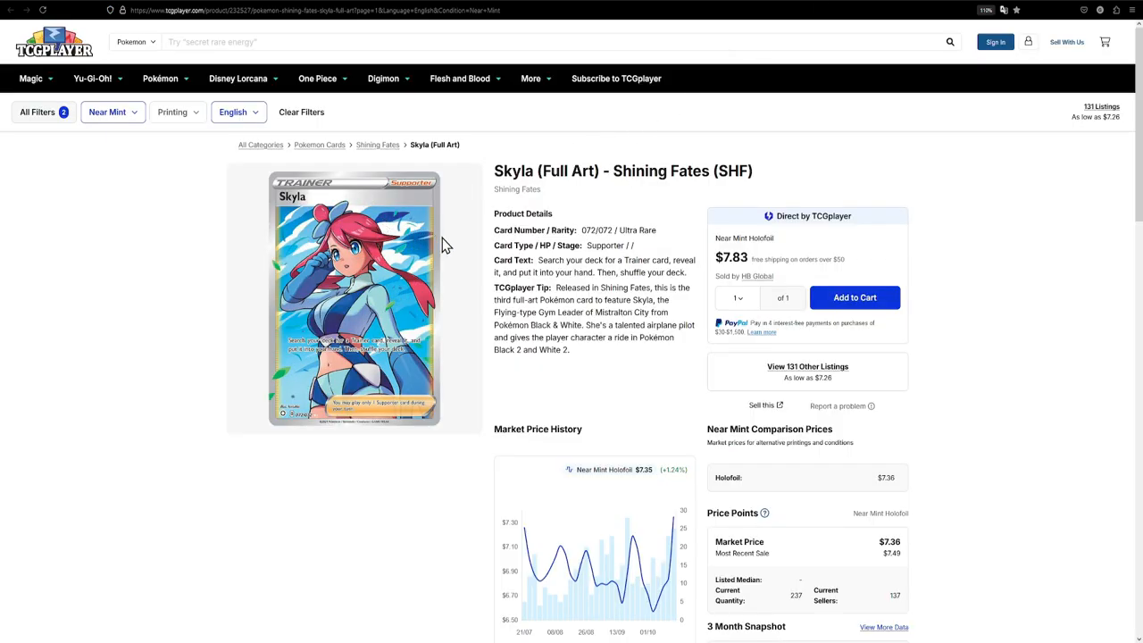
Check the Skyla (Full Art) price panel showing a $7.83 market price.
{"action": "scroll", "scroll_direction": "down", "scroll_amount": 3}
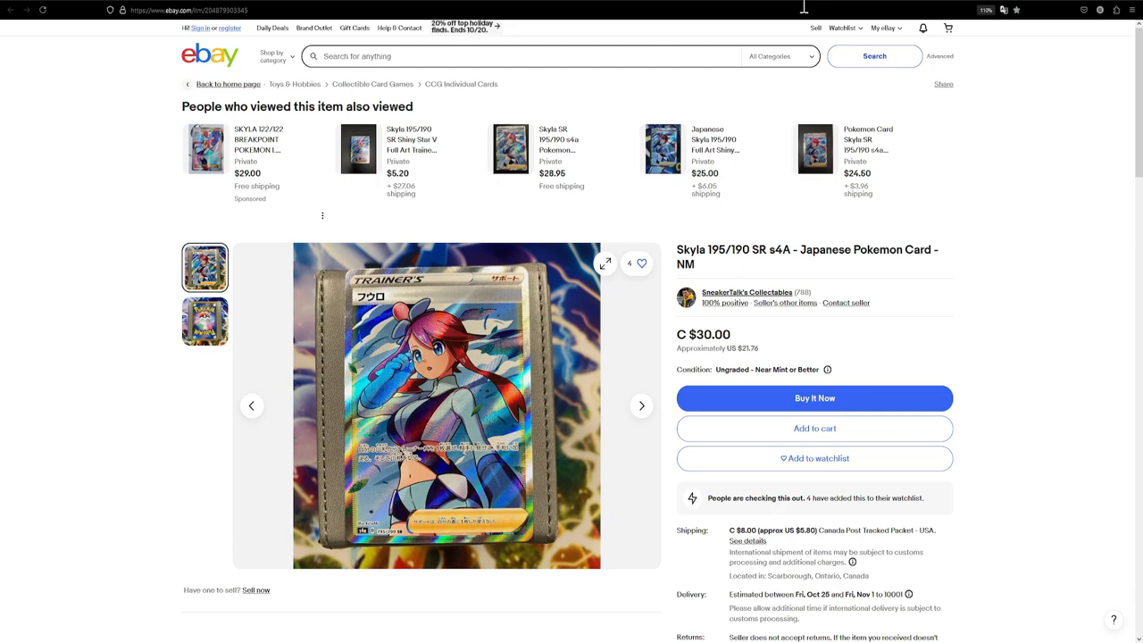
{"action": "mouse_move", "coordinate": [529, 272]}
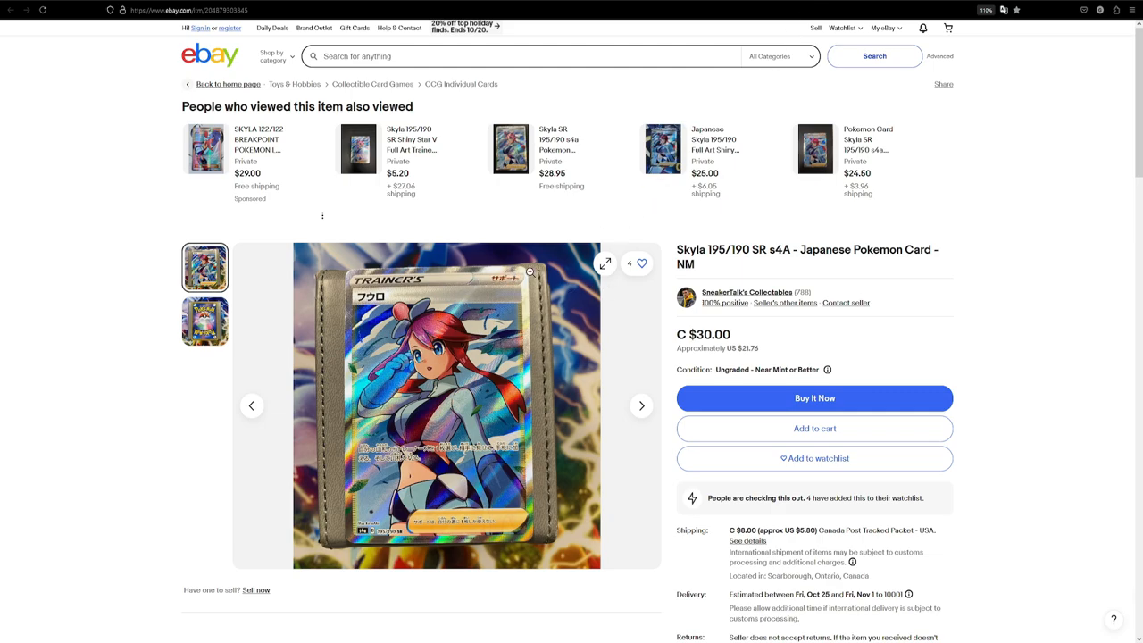
{"action": "mouse_move", "coordinate": [763, 365]}
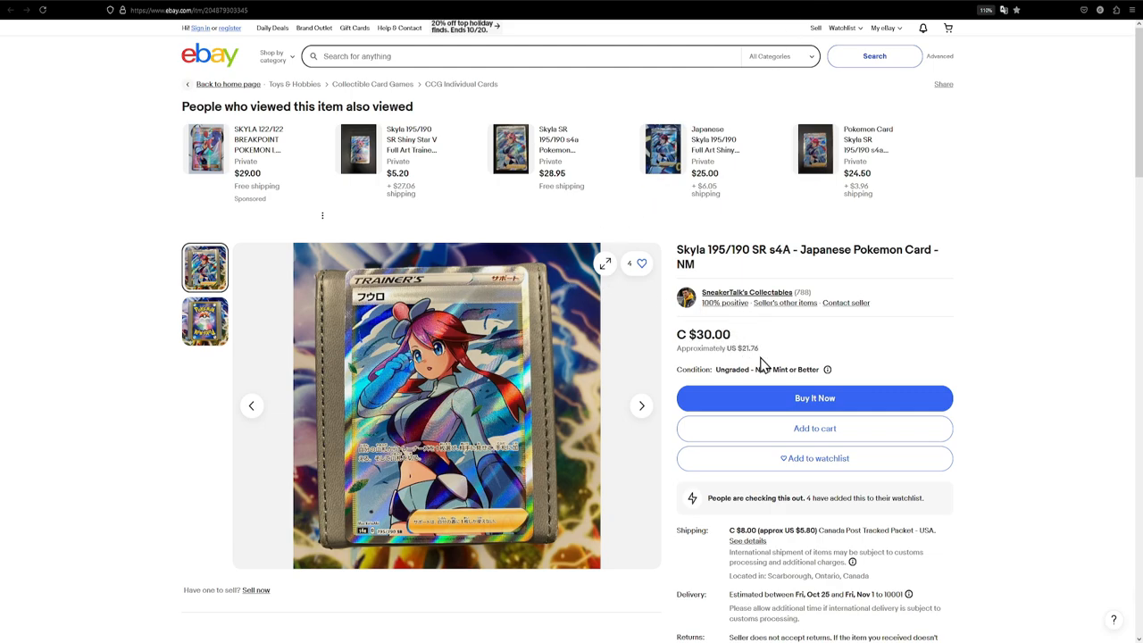
{"action": "mouse_move", "coordinate": [810, 355]}
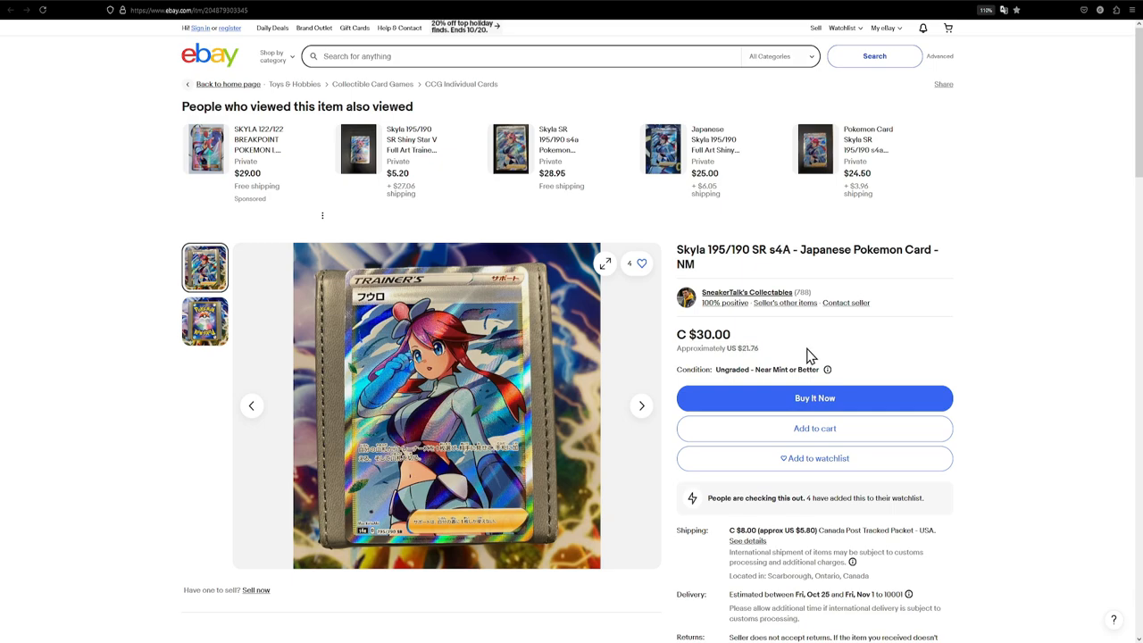
{"action": "mouse_move", "coordinate": [793, 345]}
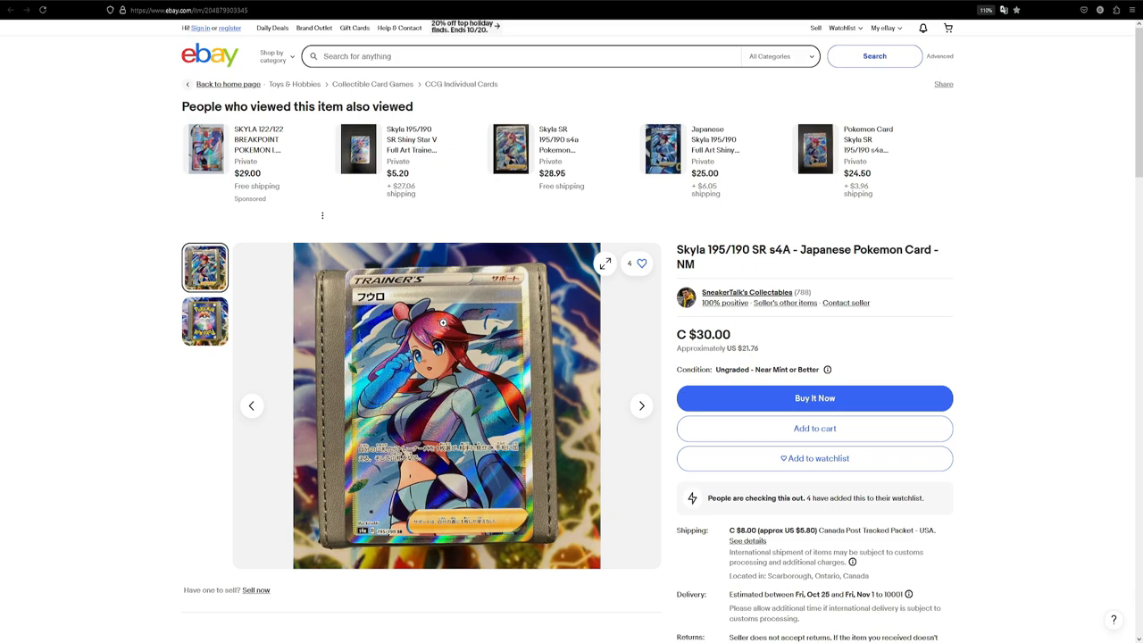
{"action": "mouse_move", "coordinate": [754, 79]}
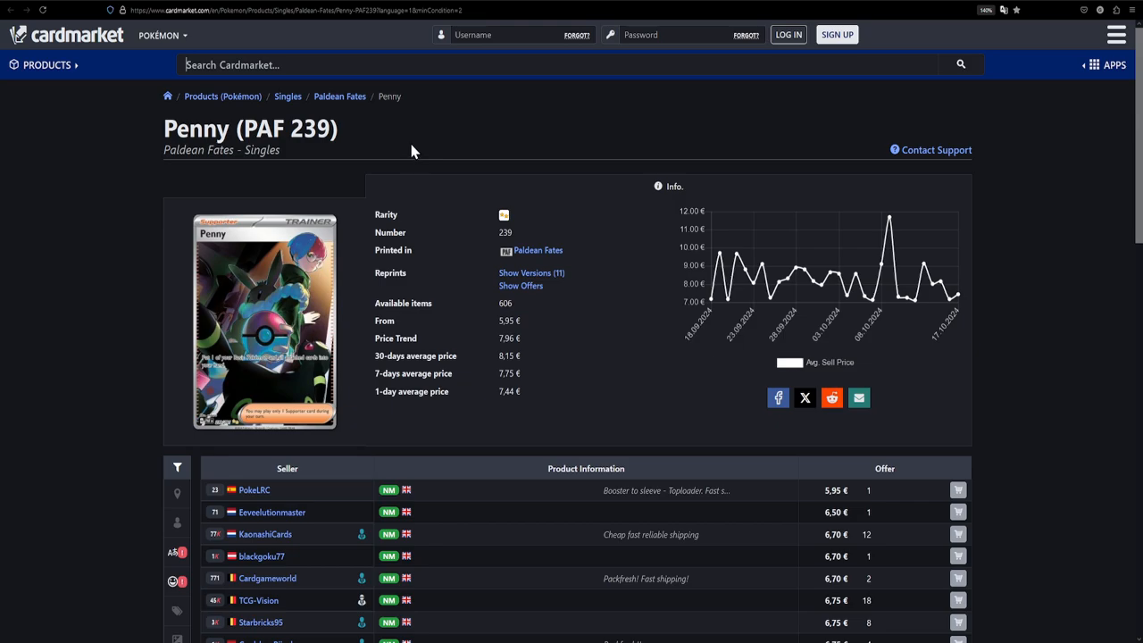
{"action": "mouse_move", "coordinate": [839, 511]}
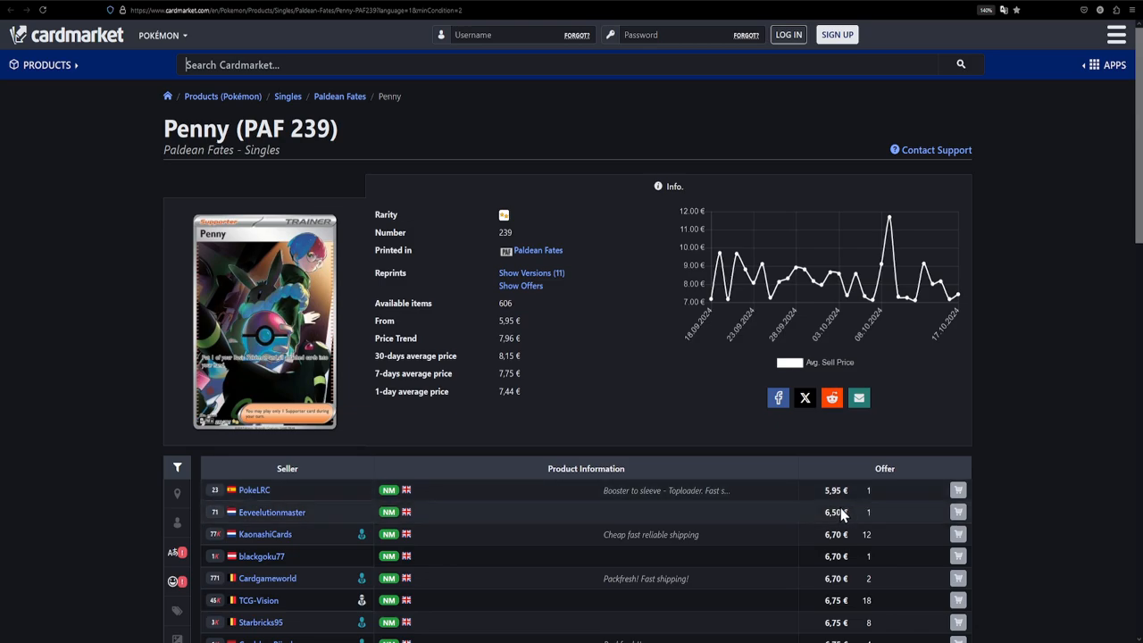
{"action": "mouse_move", "coordinate": [581, 357]}
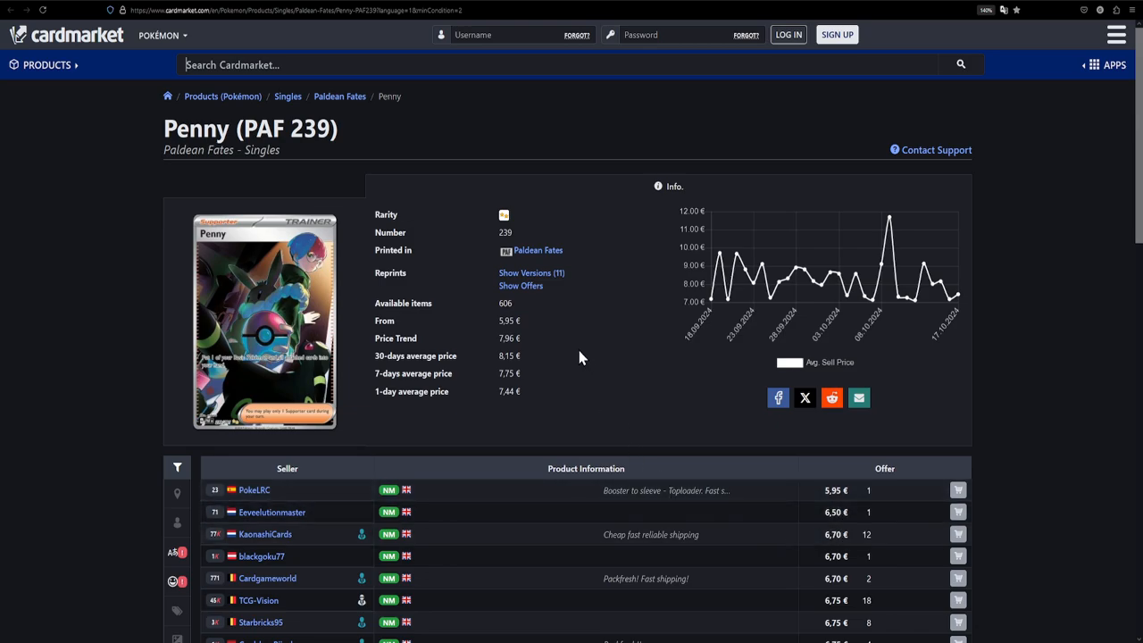
{"action": "mouse_move", "coordinate": [570, 350]}
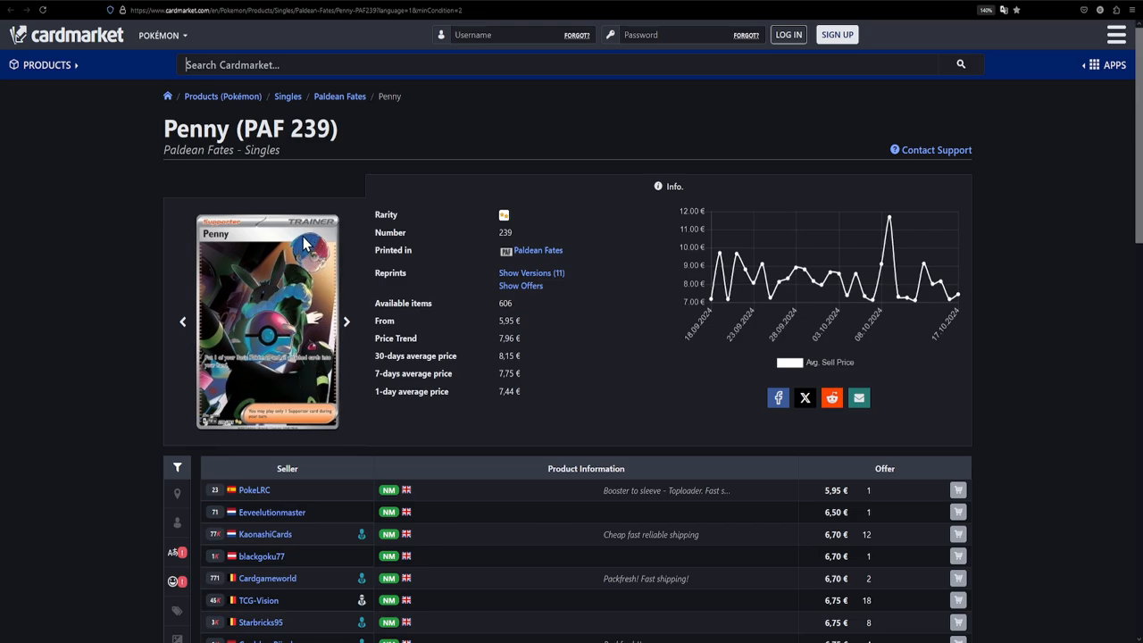
{"action": "mouse_move", "coordinate": [296, 407]}
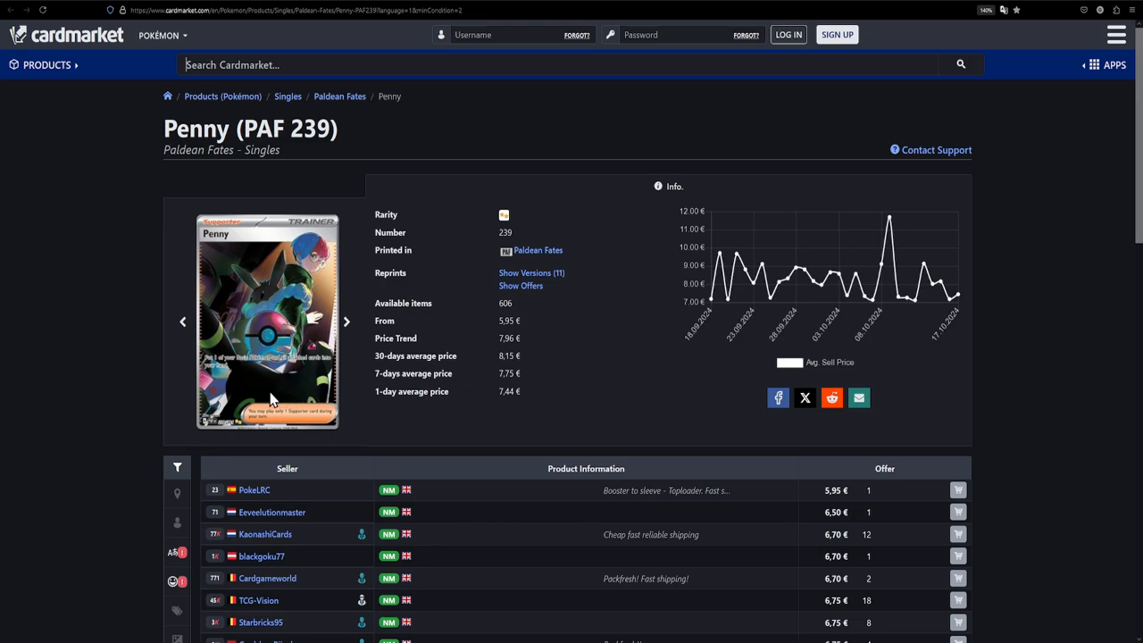
{"action": "mouse_move", "coordinate": [328, 384]}
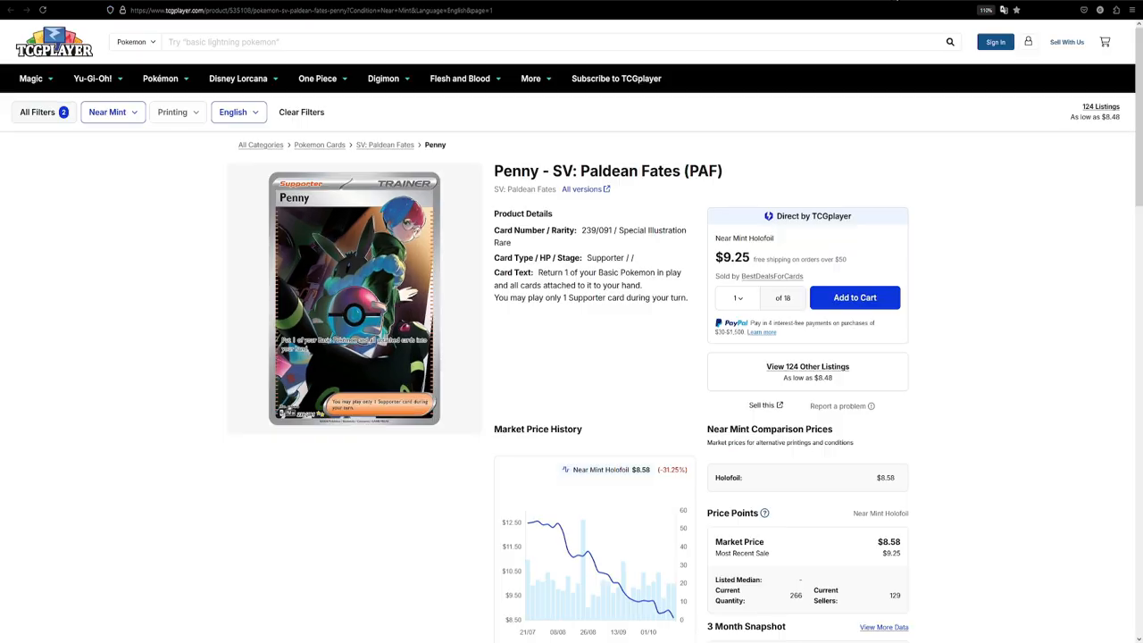
Review Penny's 124 listings from $8.48, then scroll back up to Market Price History.
{"action": "scroll", "scroll_direction": "down", "scroll_amount": 3}
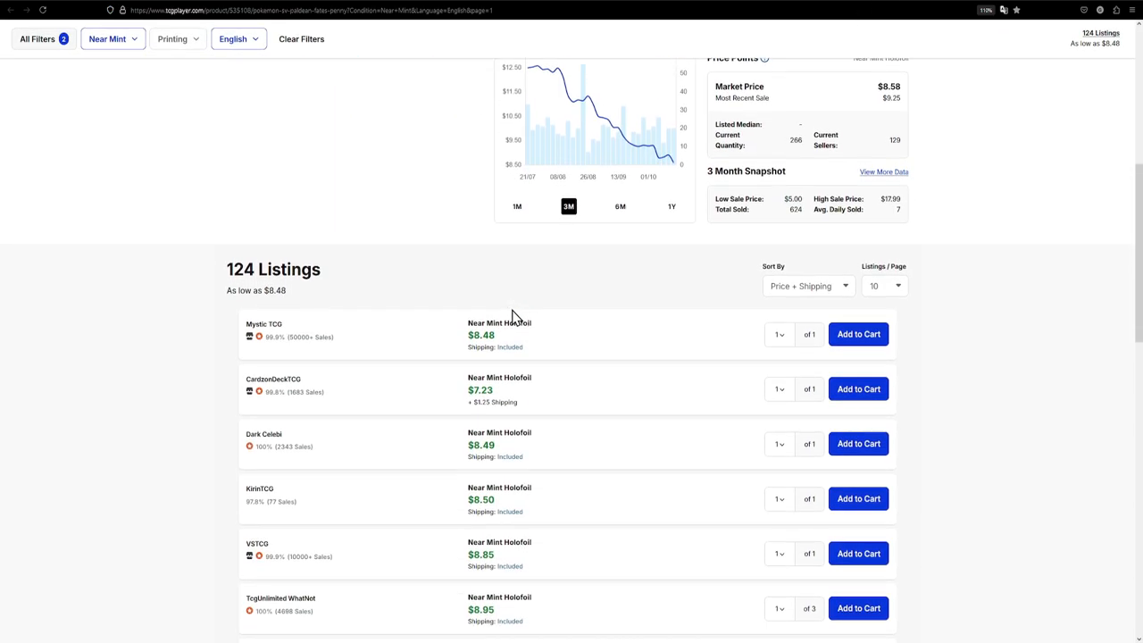
{"action": "mouse_move", "coordinate": [498, 348]}
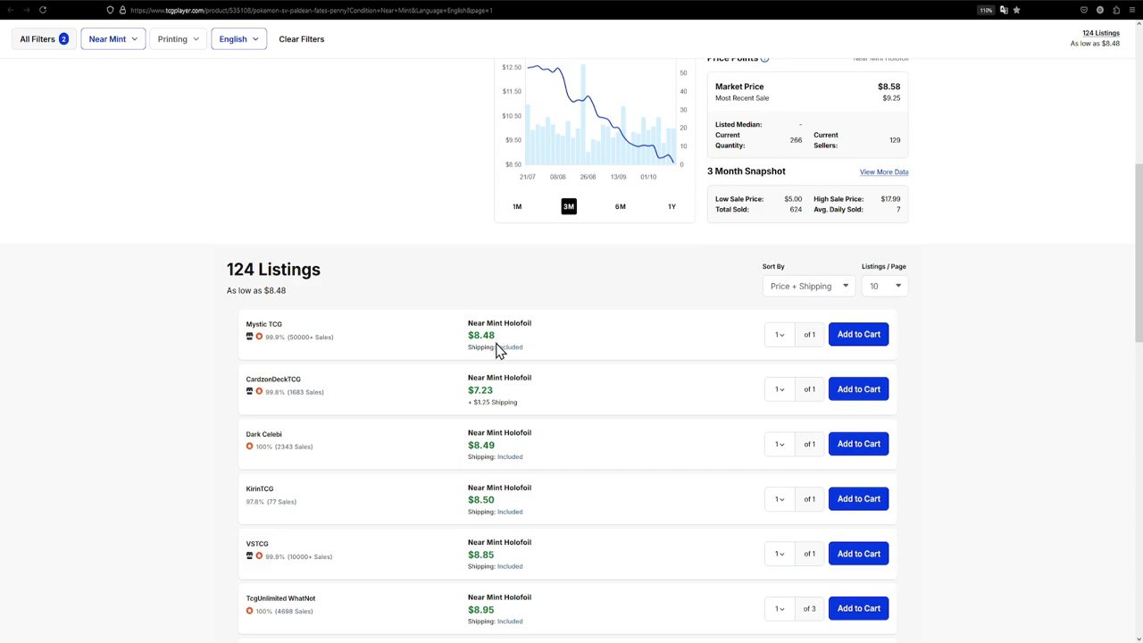
{"action": "double_click", "coordinate": [480, 335]}
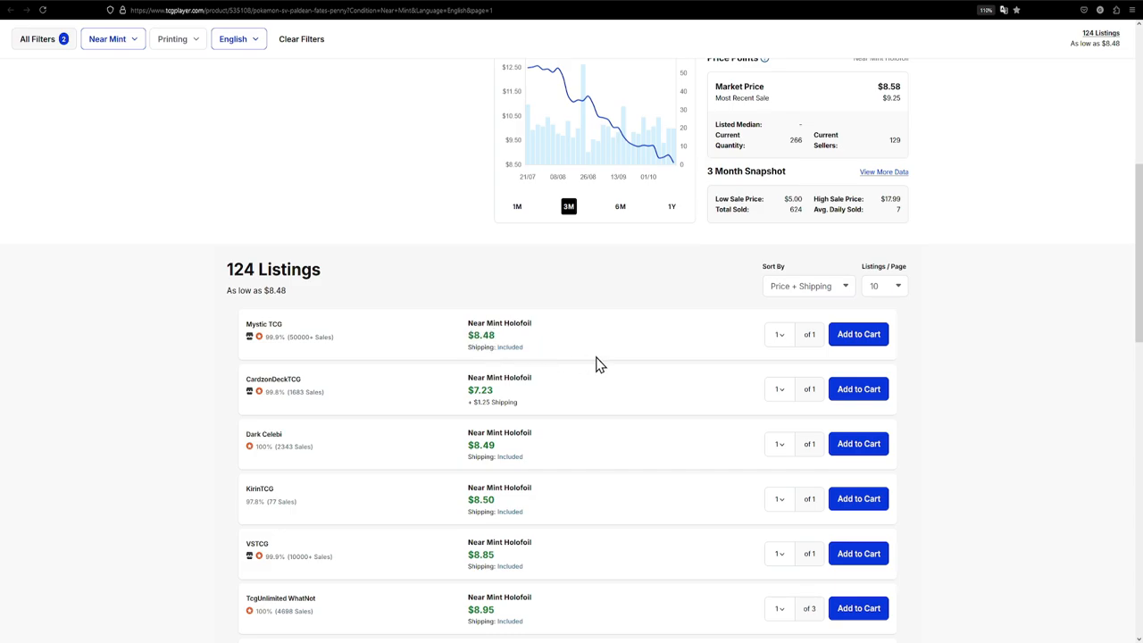
{"action": "scroll", "scroll_direction": "up", "scroll_amount": 3}
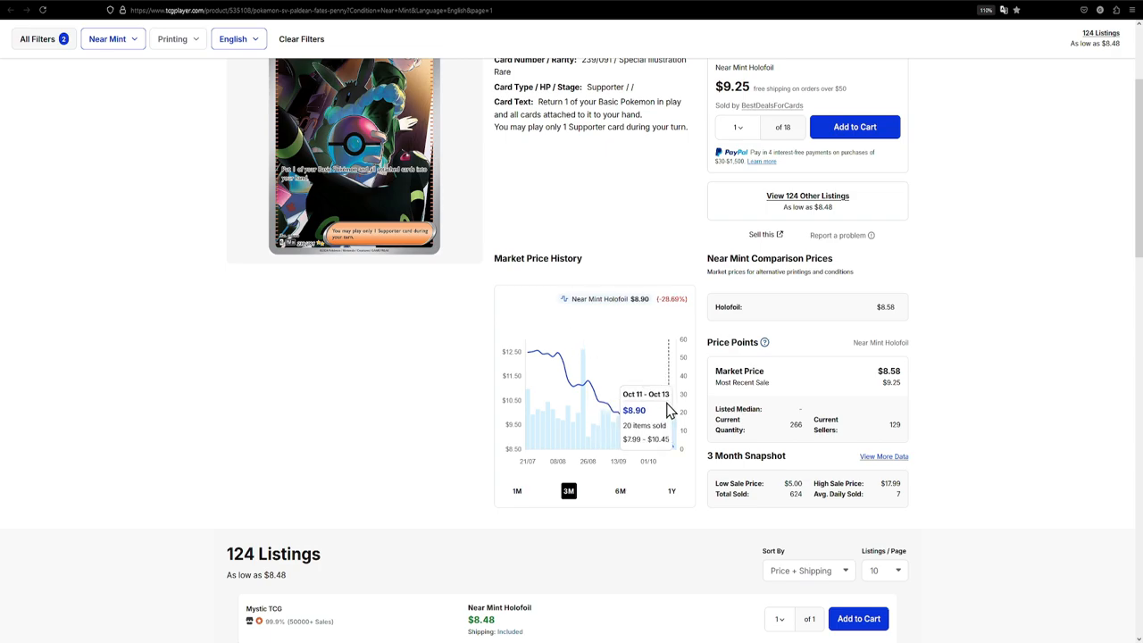
{"action": "scroll", "scroll_direction": "up", "scroll_amount": 3}
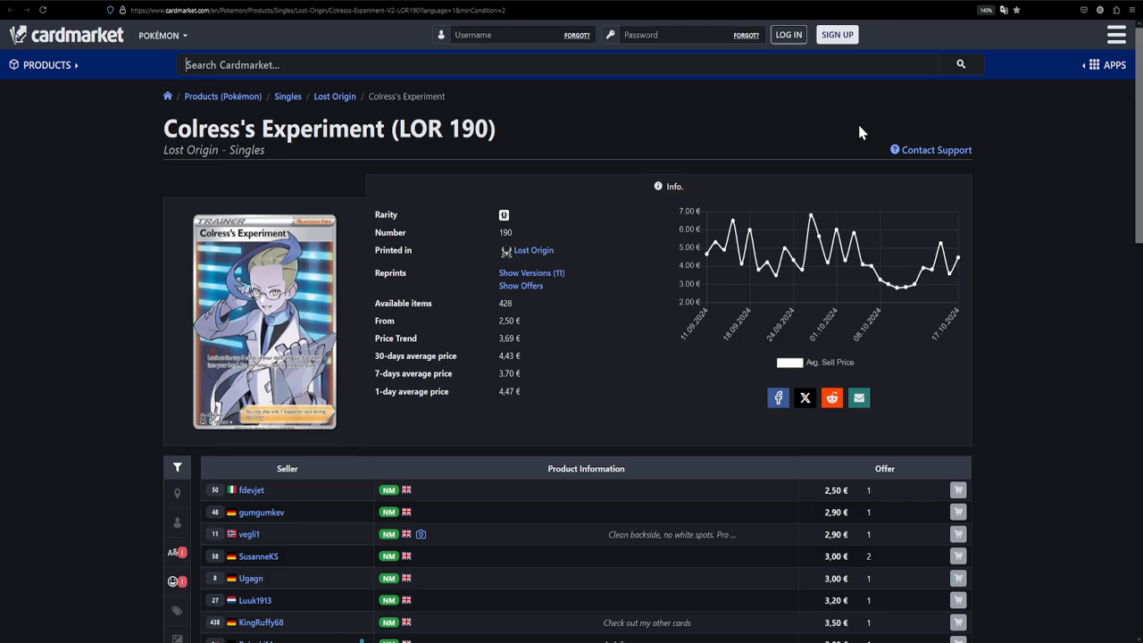
{"action": "mouse_move", "coordinate": [437, 333]}
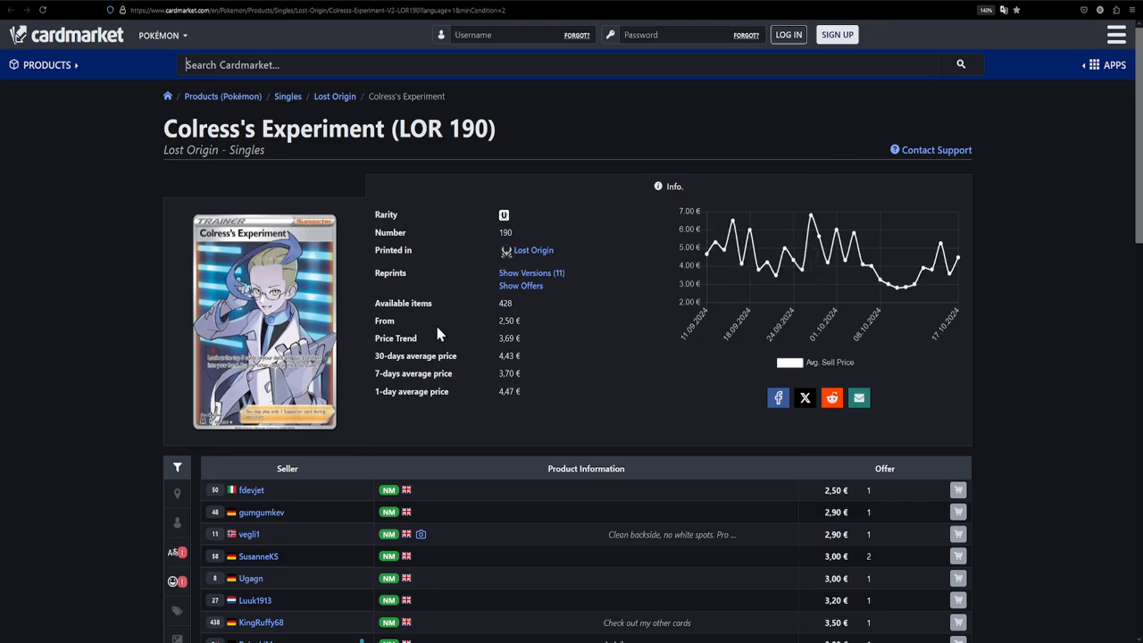
{"action": "mouse_move", "coordinate": [924, 2]}
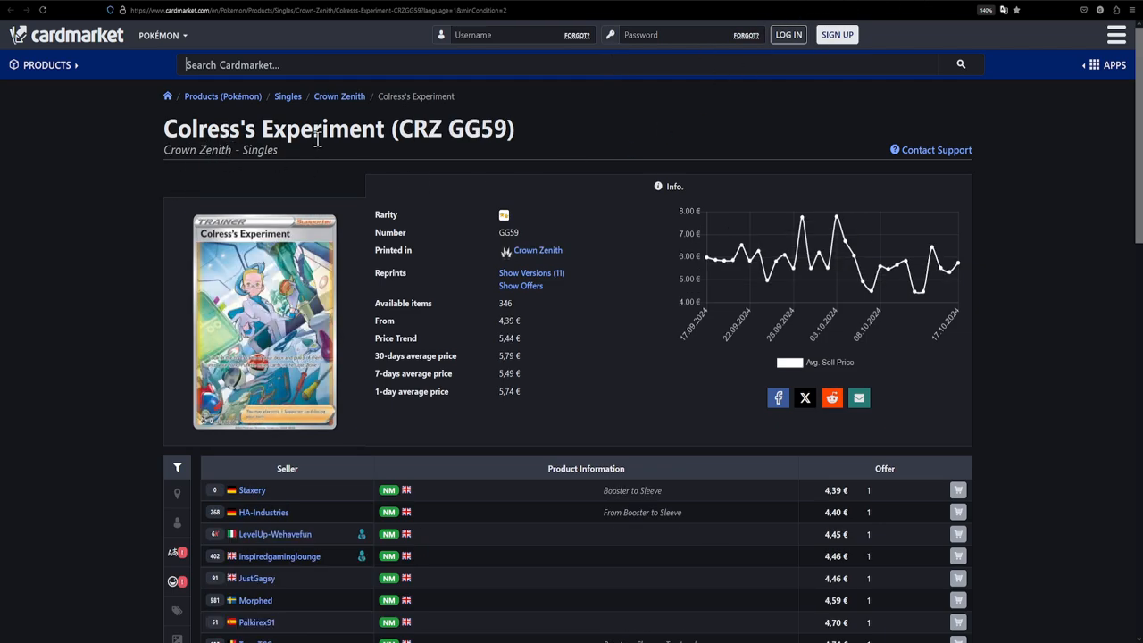
Switch from the LOR 190 Colress's Experiment listing to the CRZ GG59 offers from 4,39 €.
{"action": "left_click", "coordinate": [531, 272]}
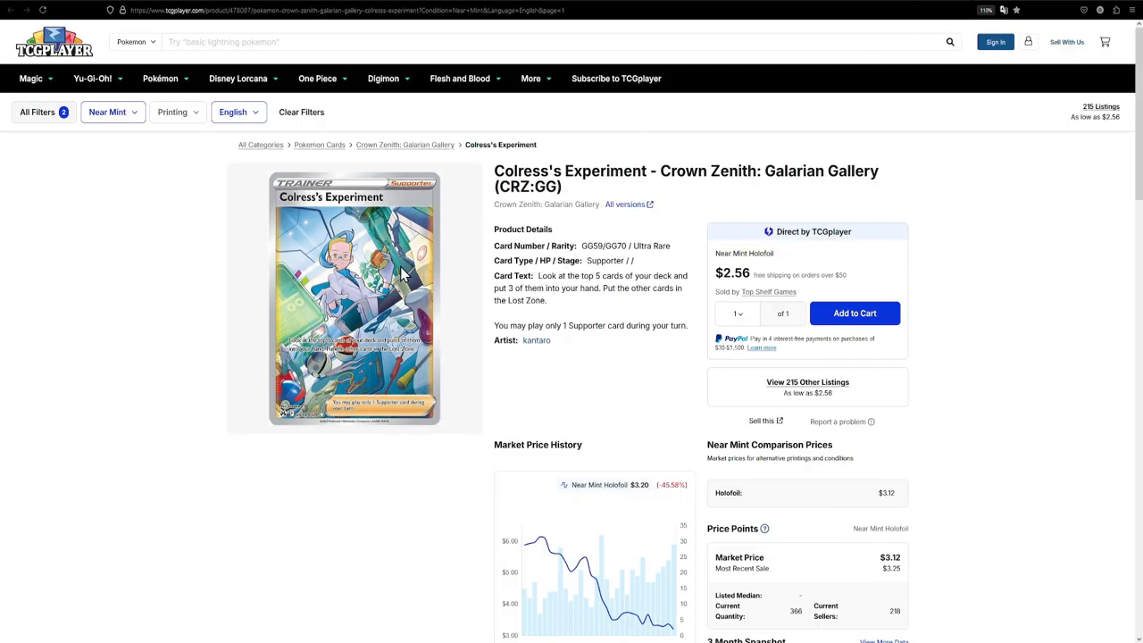
Compare TCGplayer Colress's Experiment offers: Crown Zenith from $2.56, Lost Origin Full Art at $2.00.
{"action": "scroll", "scroll_direction": "down", "scroll_amount": 3}
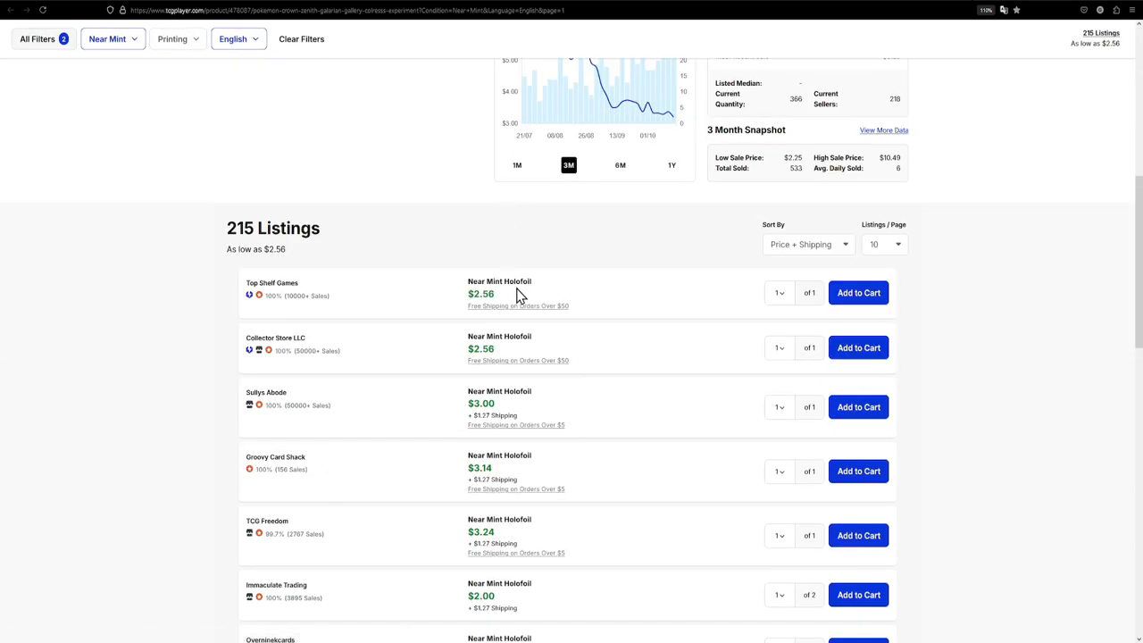
{"action": "mouse_move", "coordinate": [503, 299]}
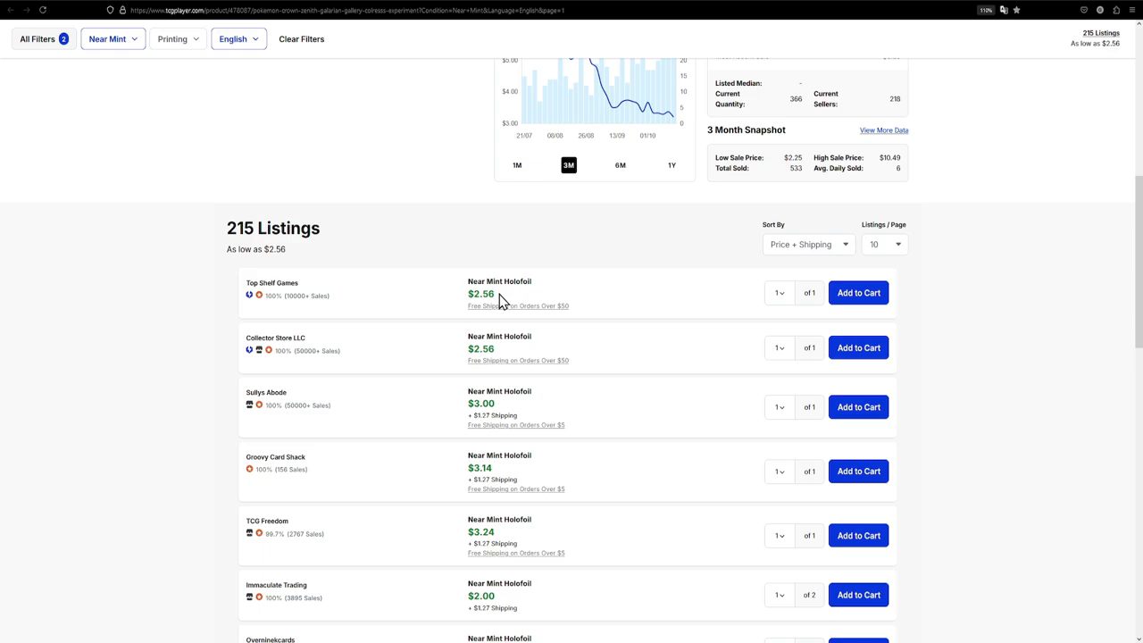
{"action": "mouse_move", "coordinate": [595, 304]}
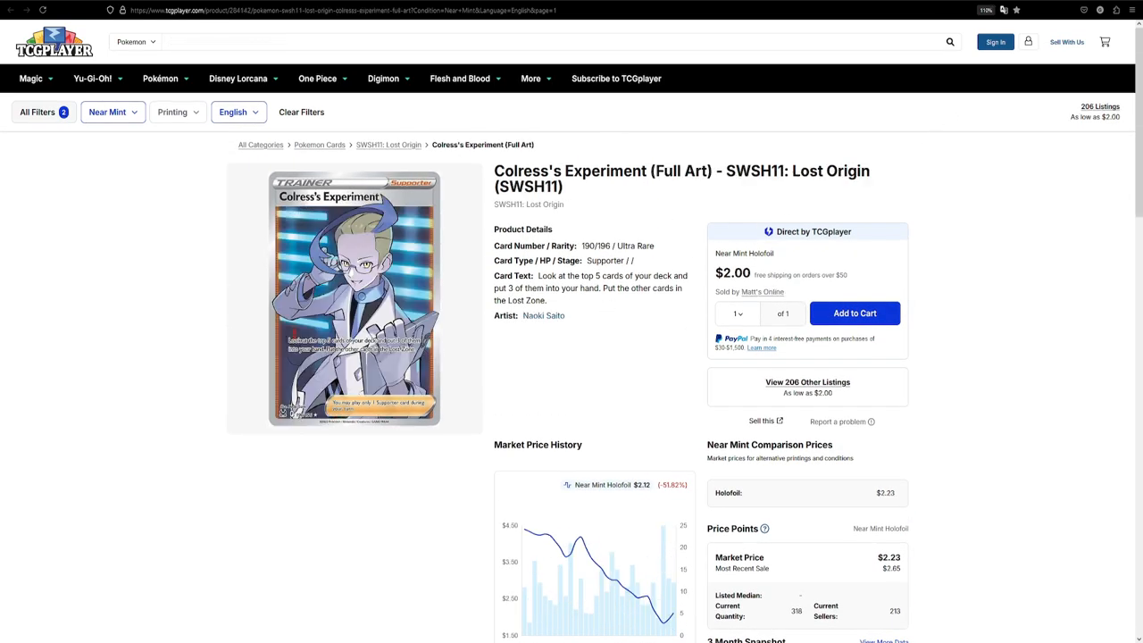
{"action": "scroll", "scroll_direction": "down", "scroll_amount": 3}
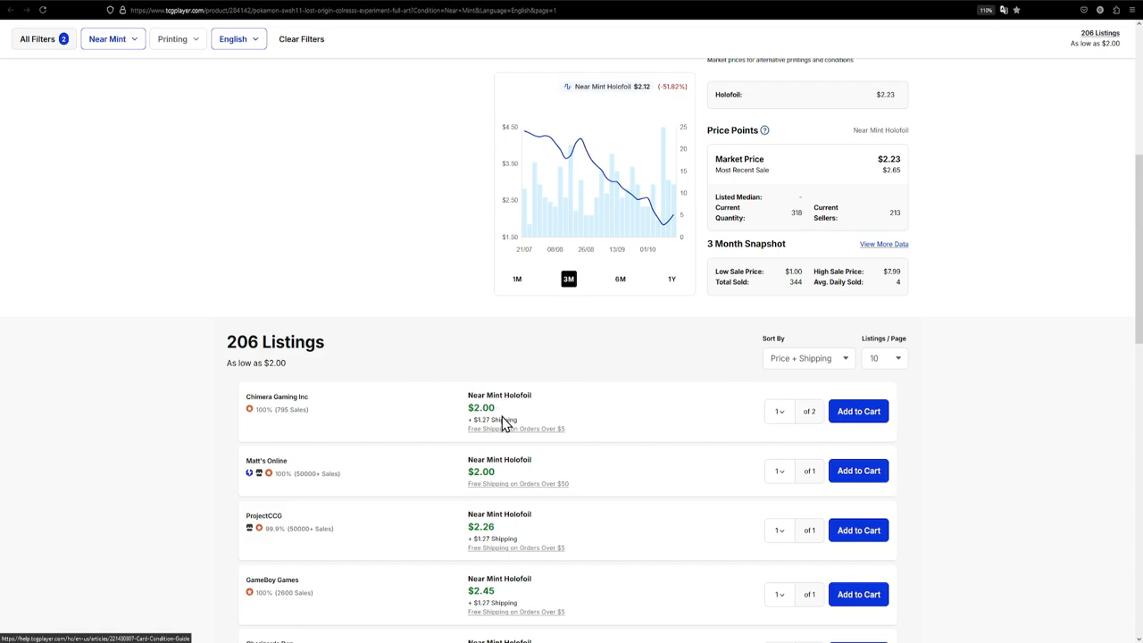
{"action": "mouse_move", "coordinate": [481, 412]}
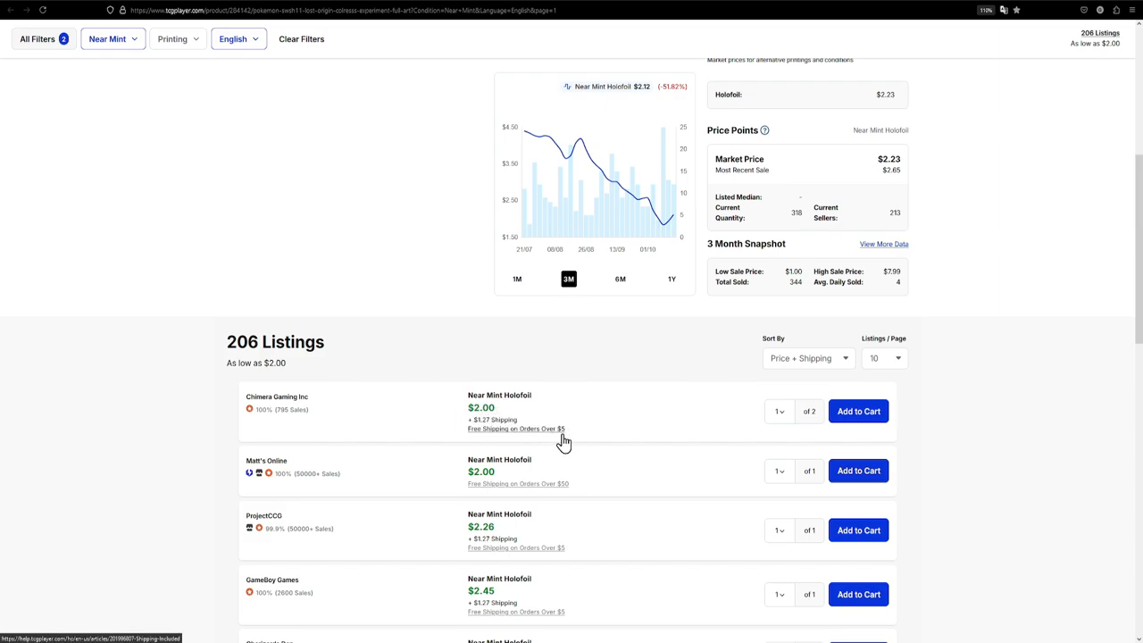
{"action": "mouse_move", "coordinate": [565, 444]}
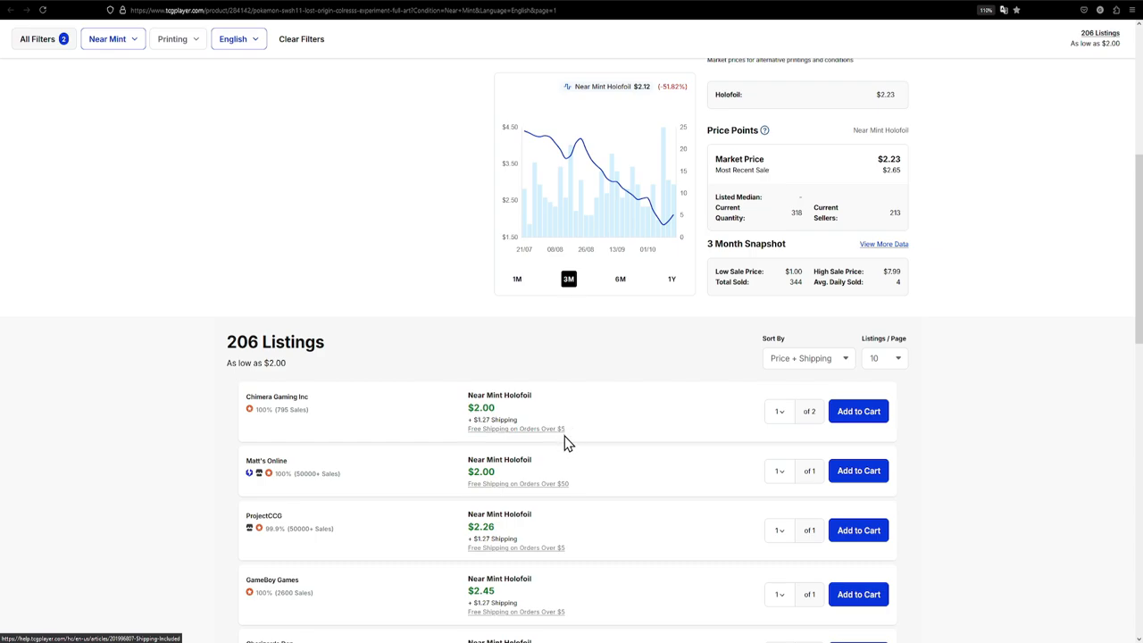
{"action": "scroll", "scroll_direction": "up", "scroll_amount": 3}
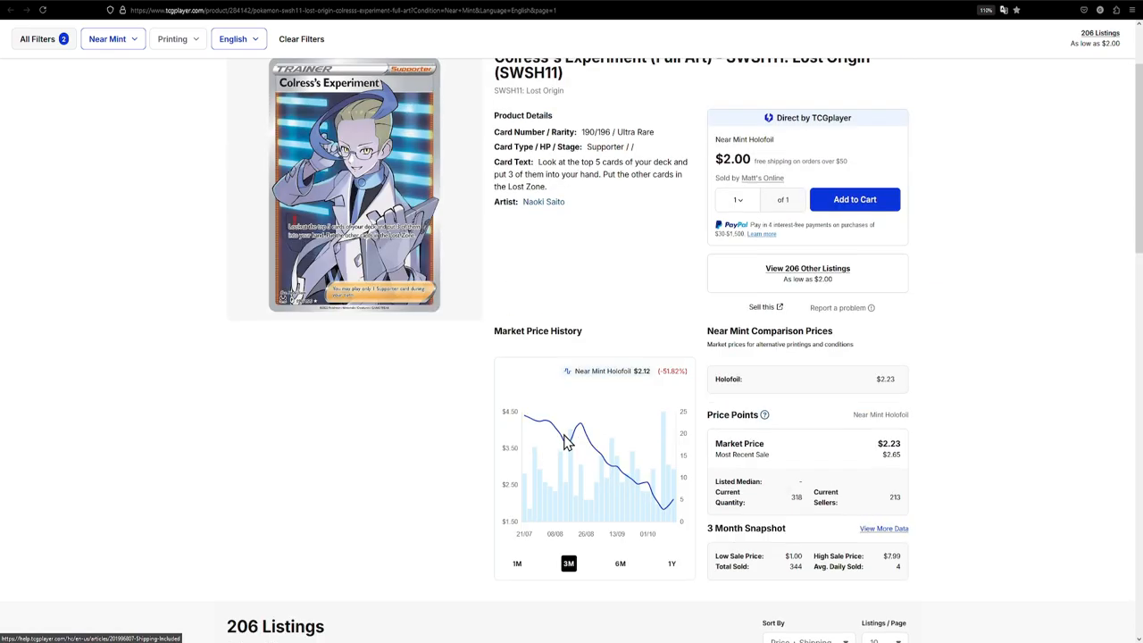
{"action": "scroll", "scroll_direction": "up", "scroll_amount": 3}
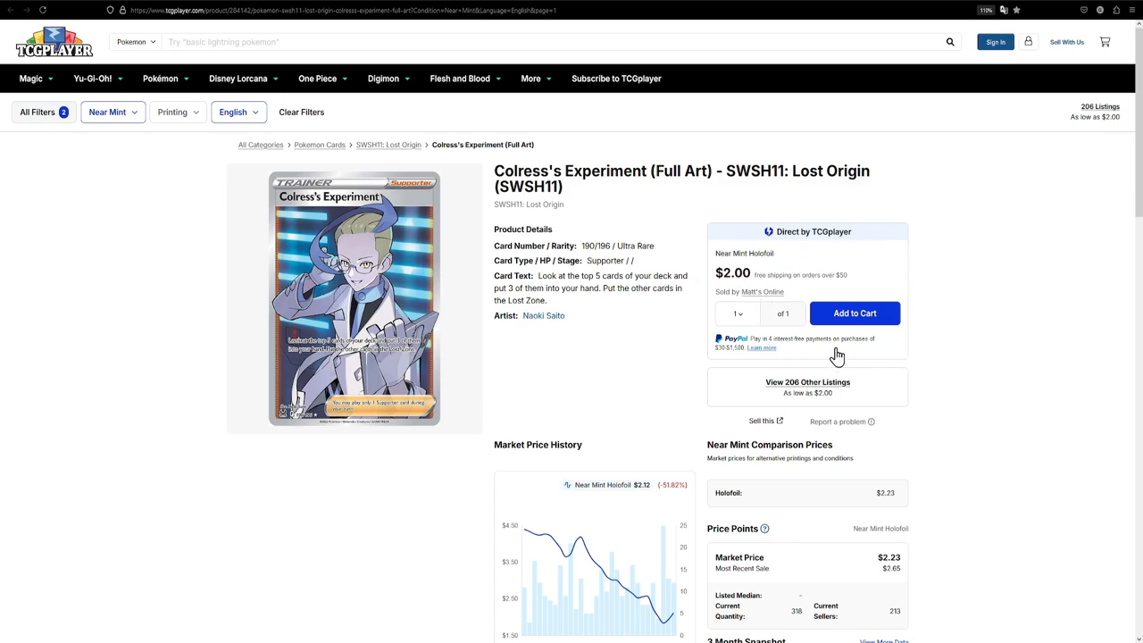
{"action": "mouse_move", "coordinate": [334, 266]}
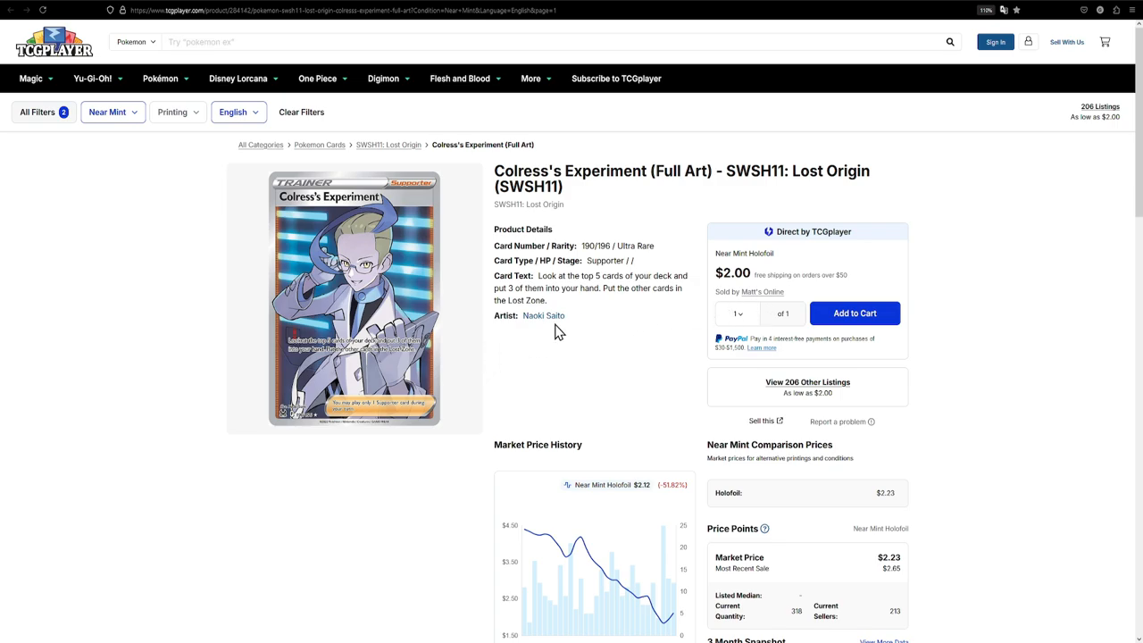
{"action": "mouse_move", "coordinate": [554, 332]}
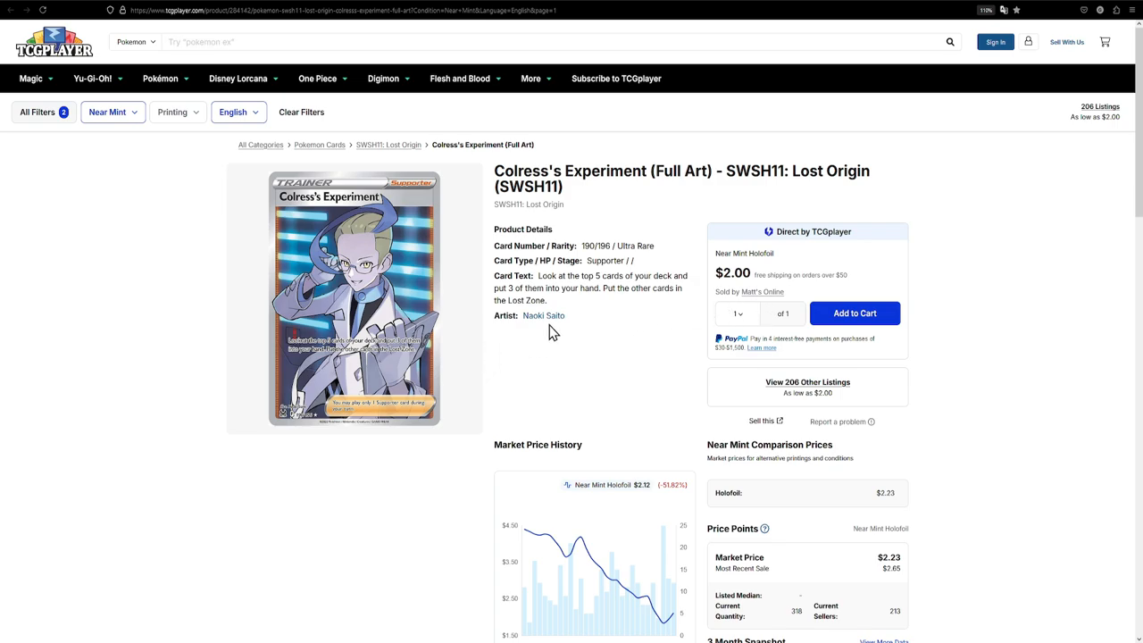